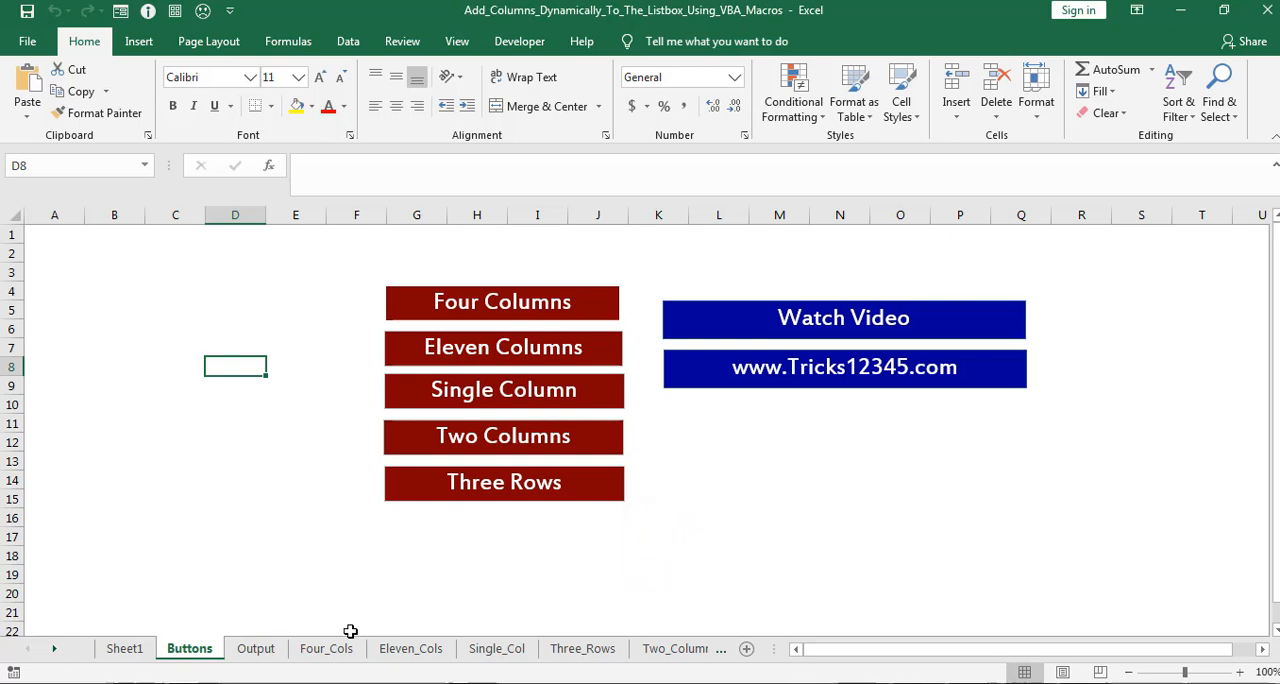
Review the Four_Cols, Eleven_Cols, Single_Col and Three_Rows data sheets in turn
left_click(326, 648)
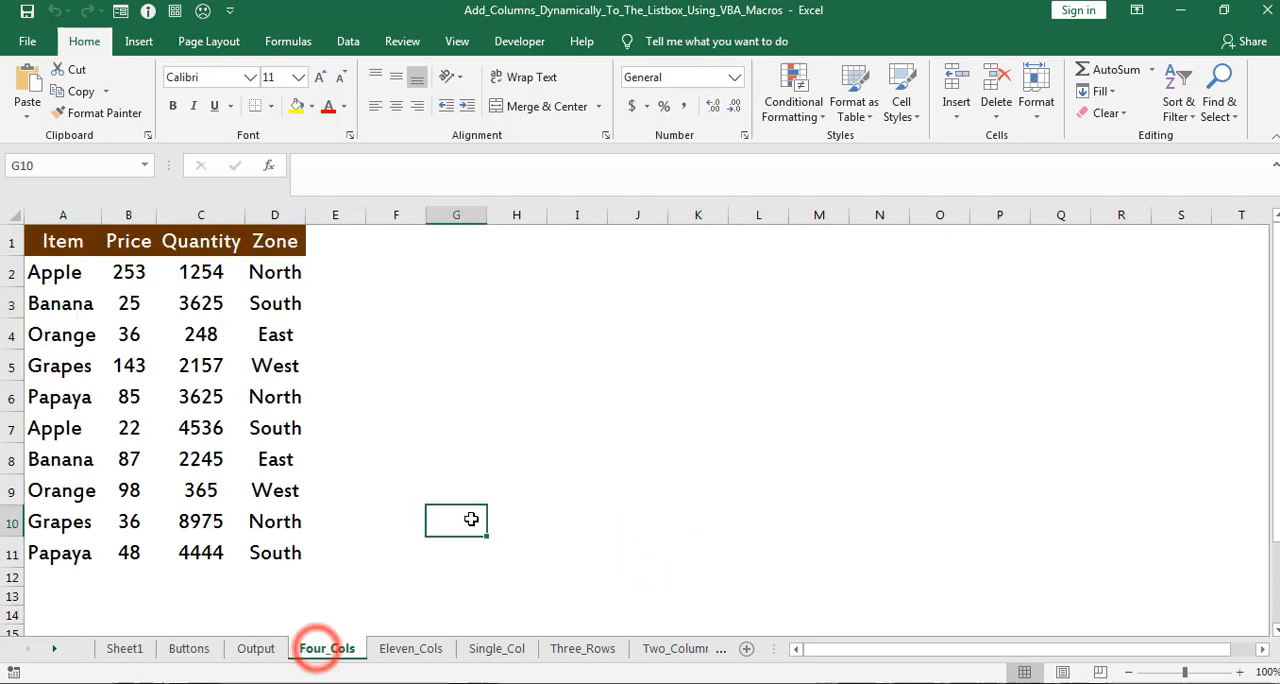
left_click(62, 214)
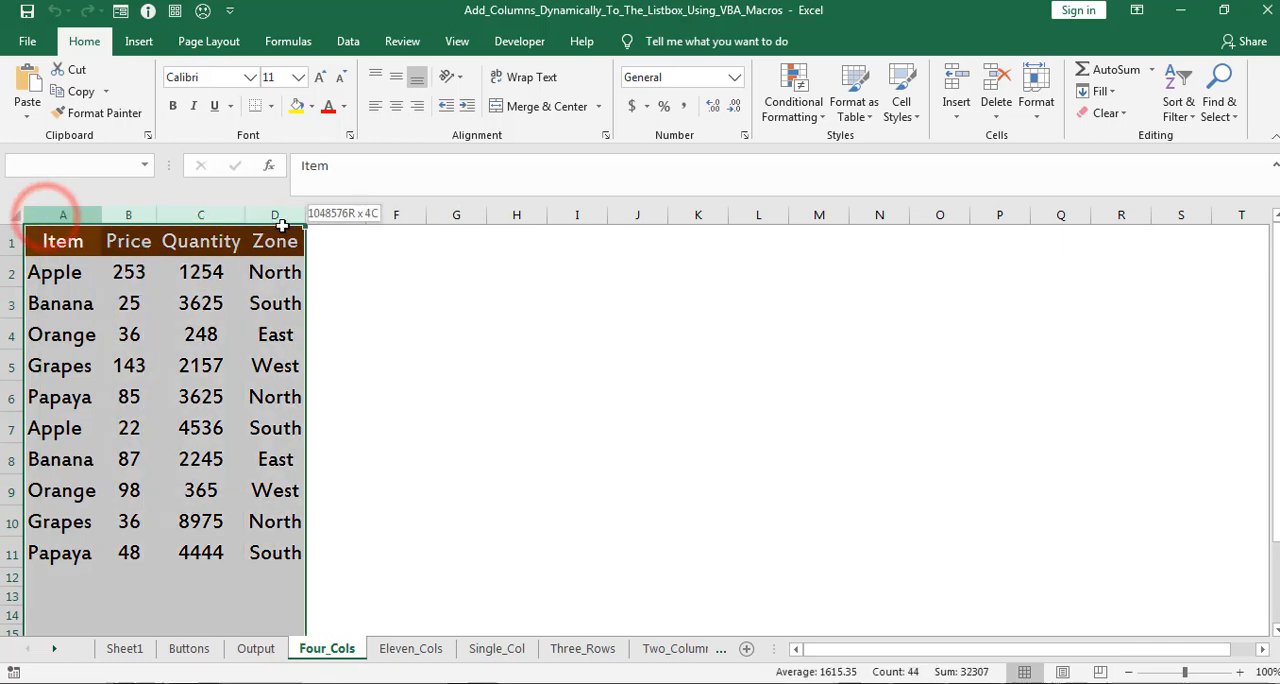
left_click(396, 396)
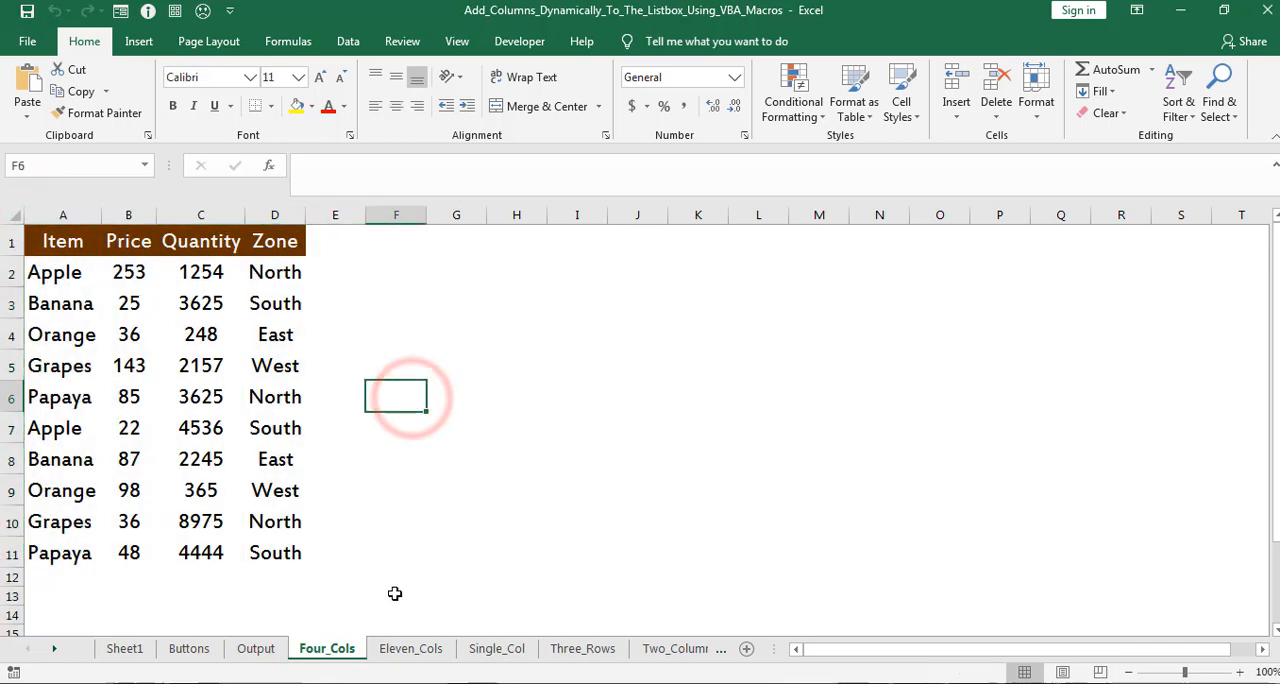
left_click(410, 648)
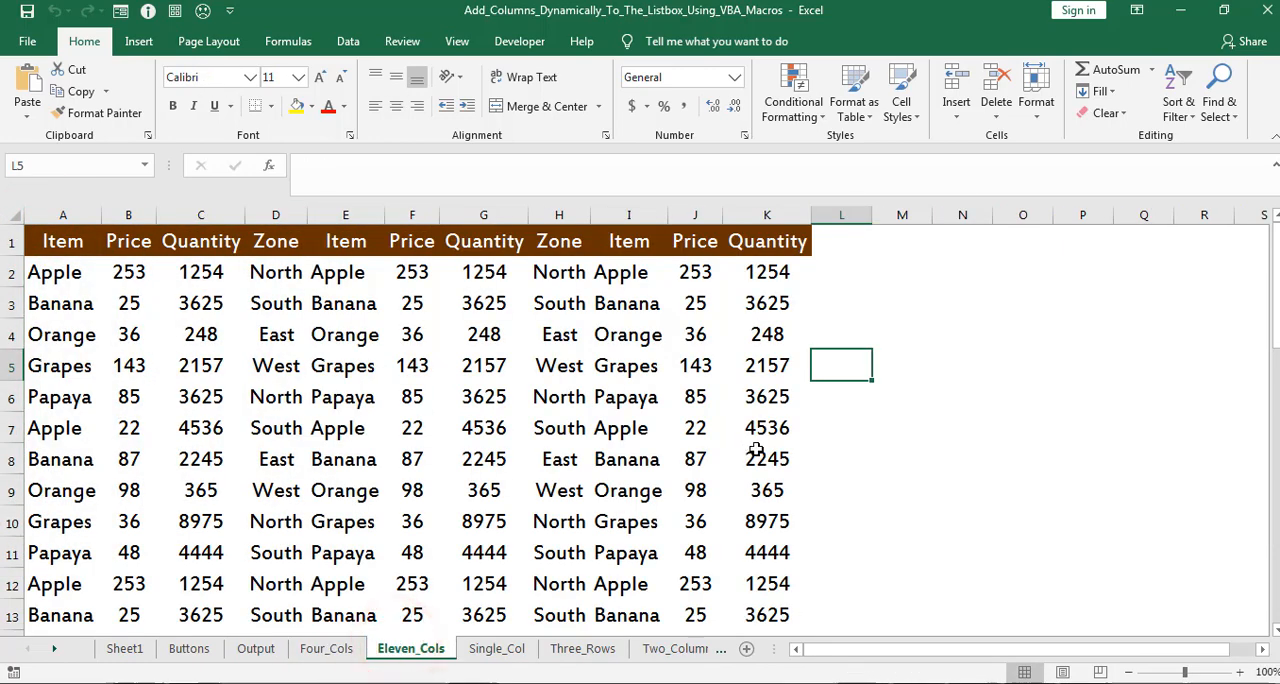
scroll("down", 3)
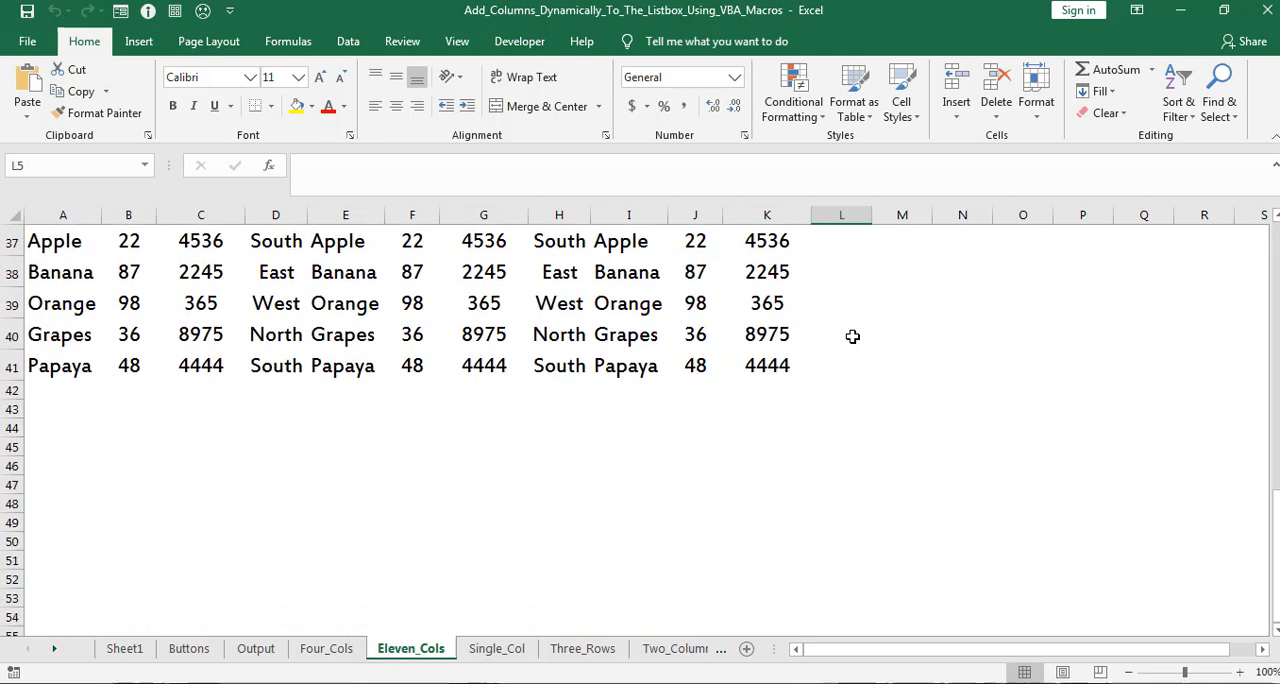
left_click(496, 648)
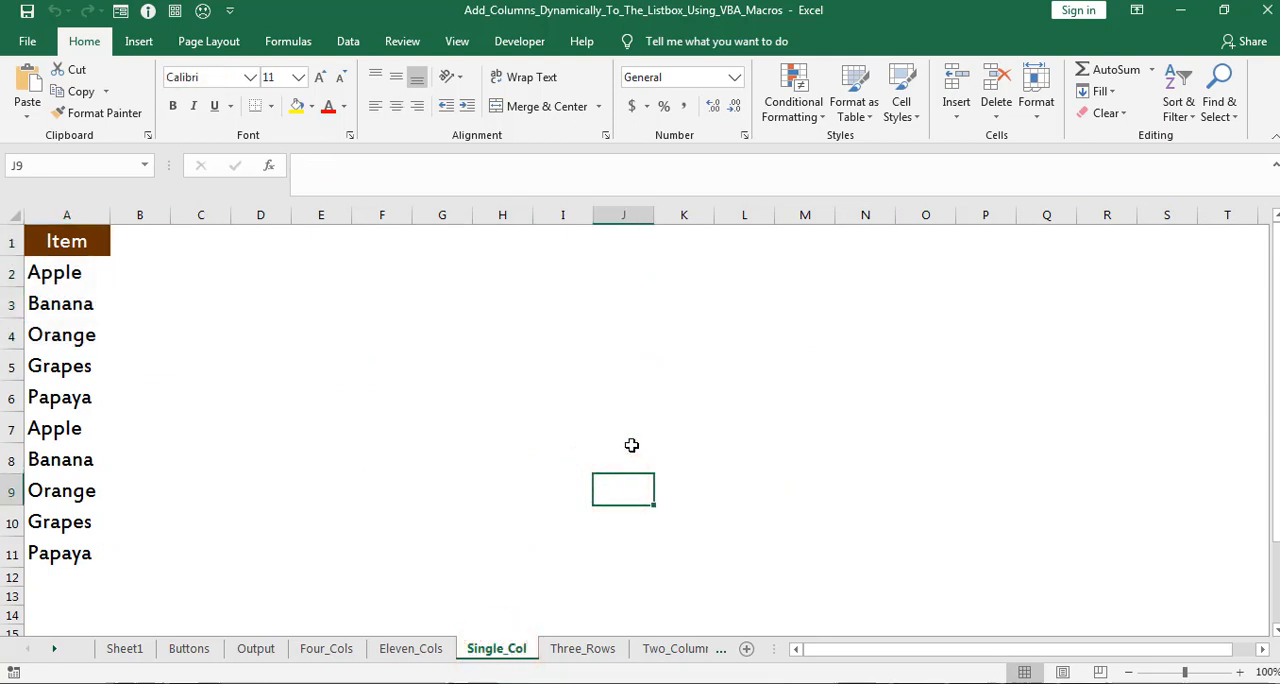
mouse_move(584, 648)
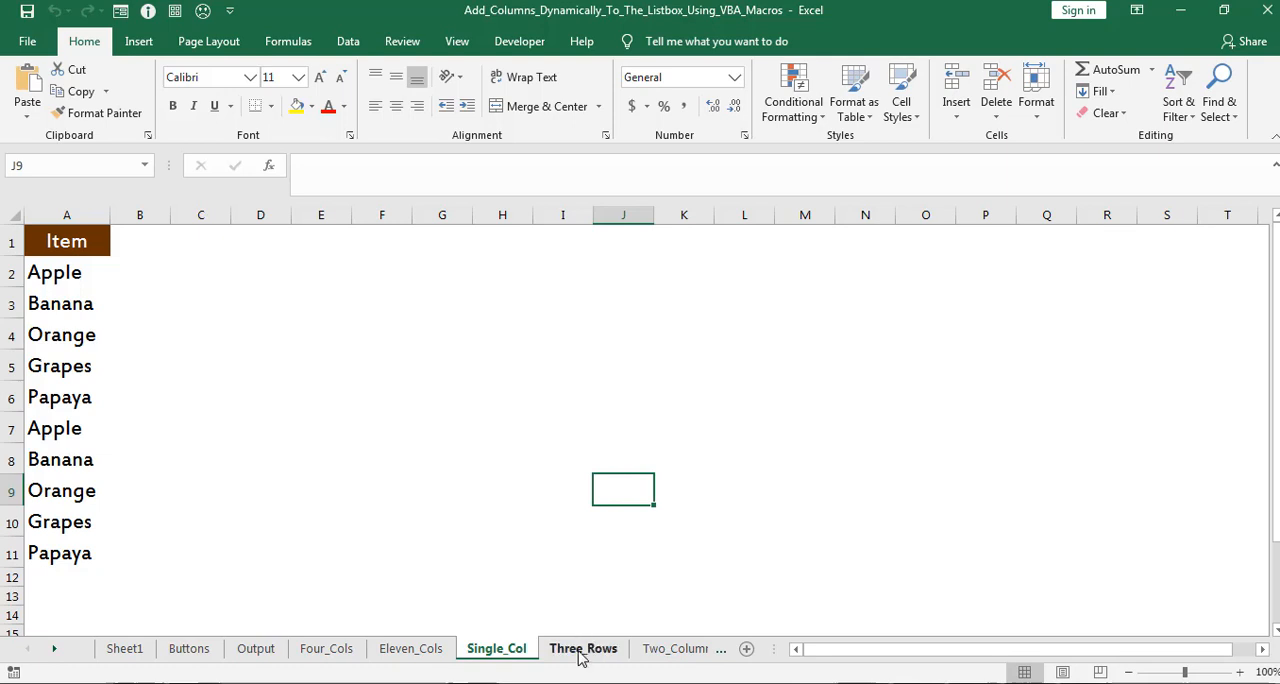
left_click(584, 648)
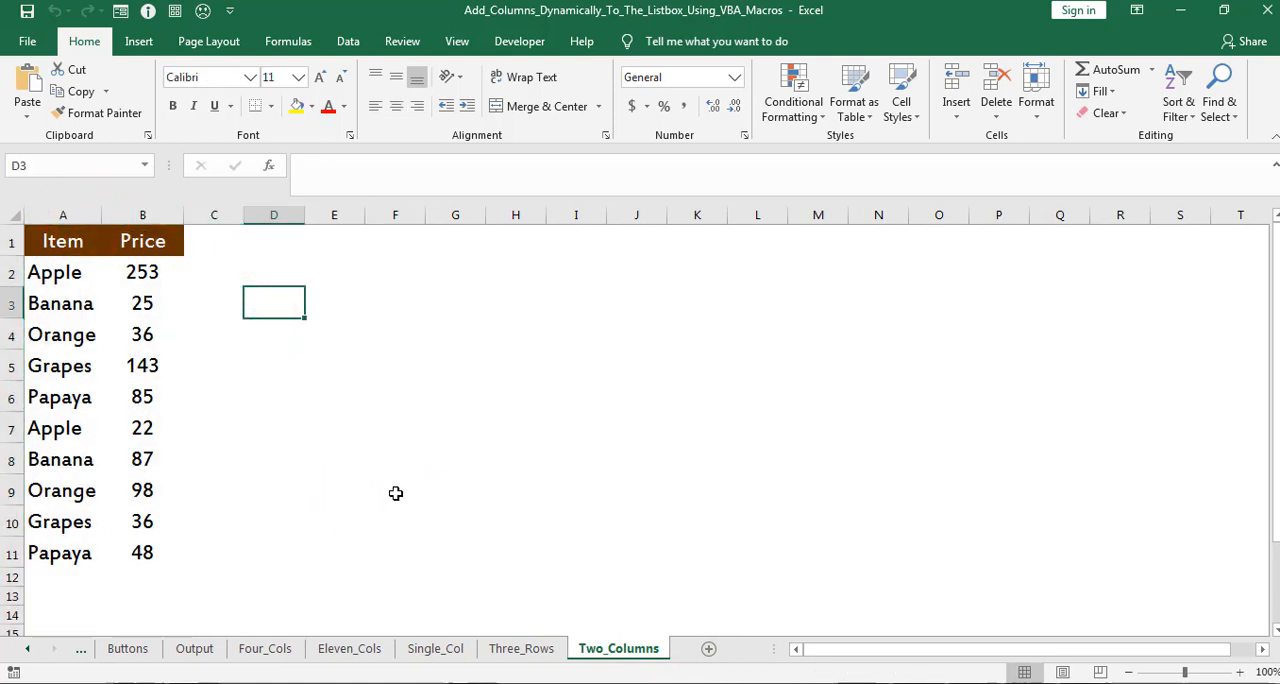
Run the Four Columns button and copy the ticked Item, Orange 36 and Apple 22 rows to Output
left_click(128, 648)
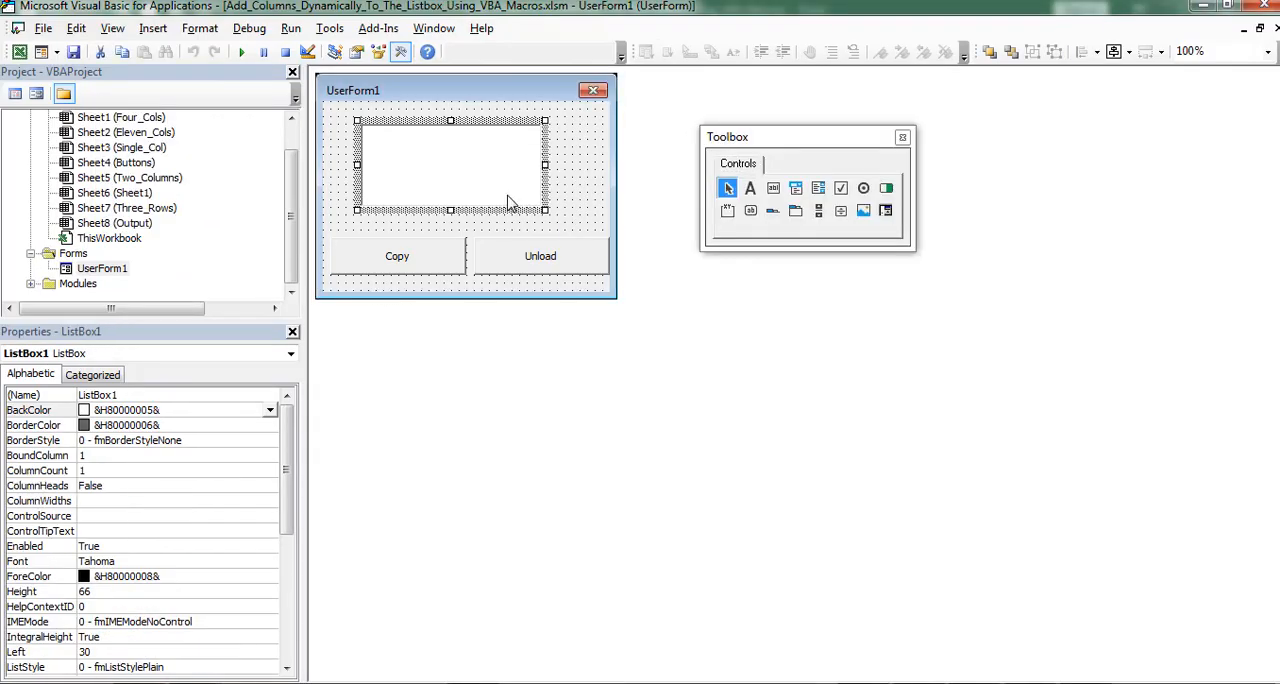
left_click(420, 264)
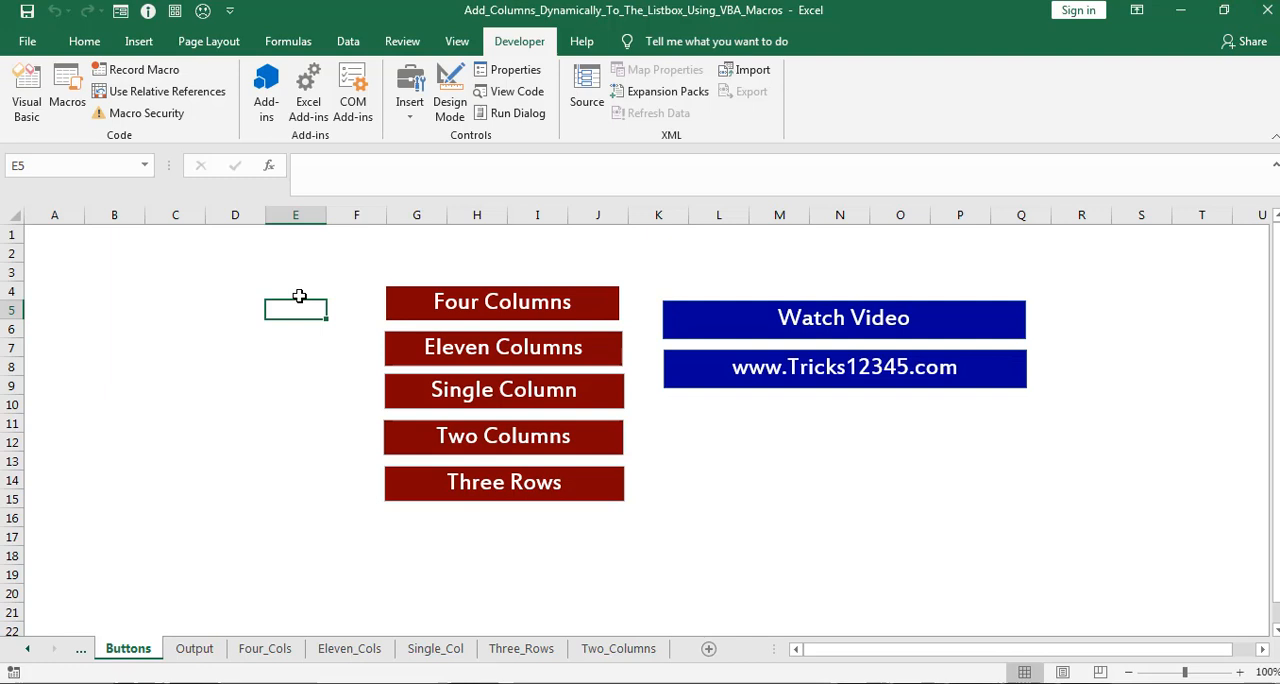
left_click(296, 290)
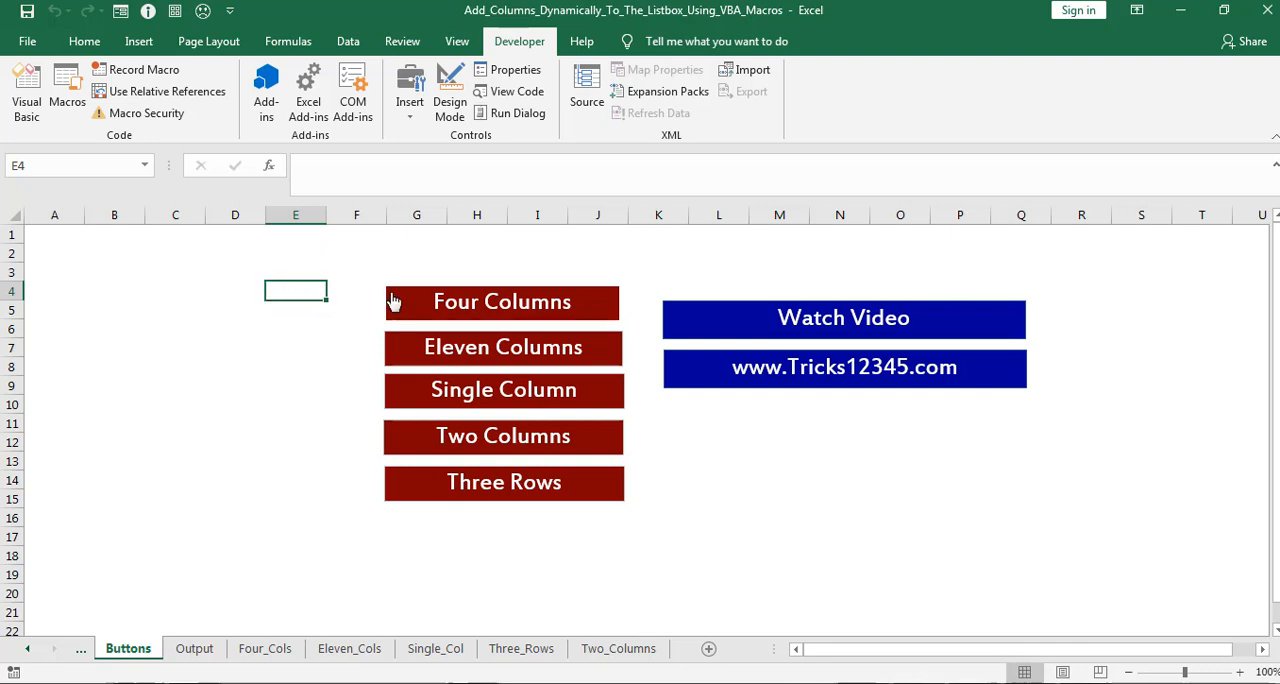
mouse_move(452, 318)
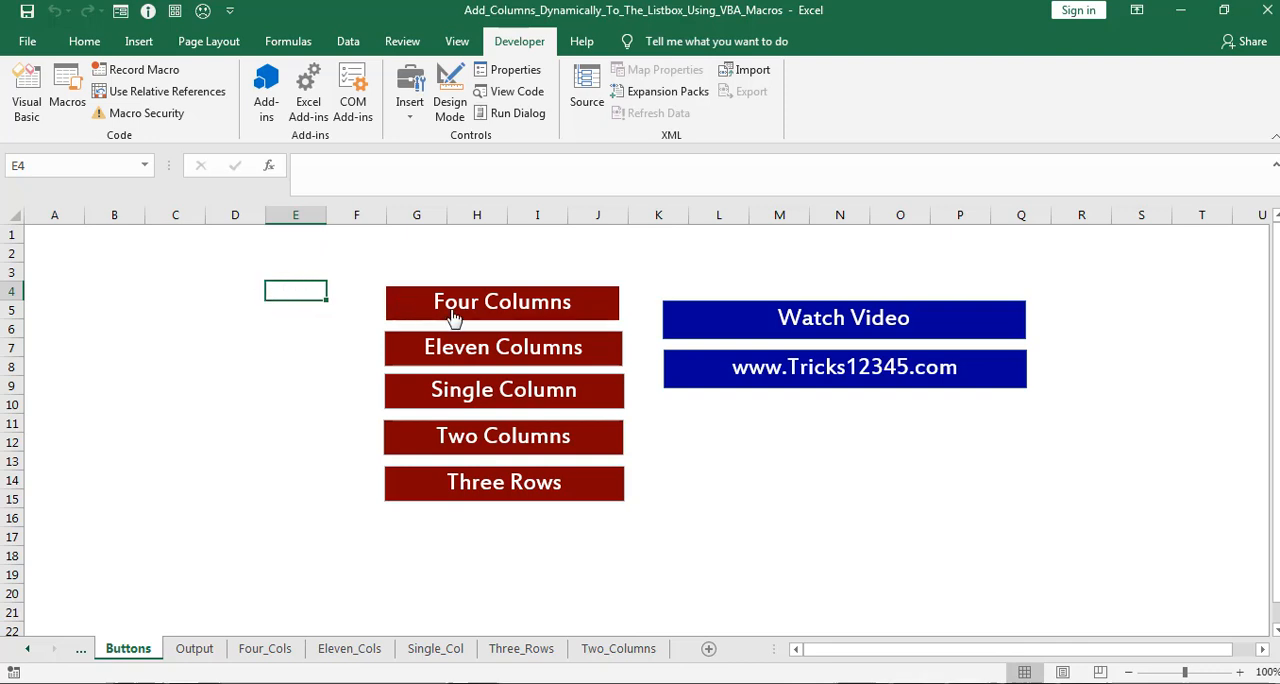
left_click(502, 300)
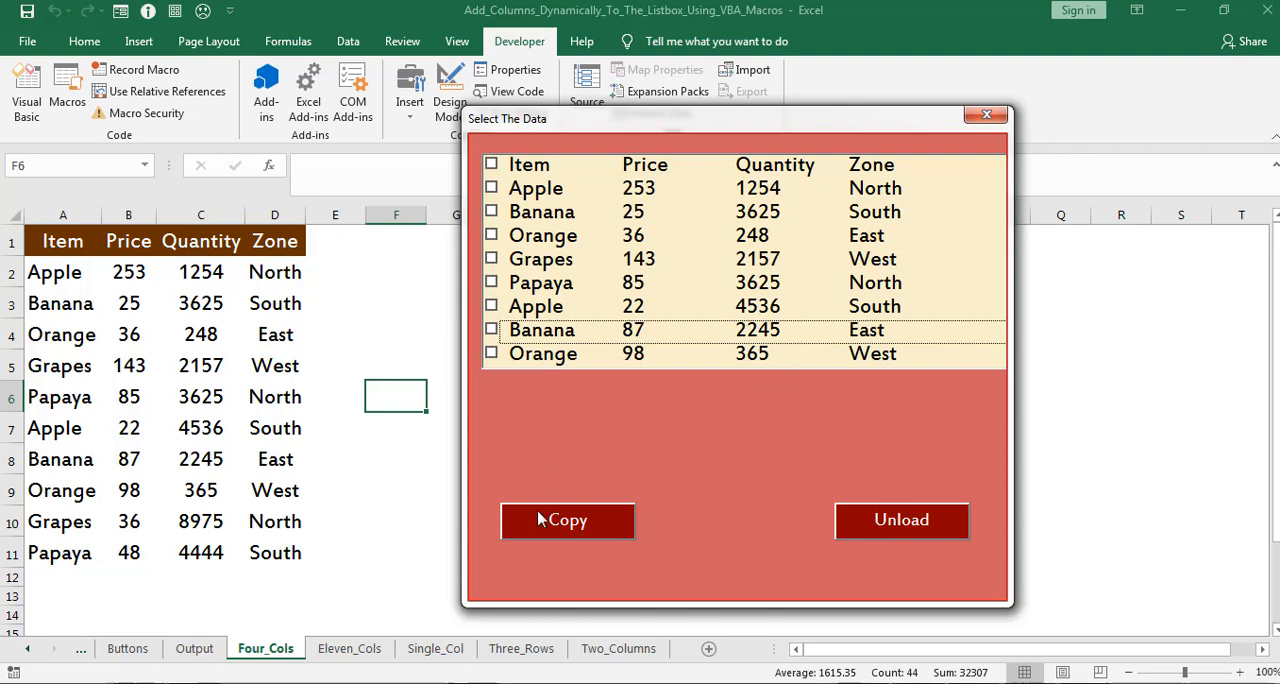
mouse_move(768, 510)
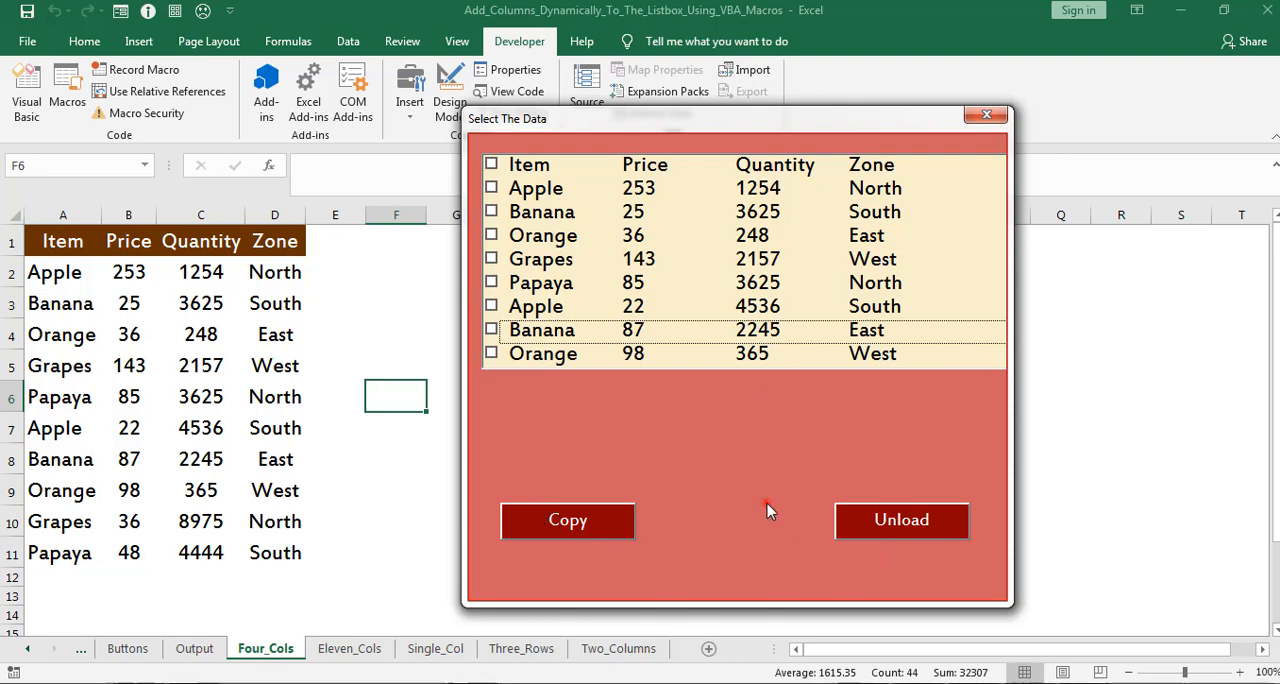
mouse_move(500, 178)
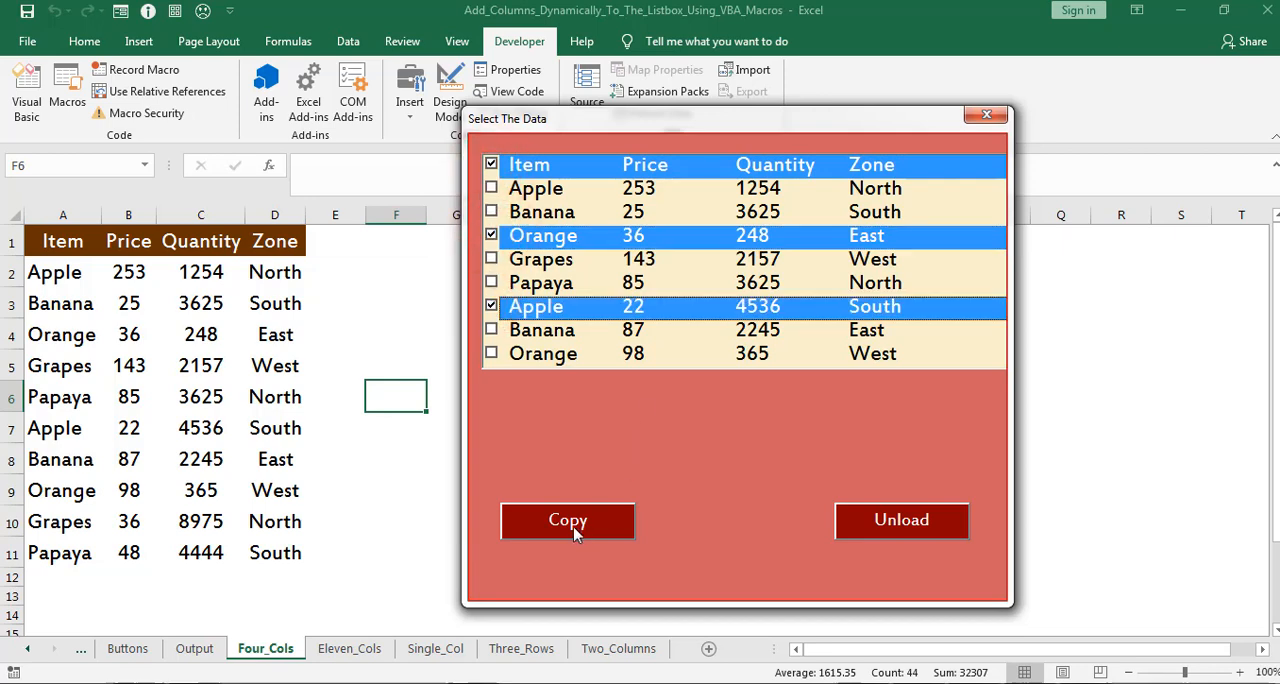
left_click(568, 520)
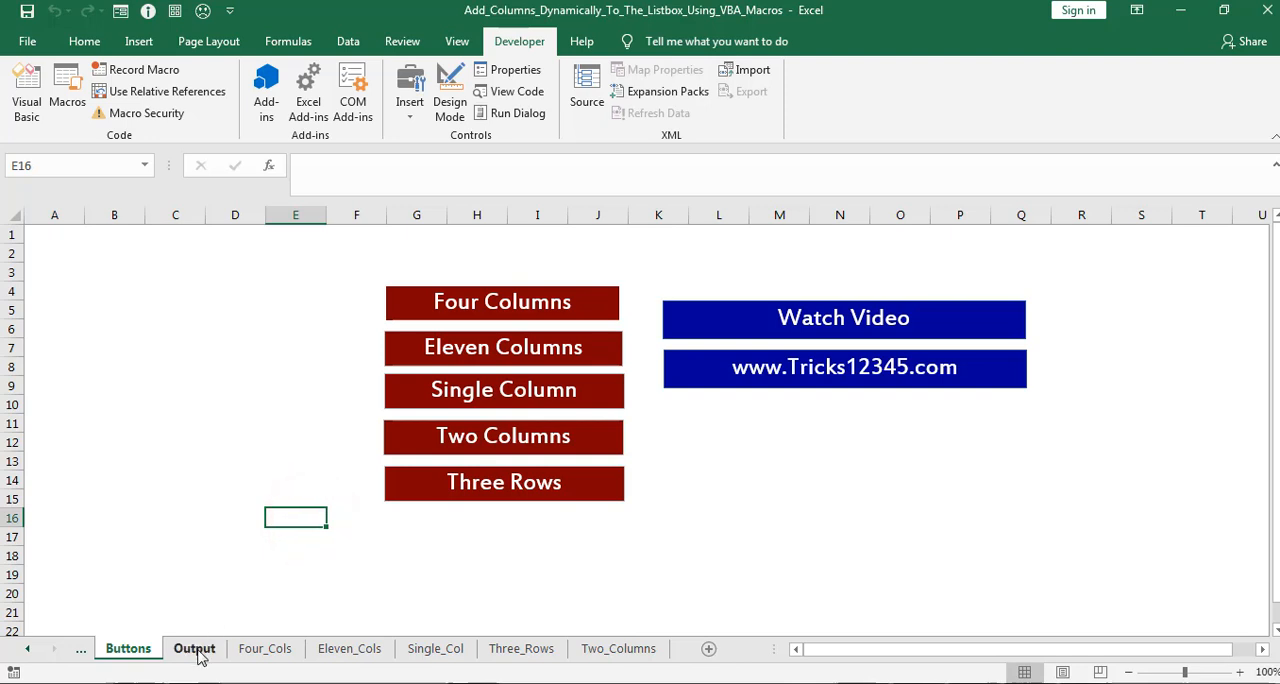
left_click(194, 648)
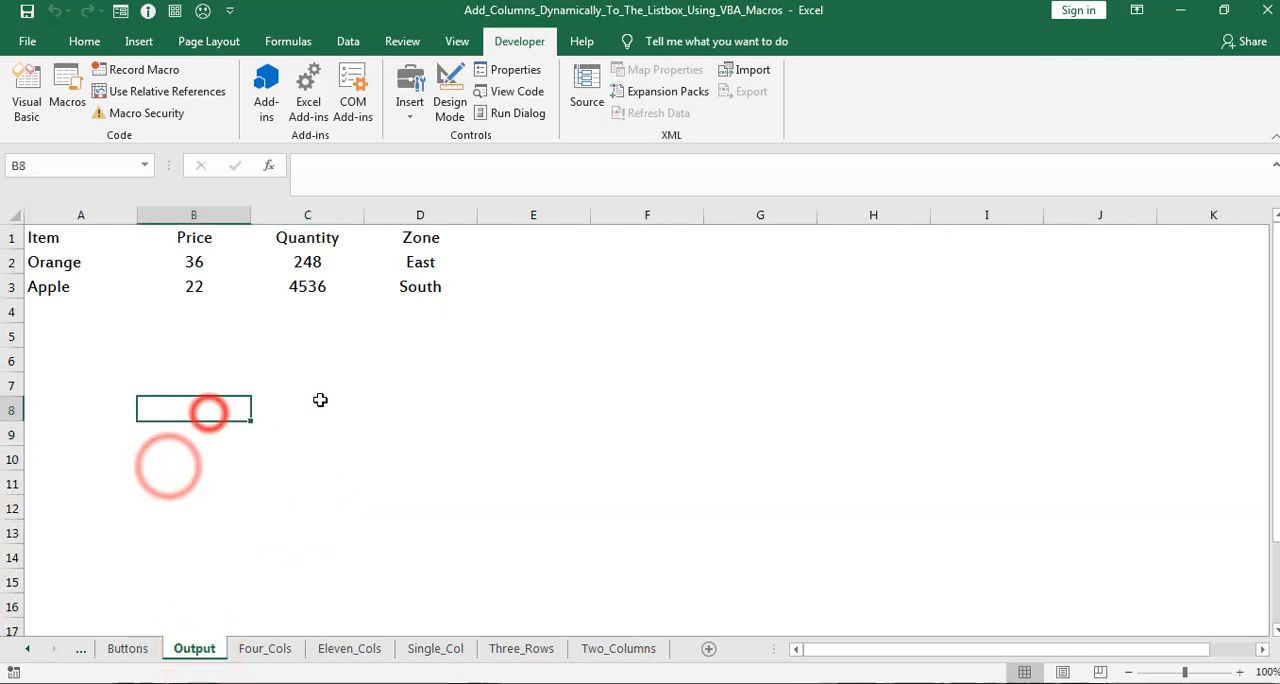
left_click(308, 360)
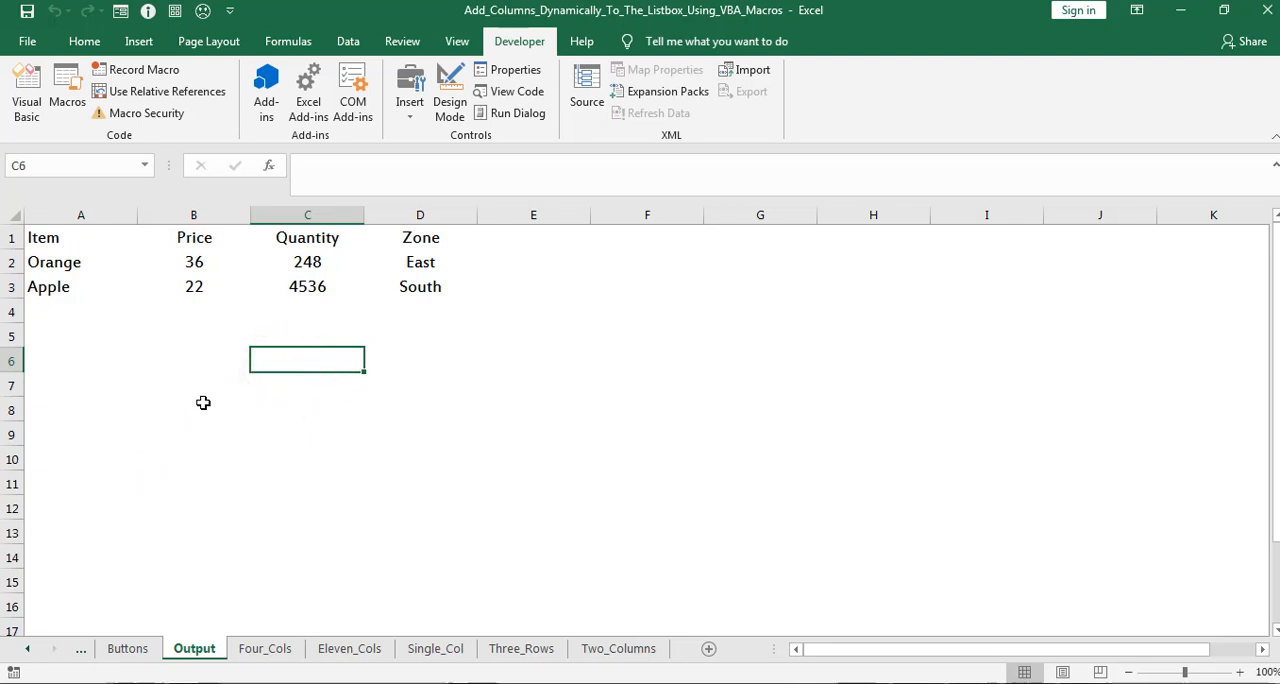
mouse_move(200, 408)
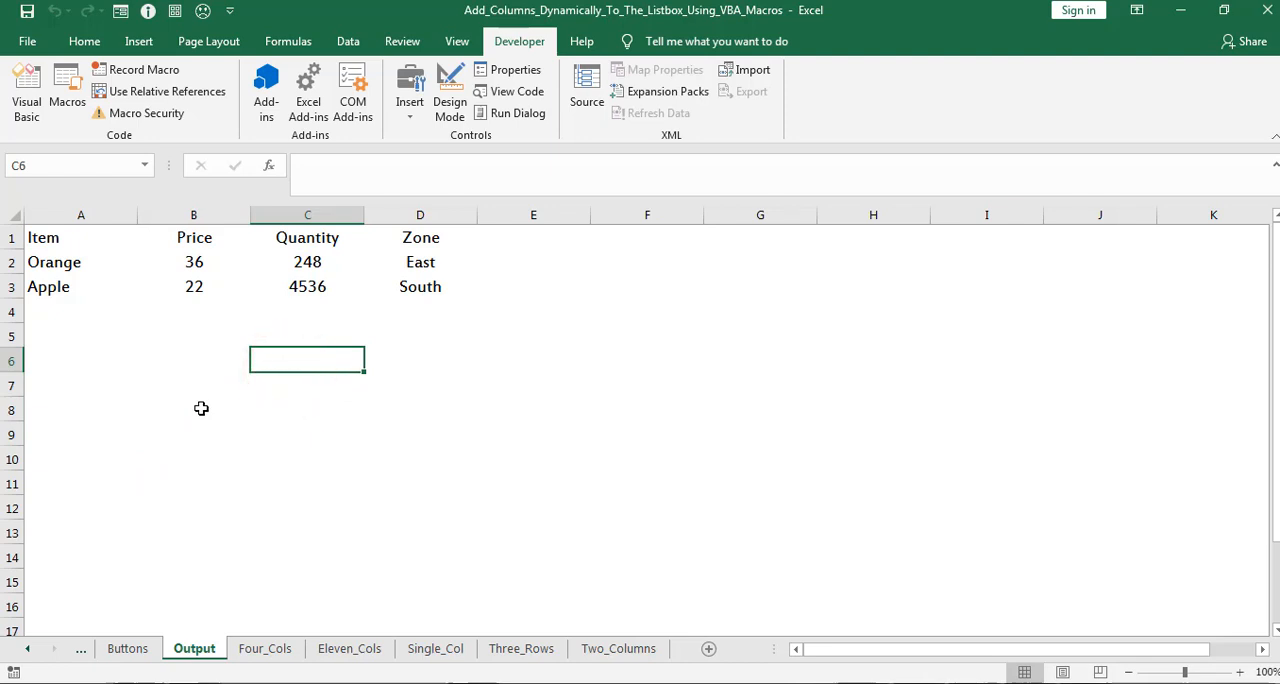
left_click(128, 648)
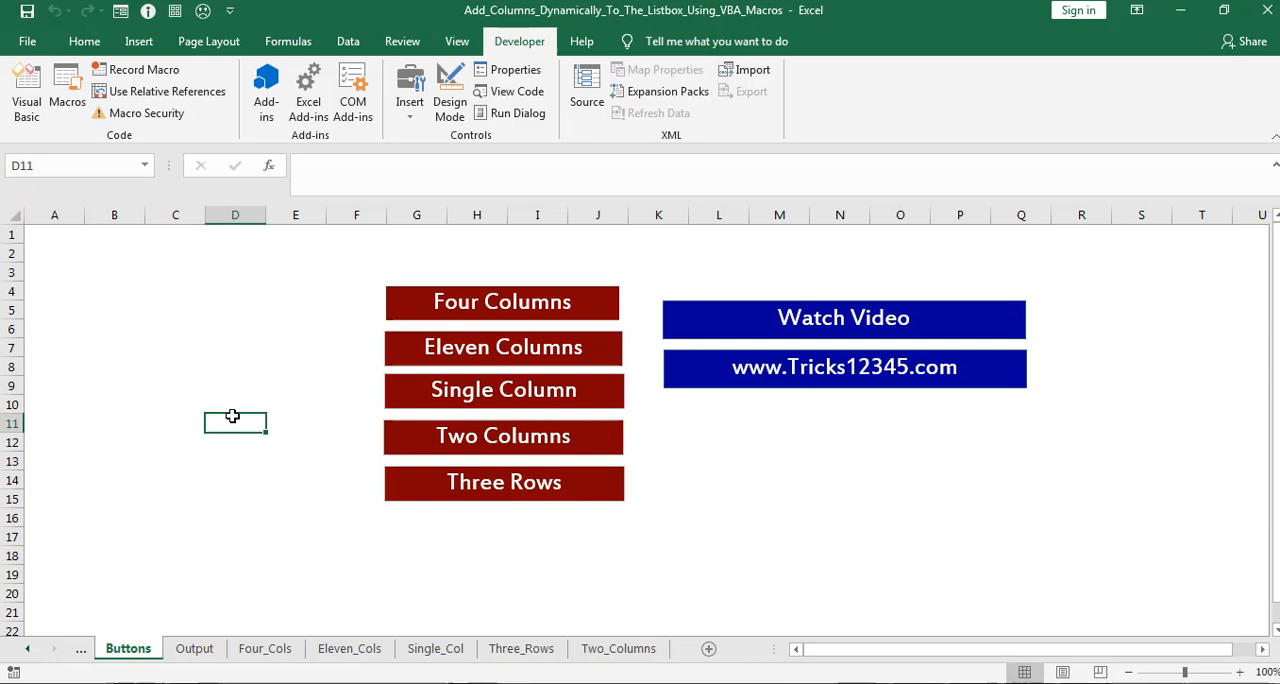
mouse_move(418, 364)
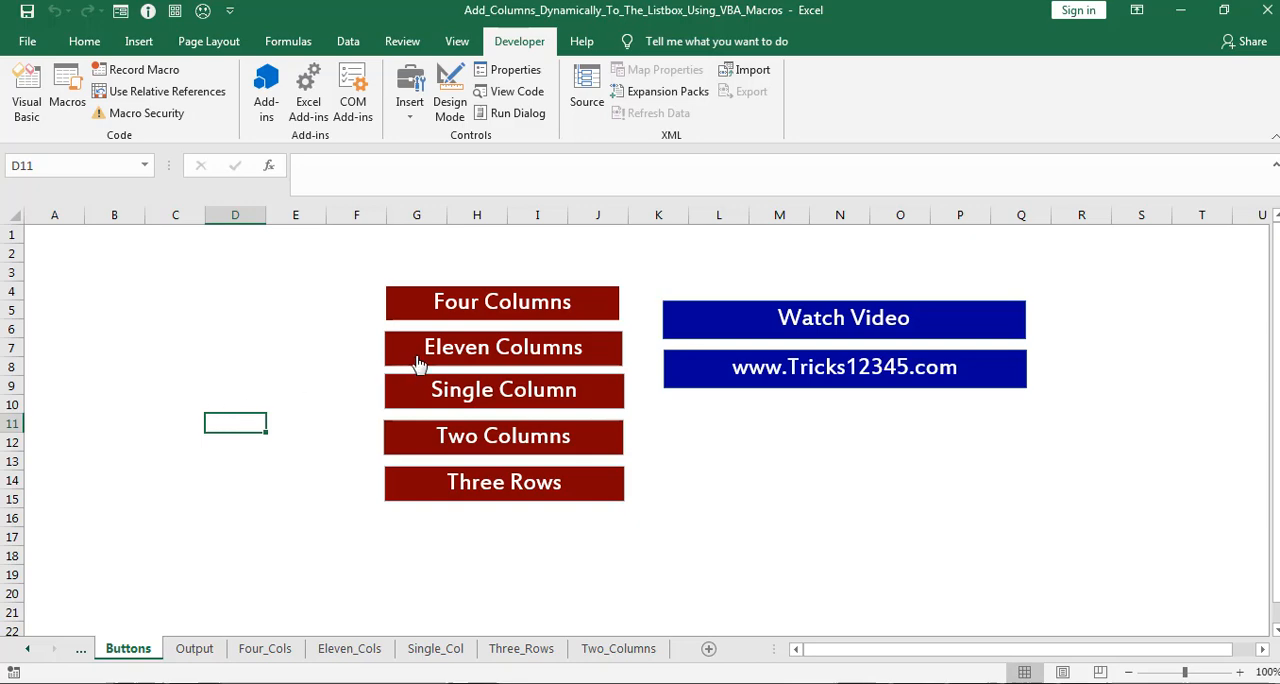
Run the Eleven Columns button, tick the Banana 87 row and copy it to Output
left_click(502, 348)
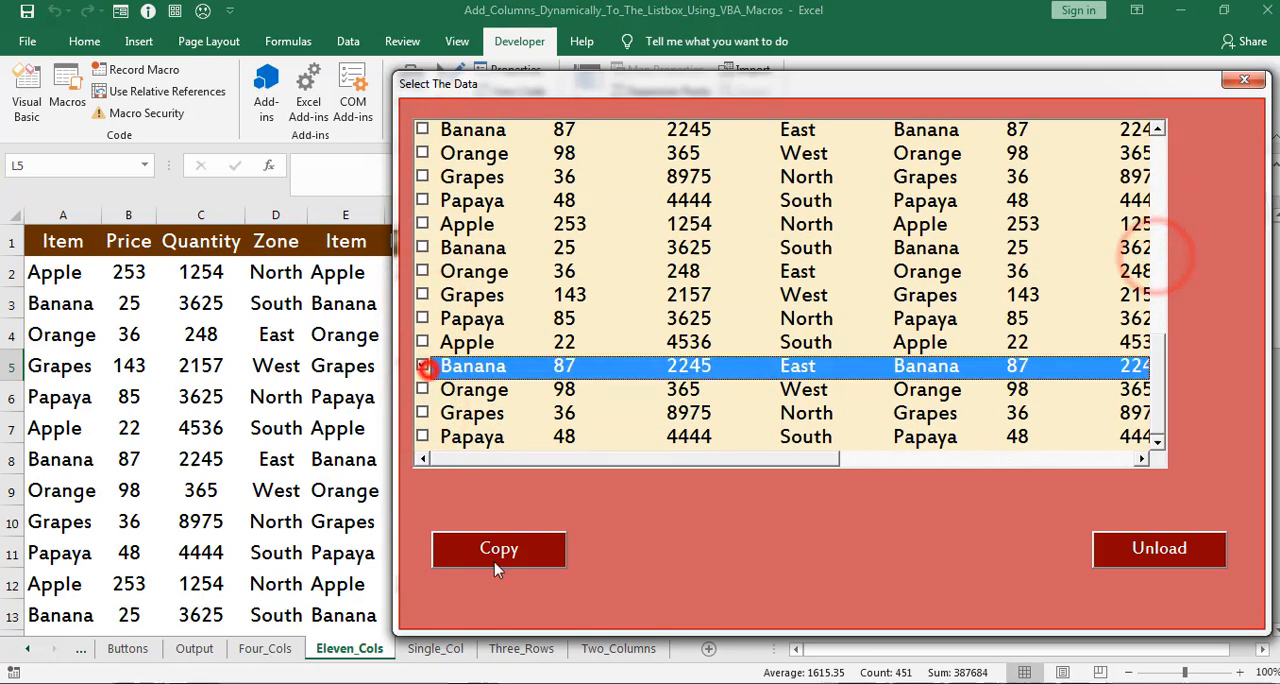
left_click(422, 364)
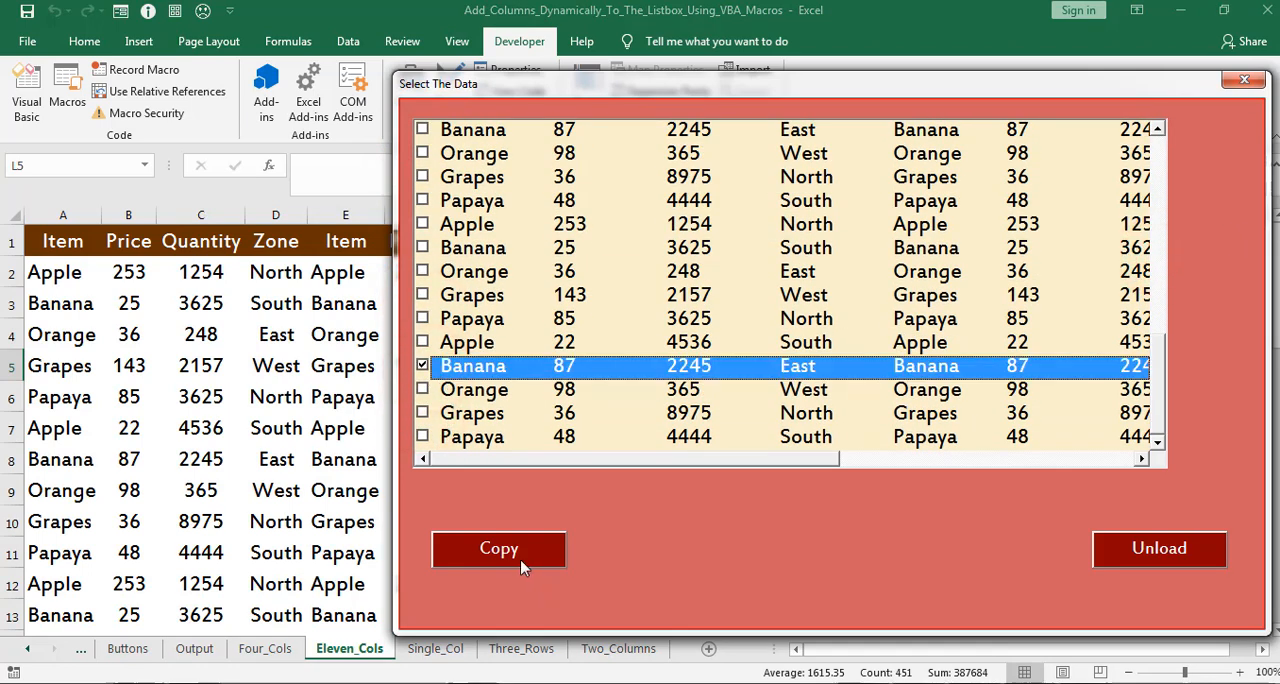
left_click(1158, 548)
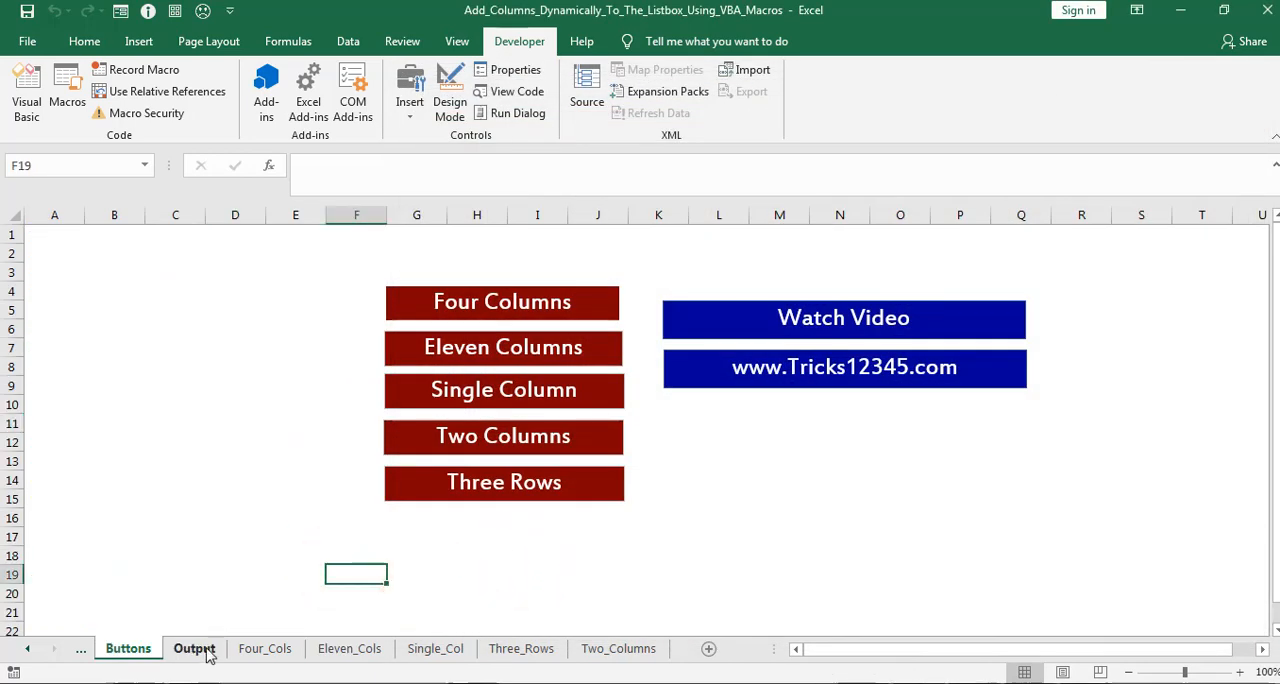
Show the Output sheet with the copied Papaya and Banana eleven-column rows
left_click(194, 648)
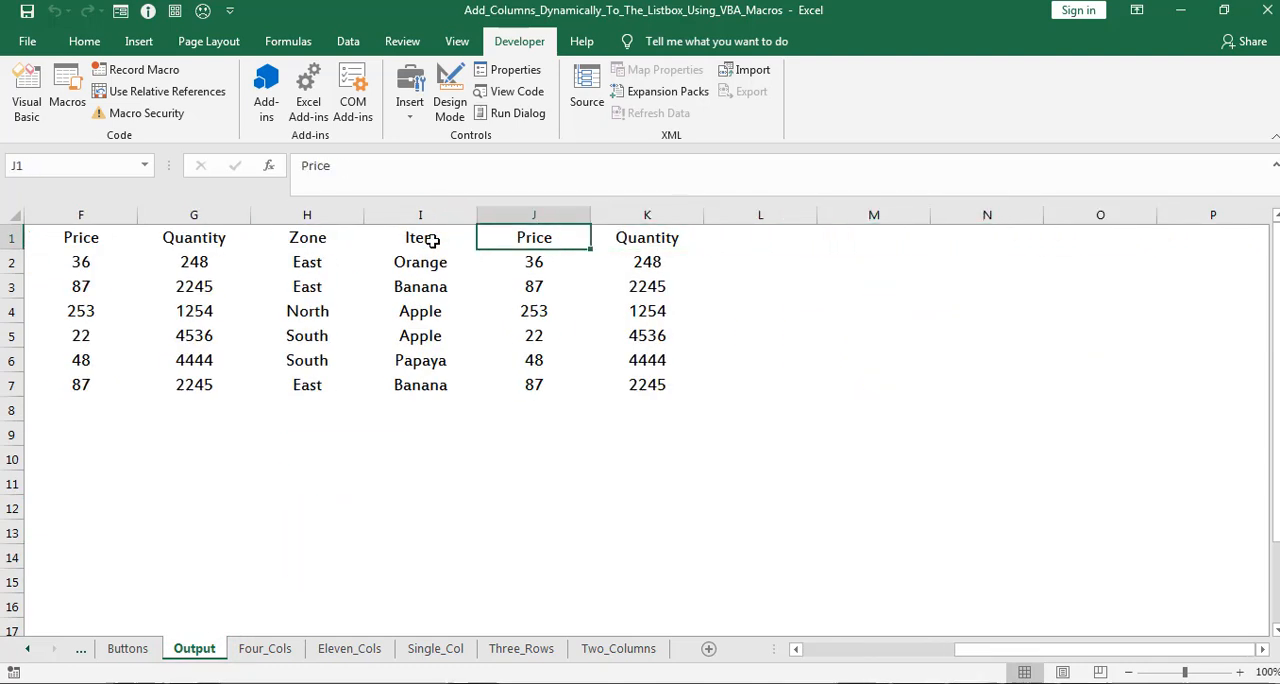
left_click(648, 214)
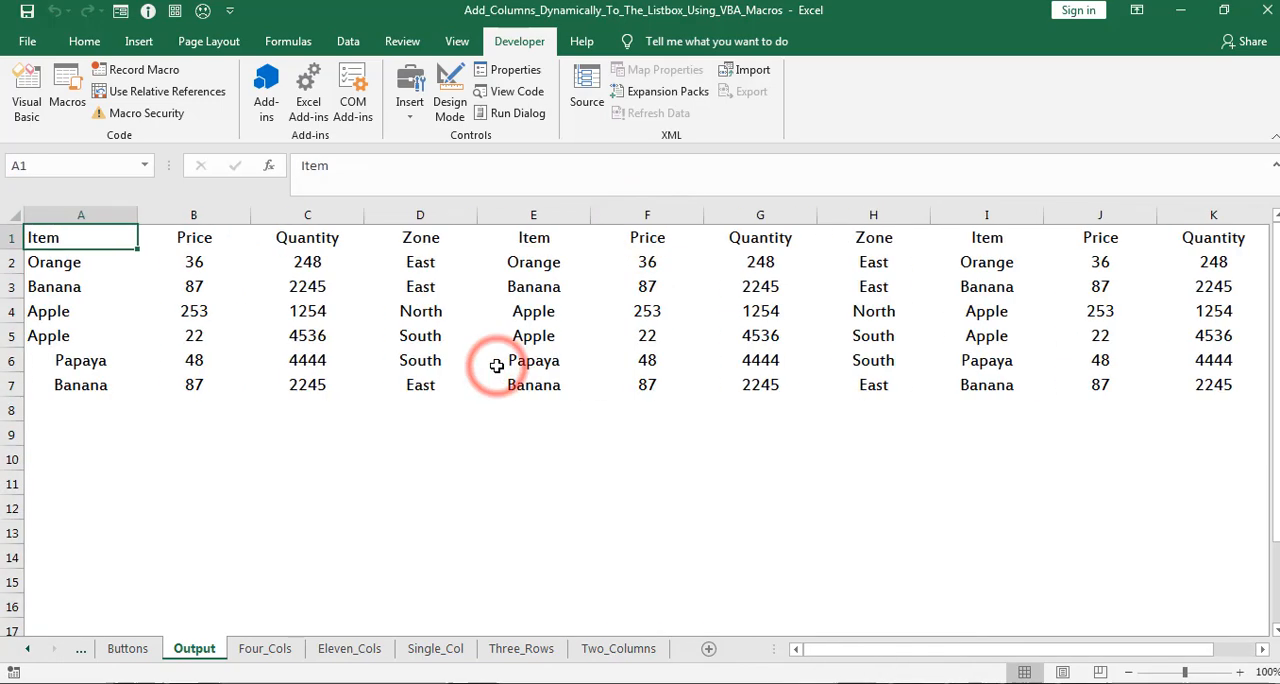
left_click(128, 648)
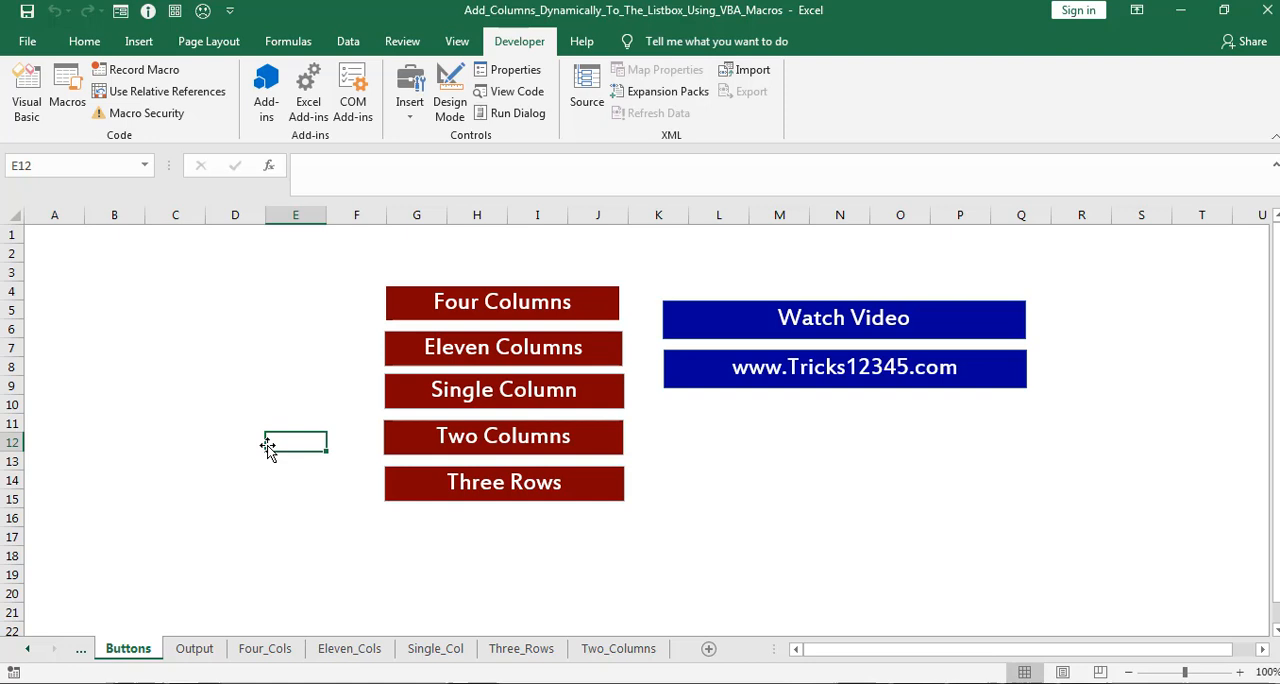
mouse_move(218, 410)
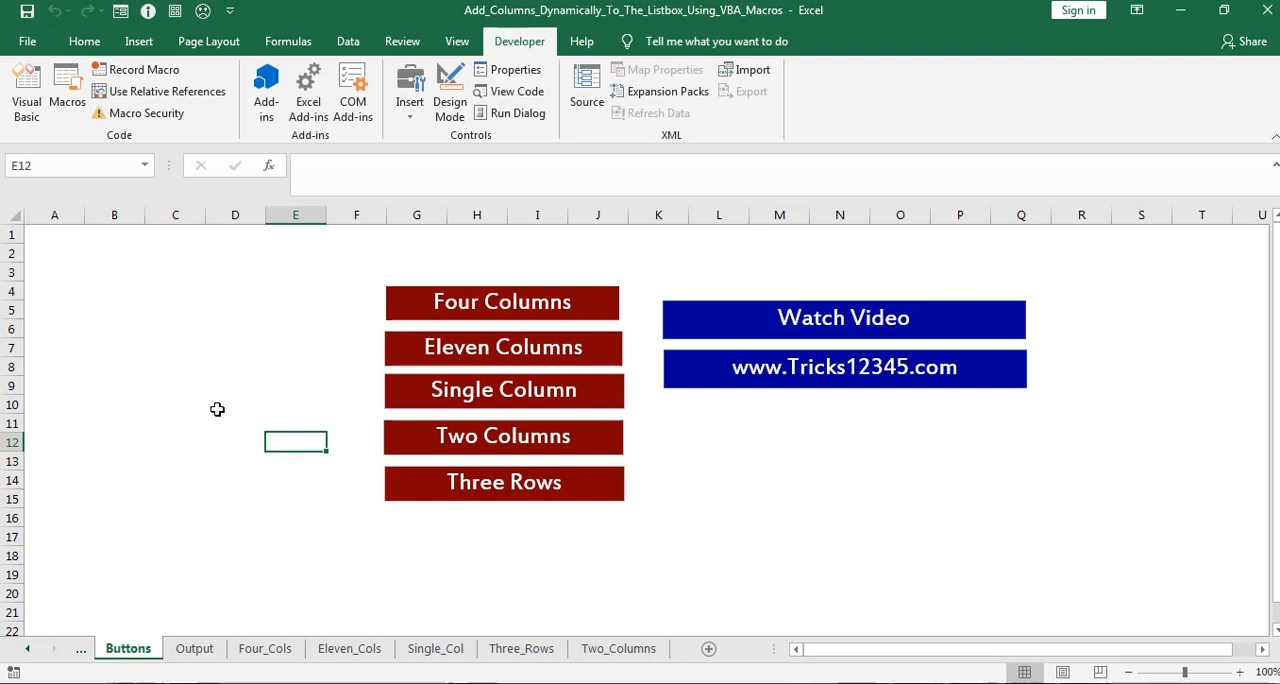
left_click(236, 404)
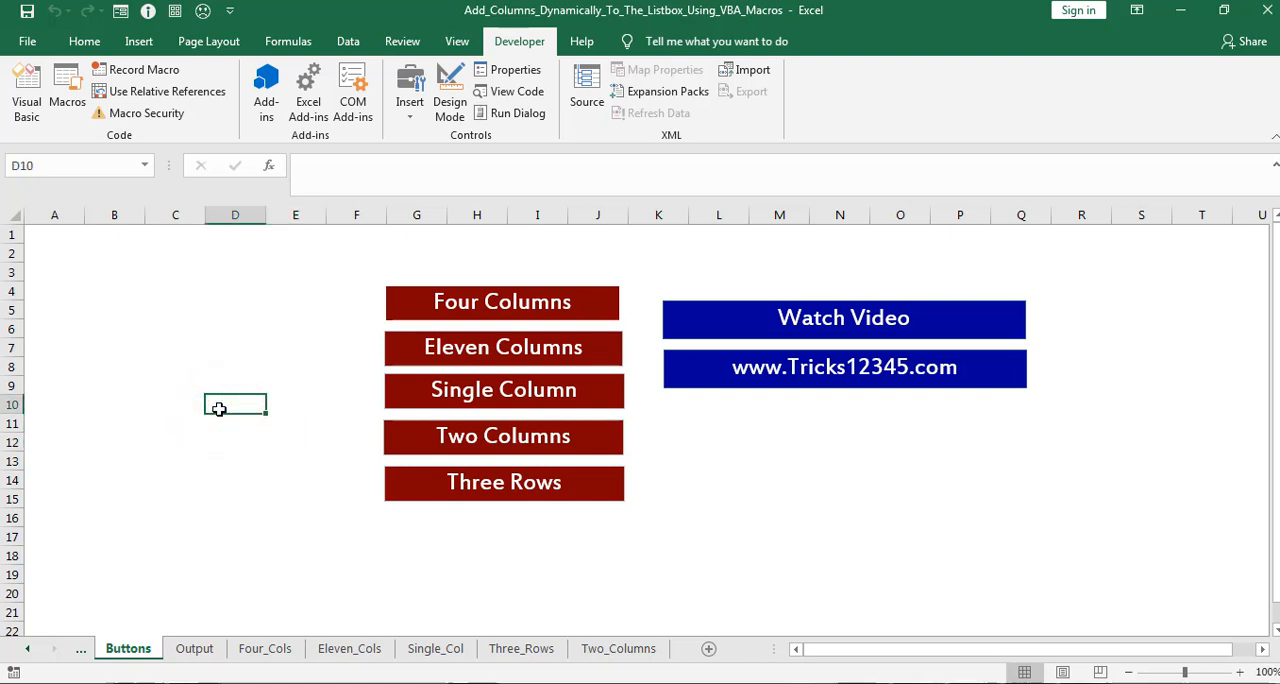
left_click(504, 390)
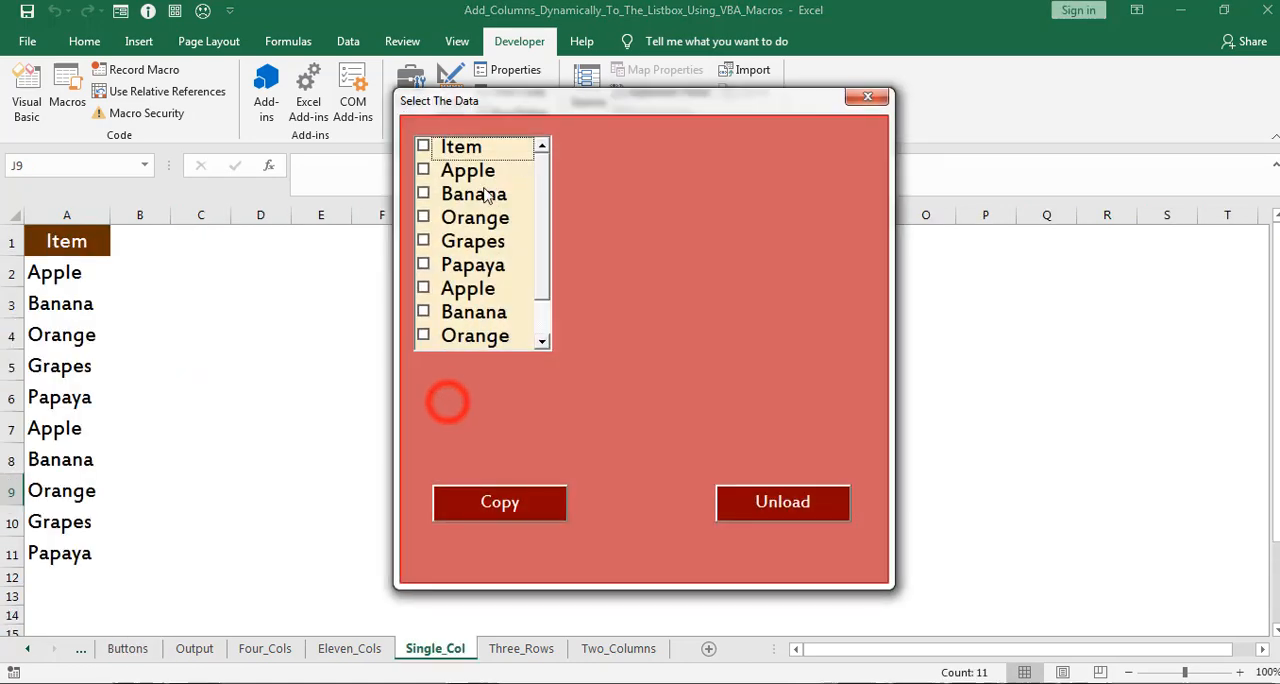
left_click(194, 648)
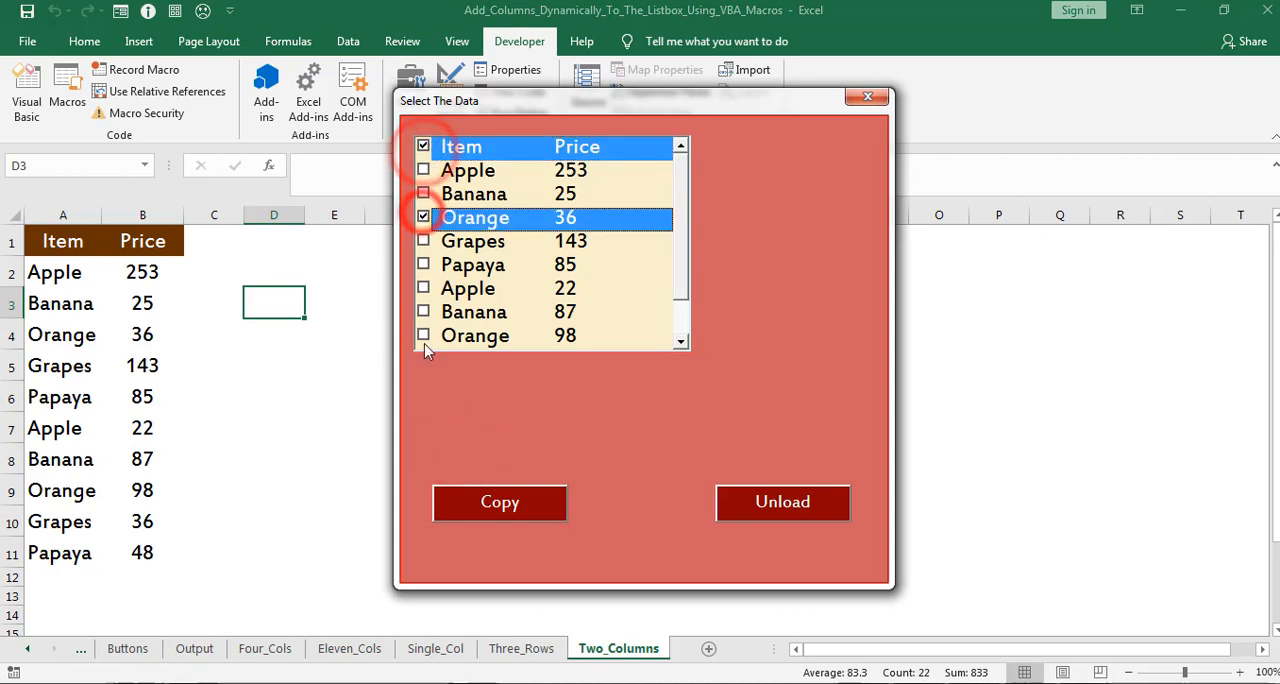
left_click(196, 648)
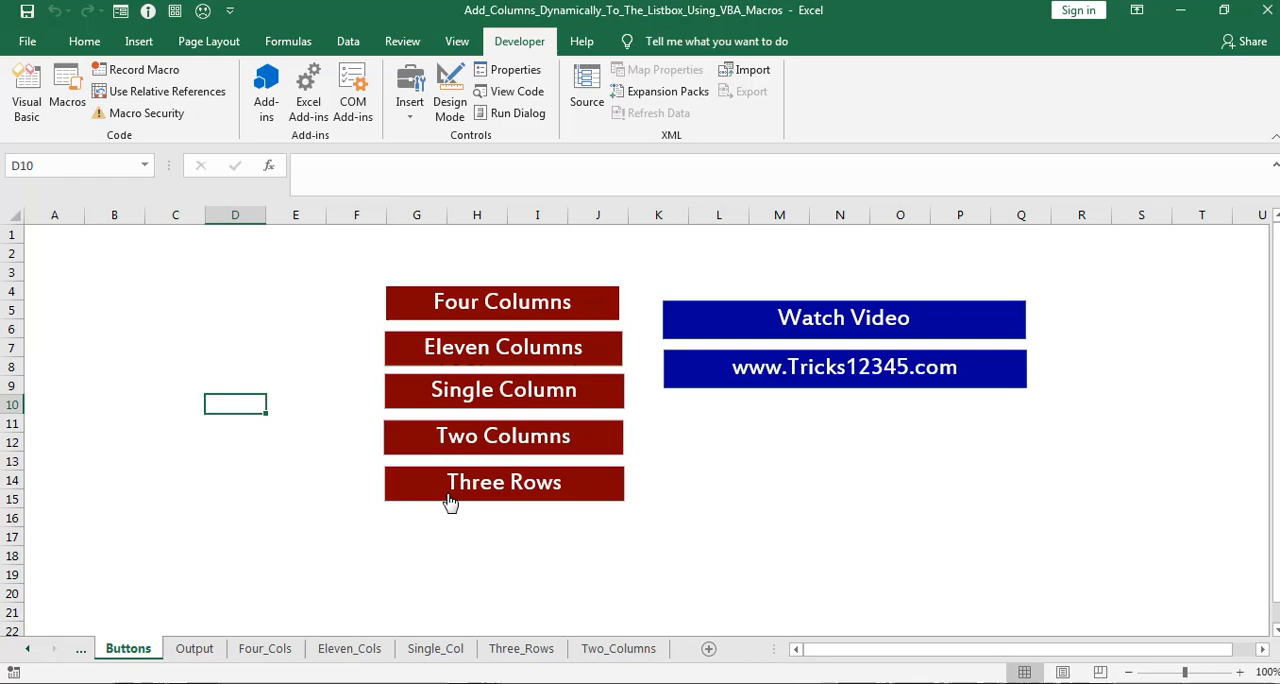
mouse_move(444, 504)
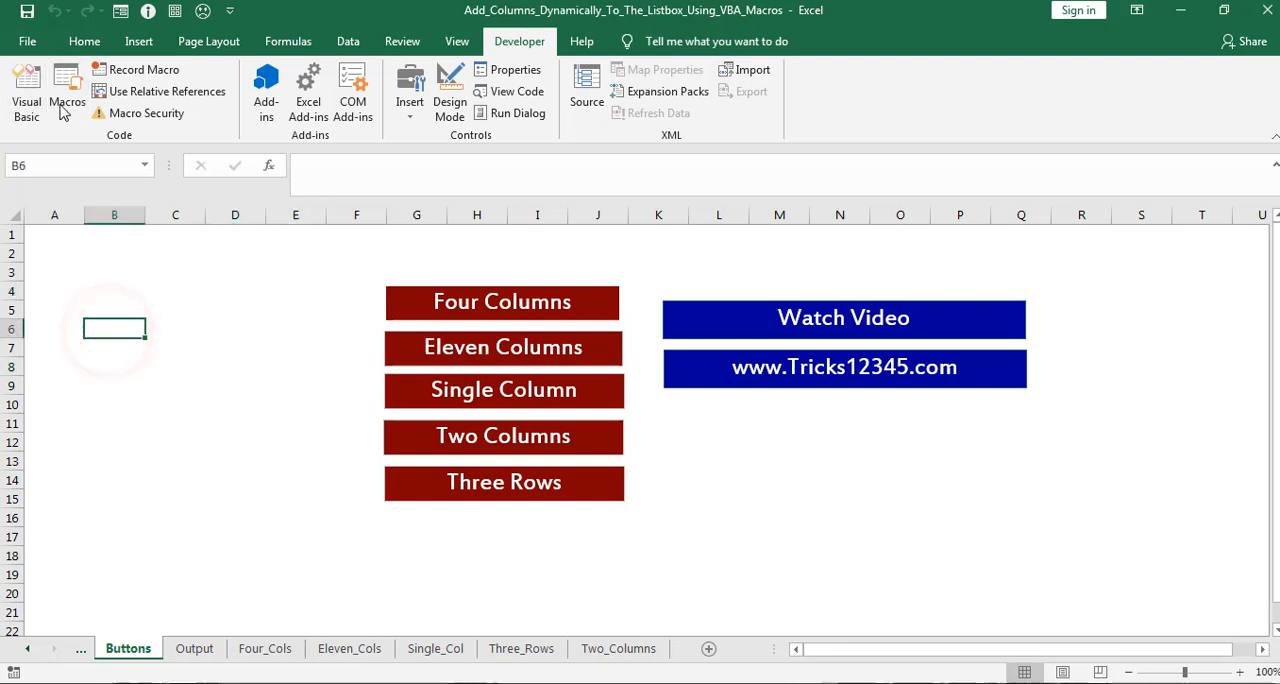
Open Module1 and review the Four_Columns sub's Four_Cols sheet assignment and column count
left_click(26, 90)
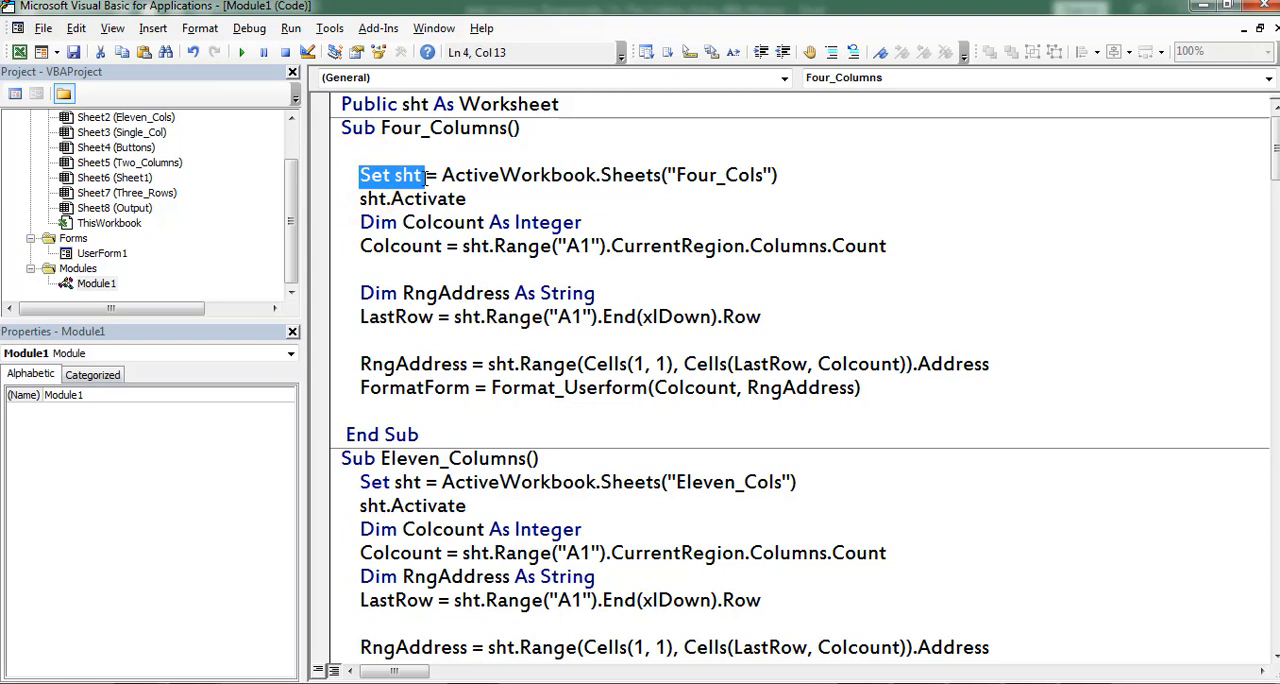
left_click_drag(424, 176, 612, 176)
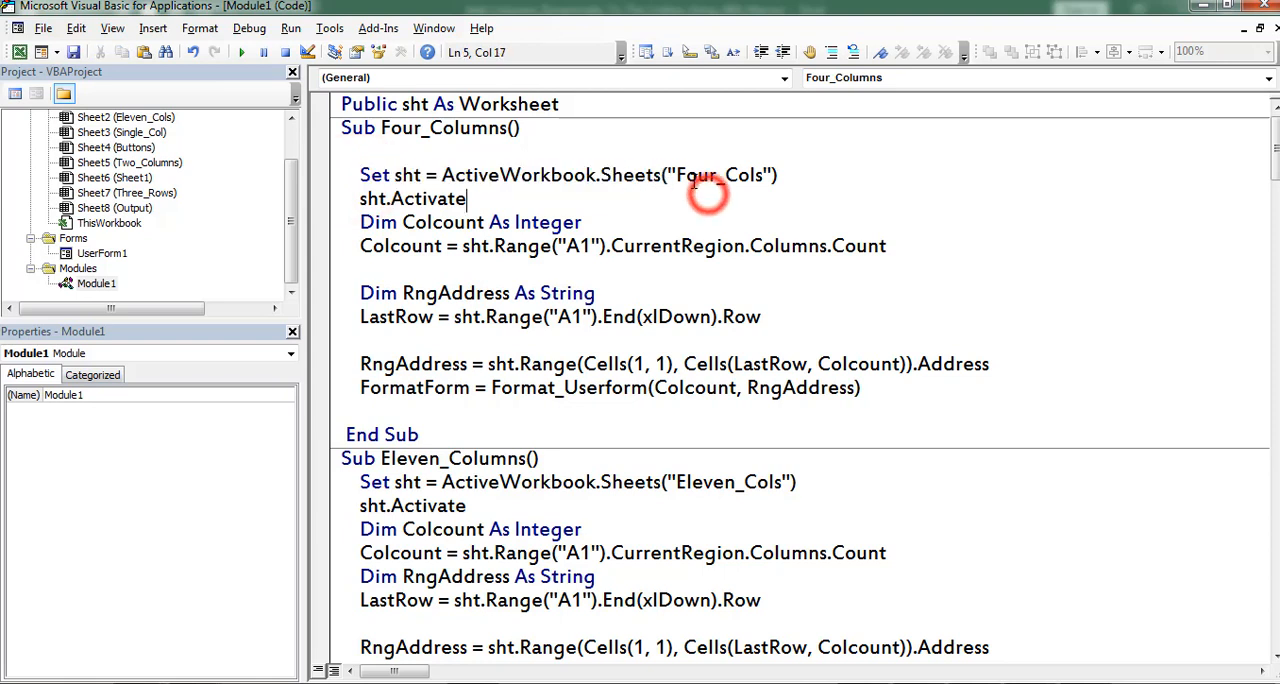
double_click(720, 176)
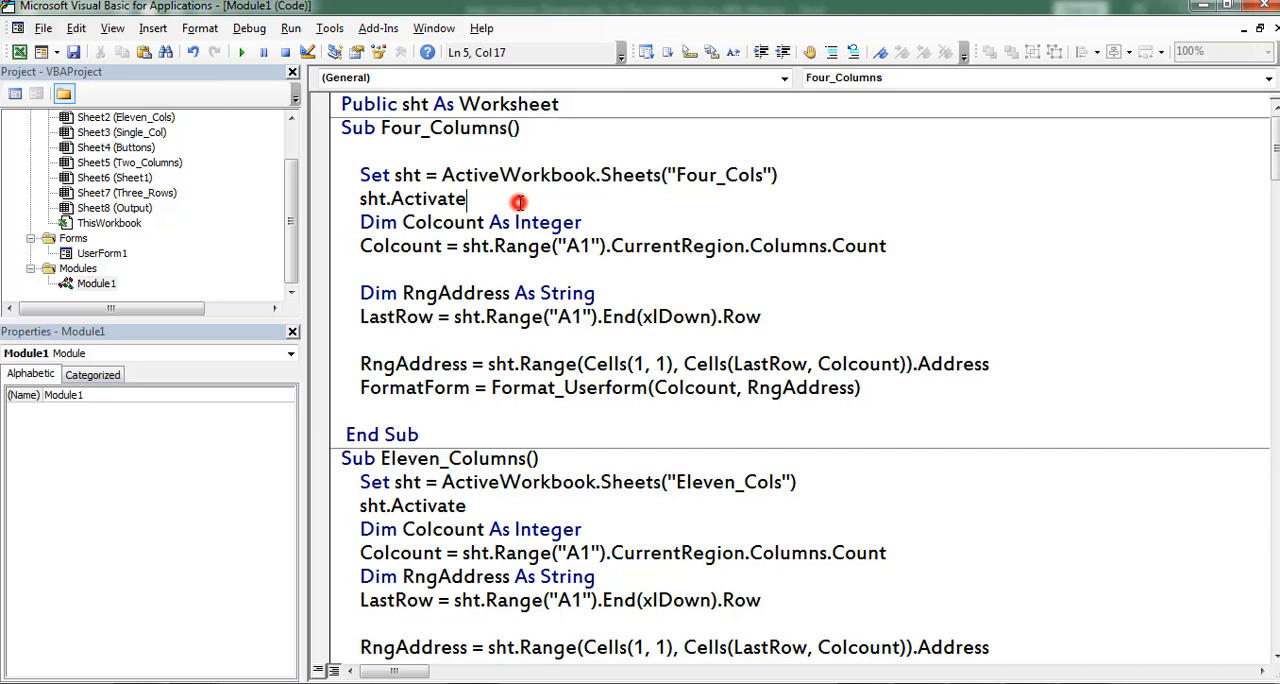
double_click(390, 246)
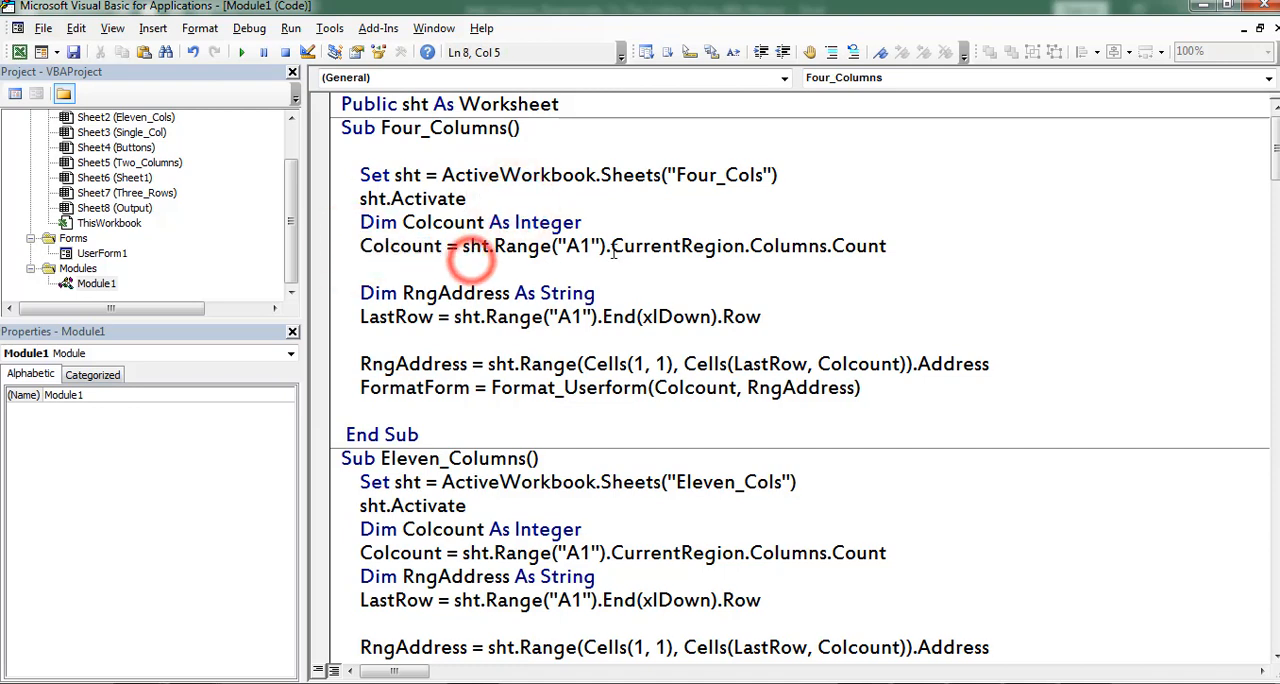
double_click(662, 246)
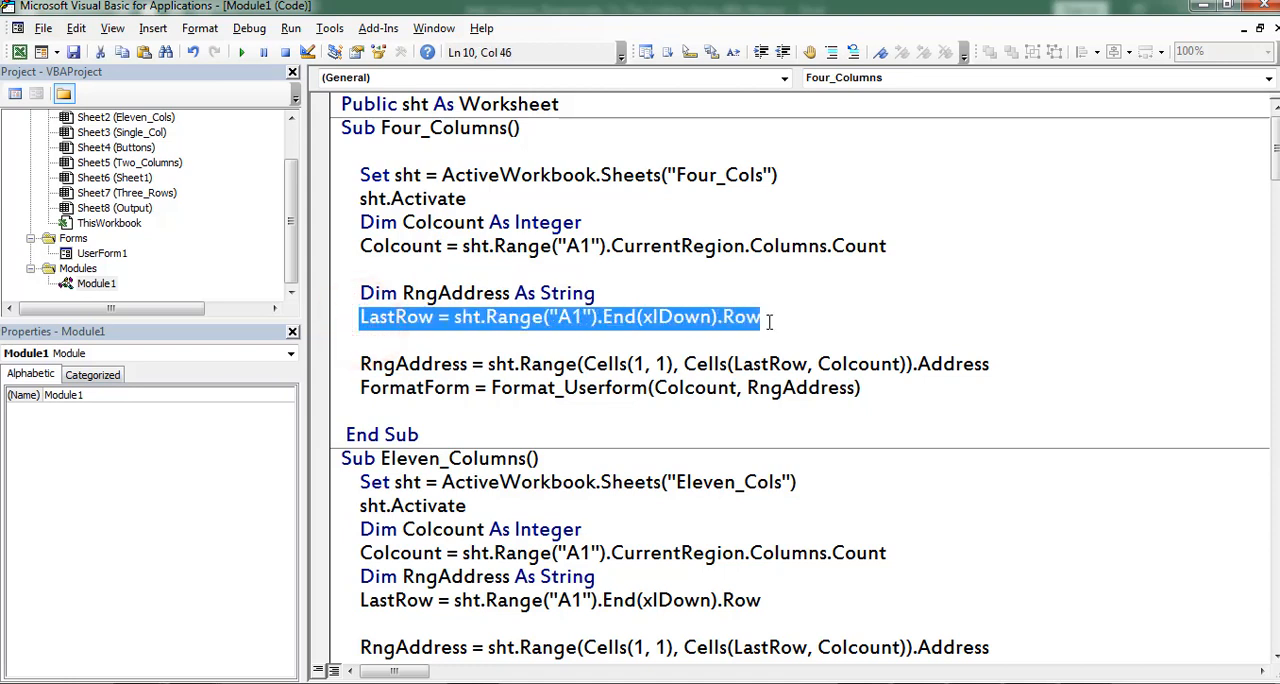
mouse_move(784, 316)
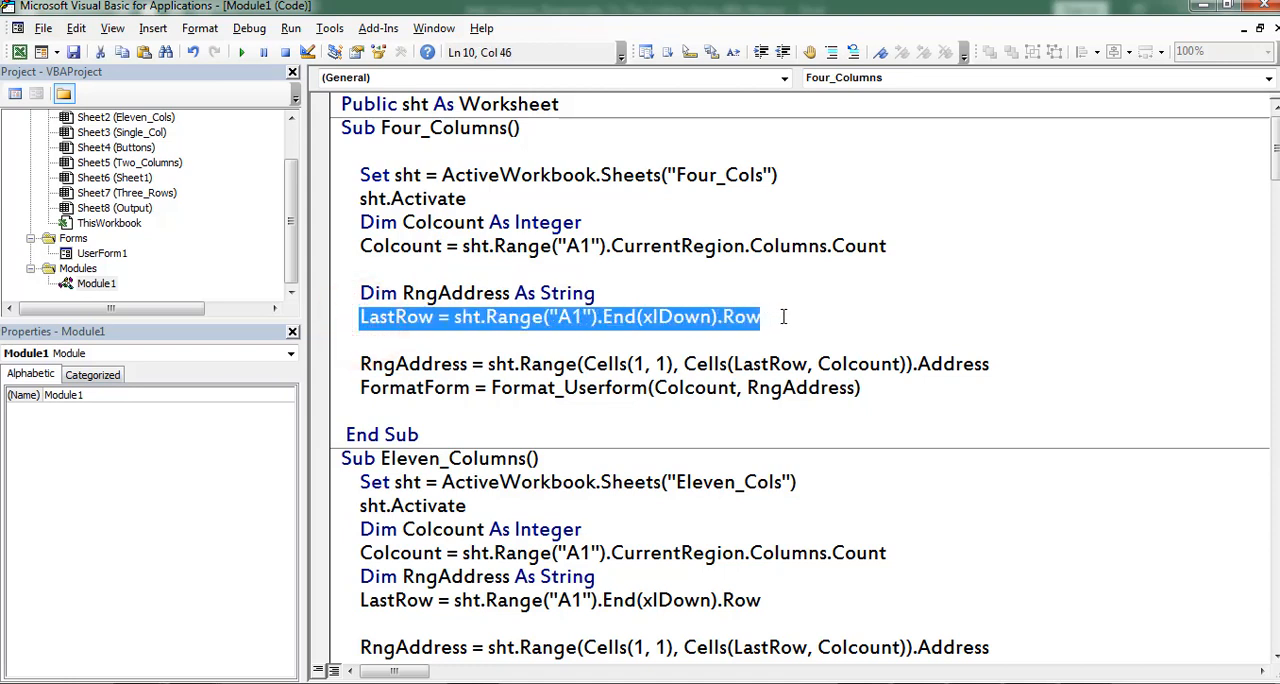
left_click(620, 246)
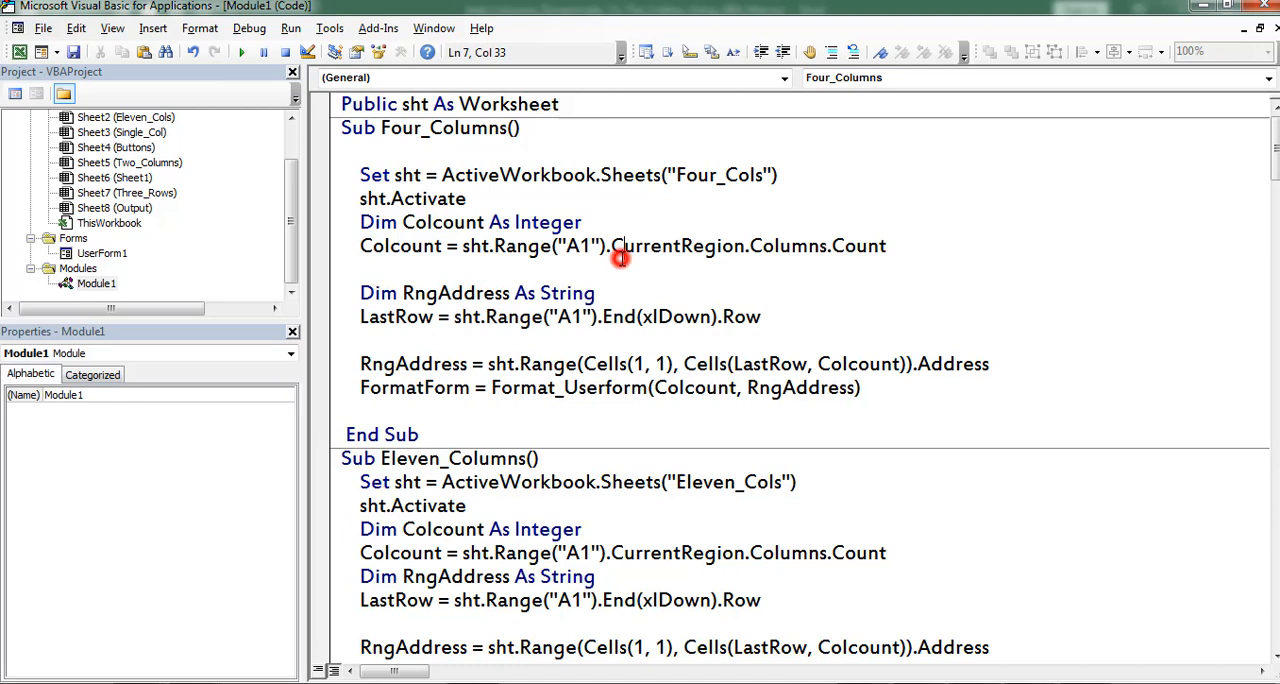
Review the RngAddress line and scroll down to the Format_Userform function
left_click(360, 364)
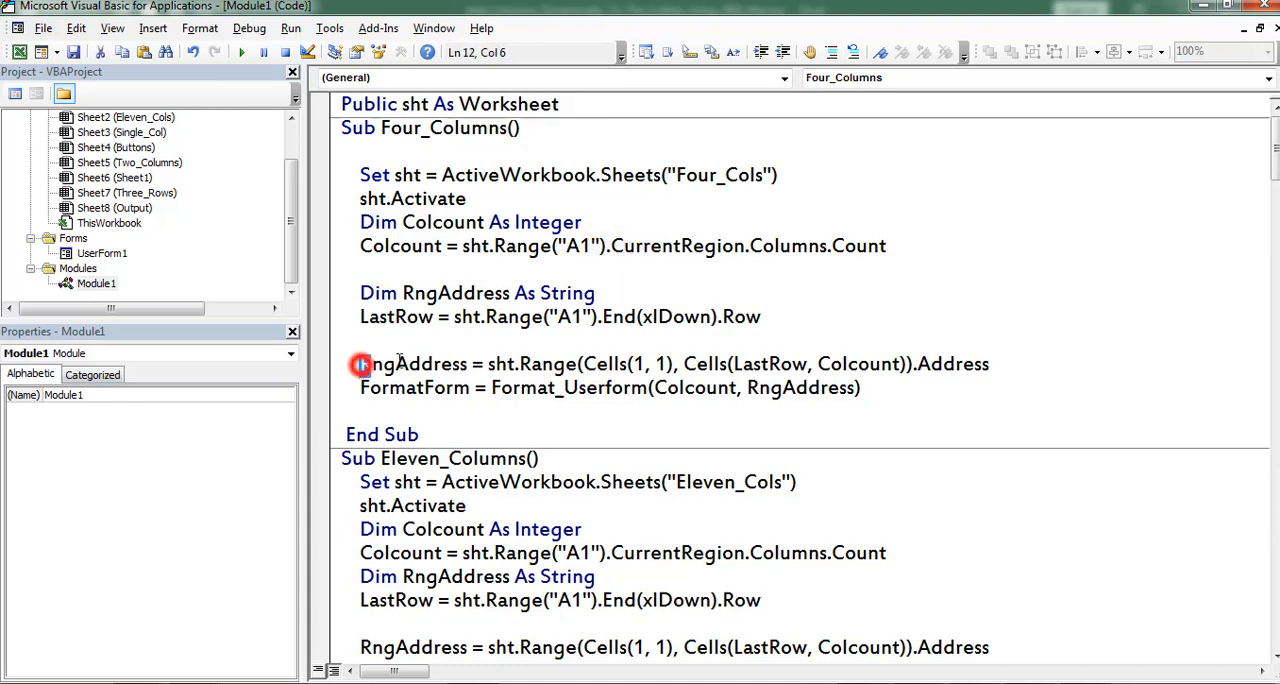
double_click(412, 364)
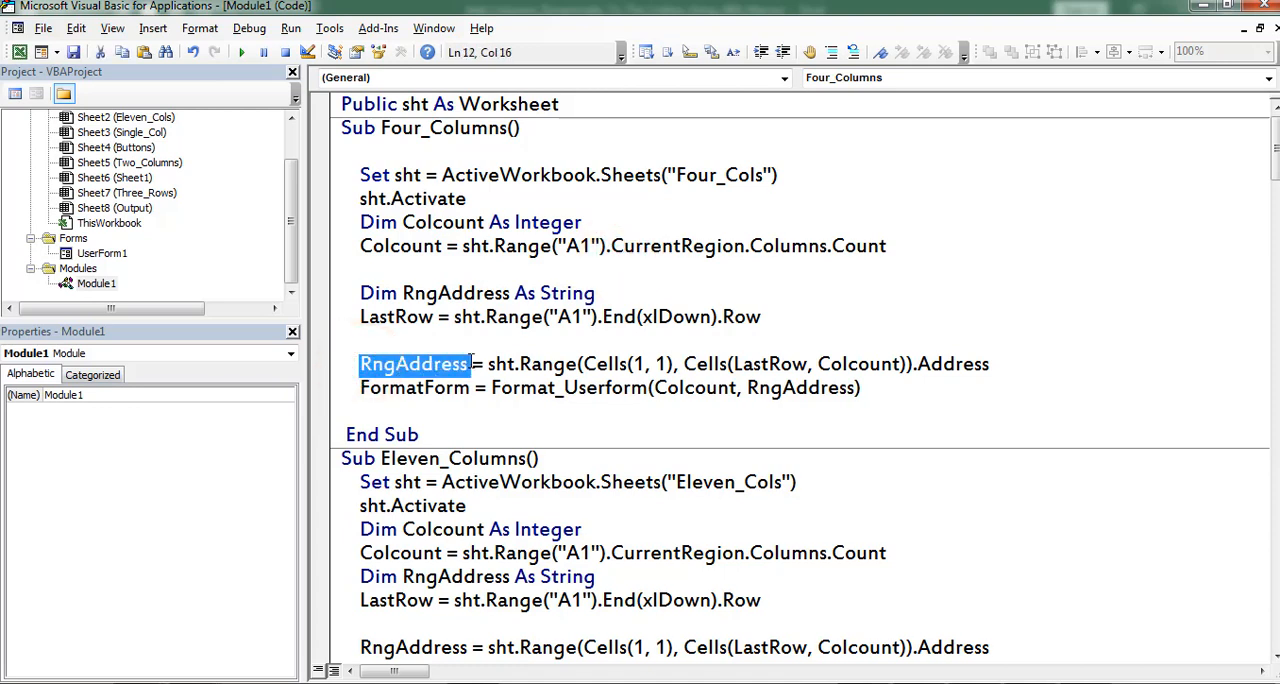
left_click(484, 316)
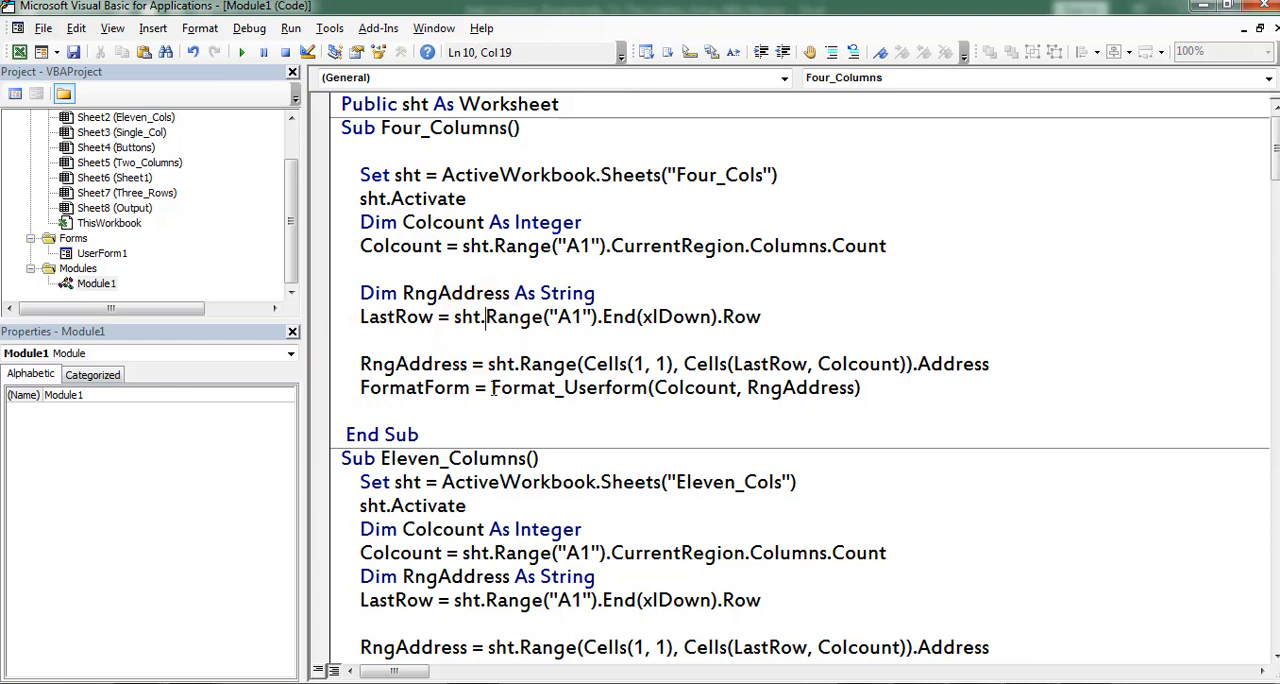
double_click(560, 388)
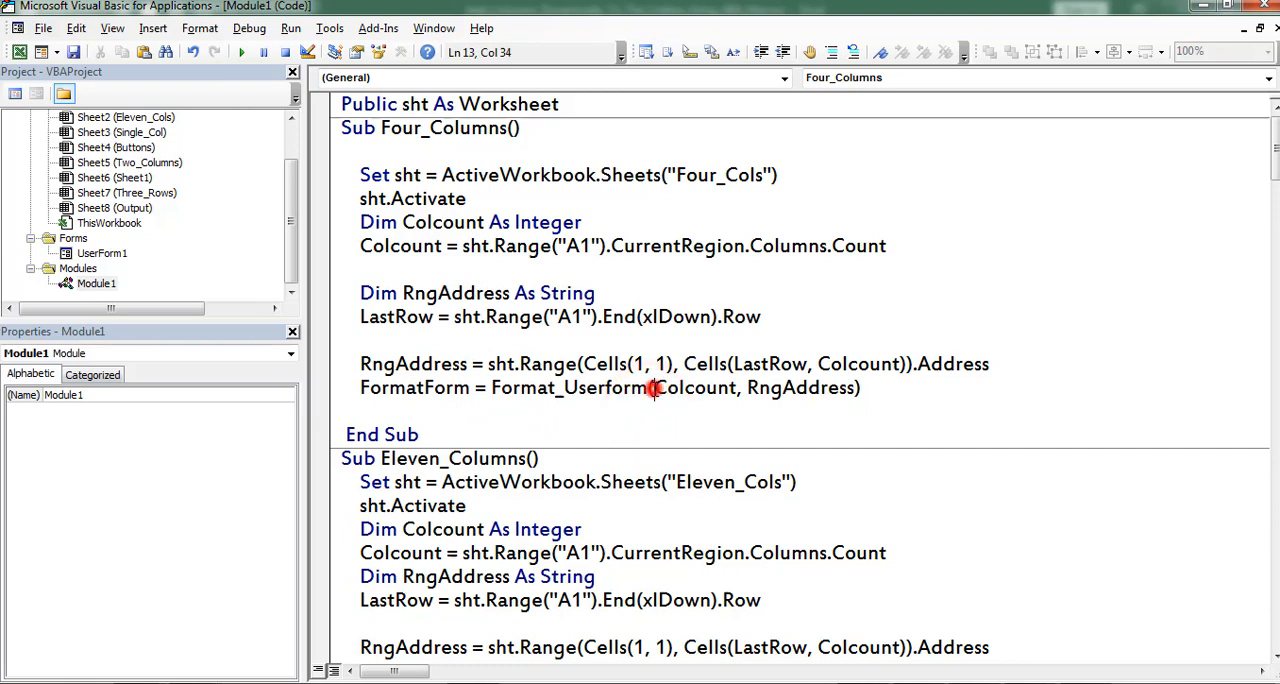
left_click_drag(652, 388, 830, 388)
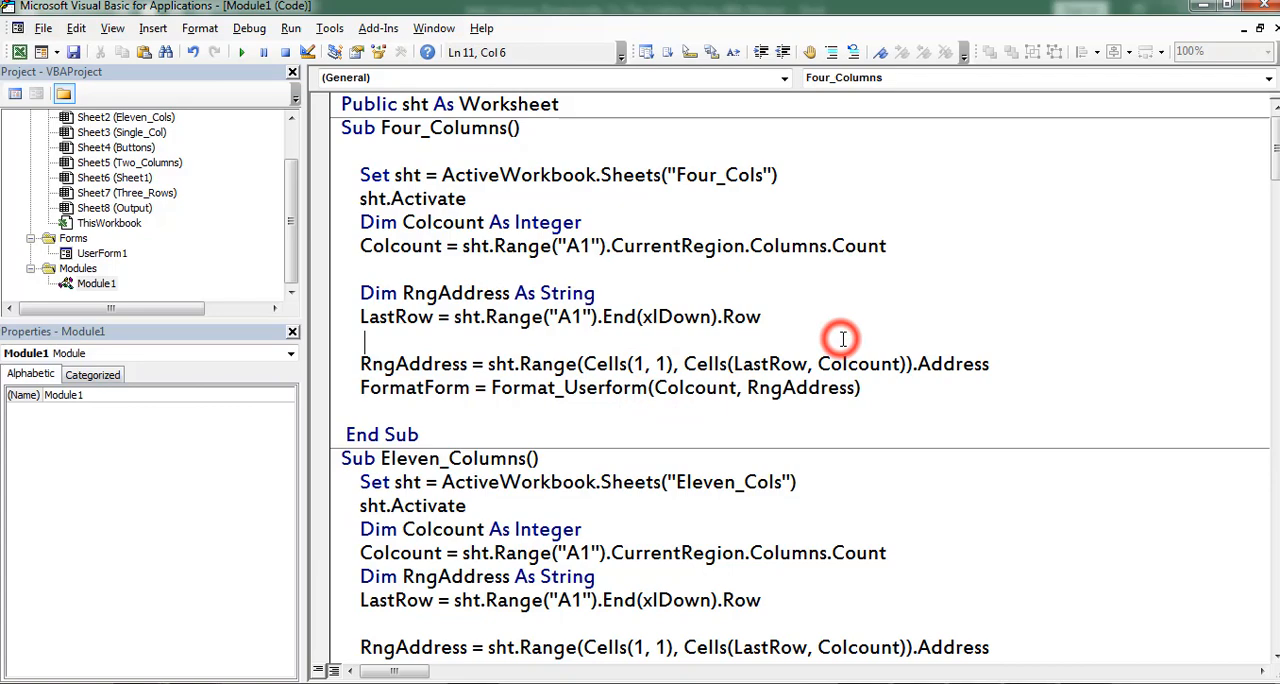
scroll("down", 3)
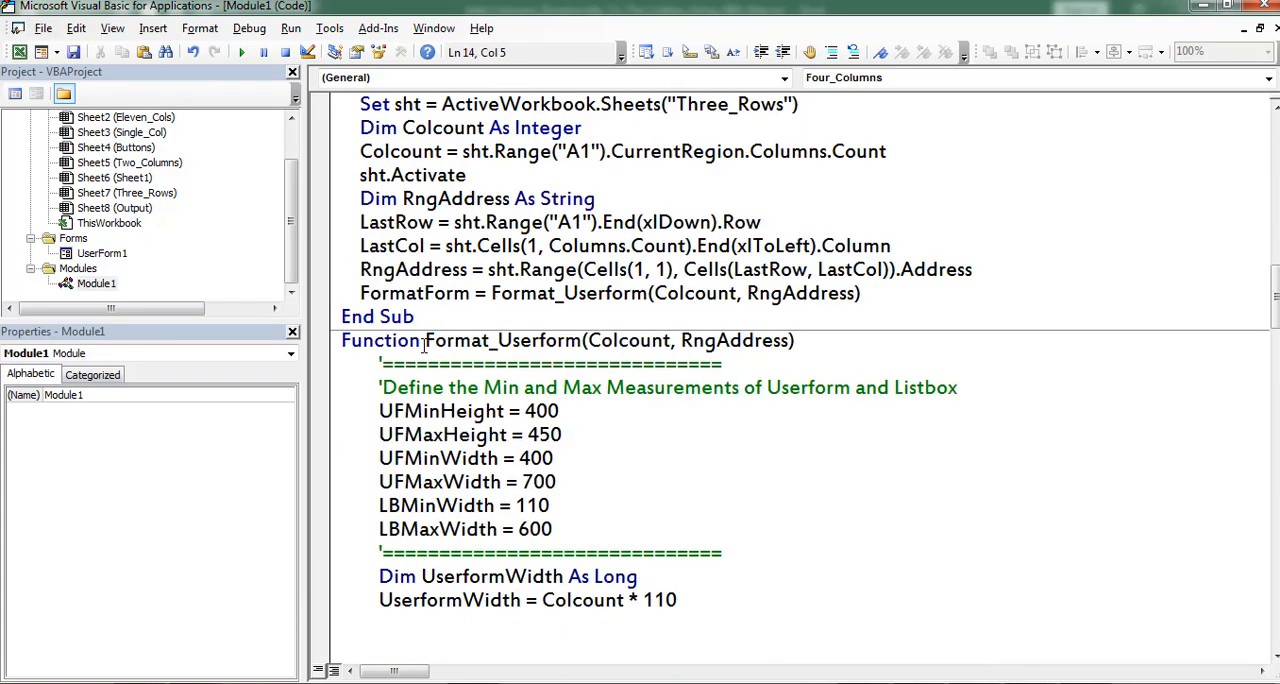
double_click(500, 340)
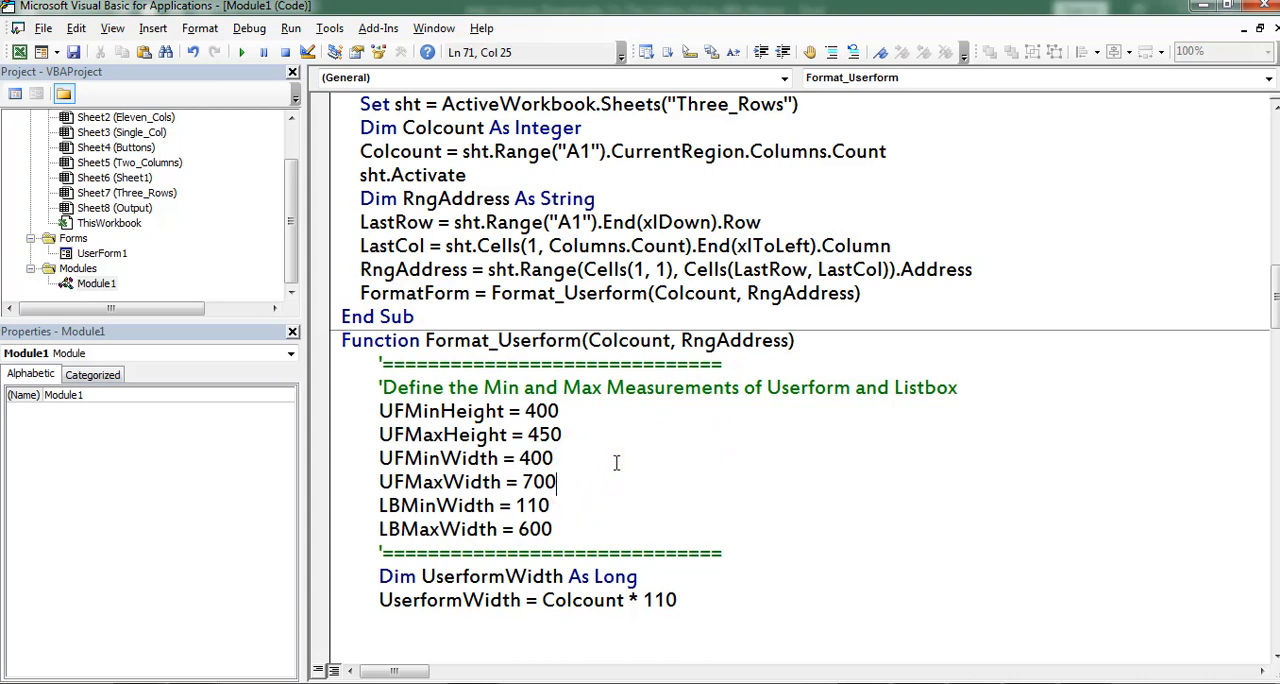
double_click(456, 412)
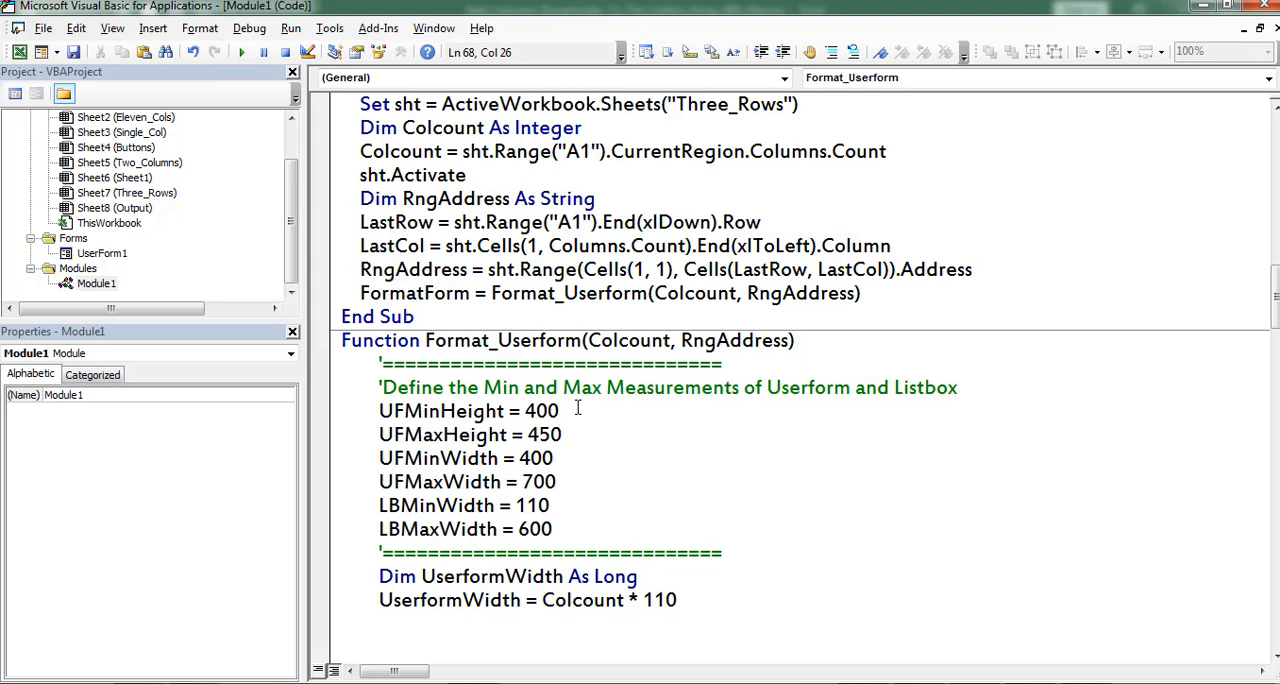
mouse_move(618, 438)
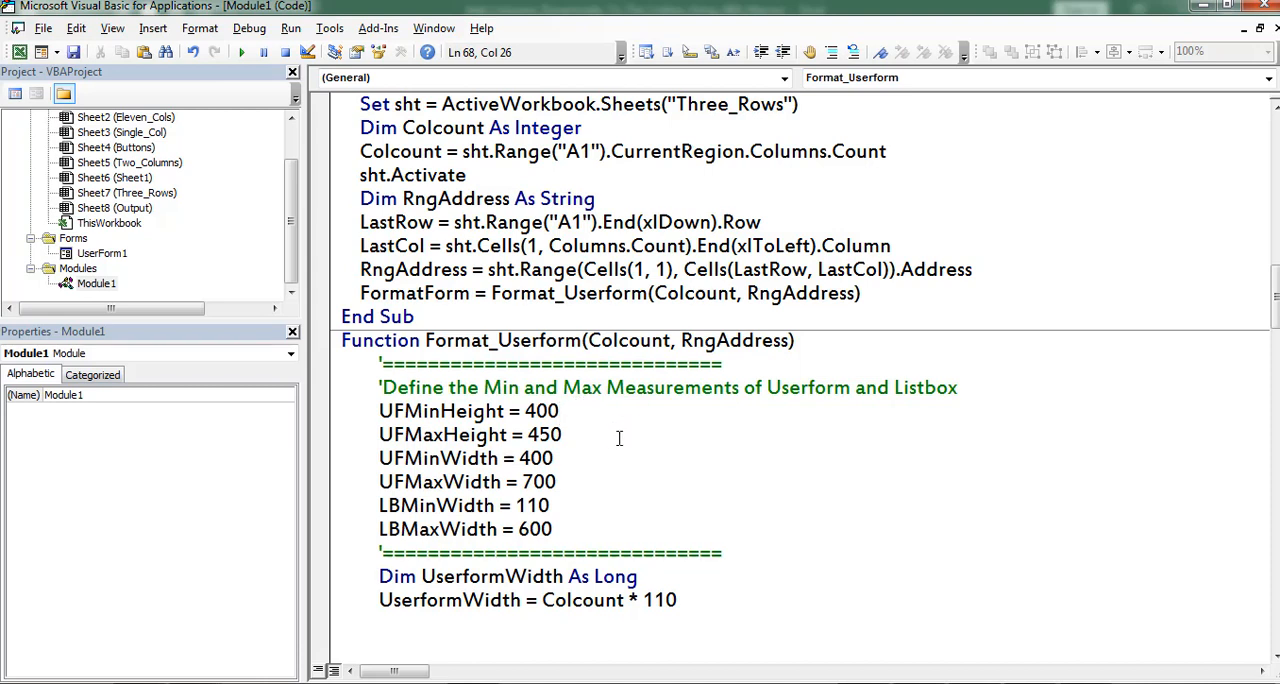
double_click(444, 434)
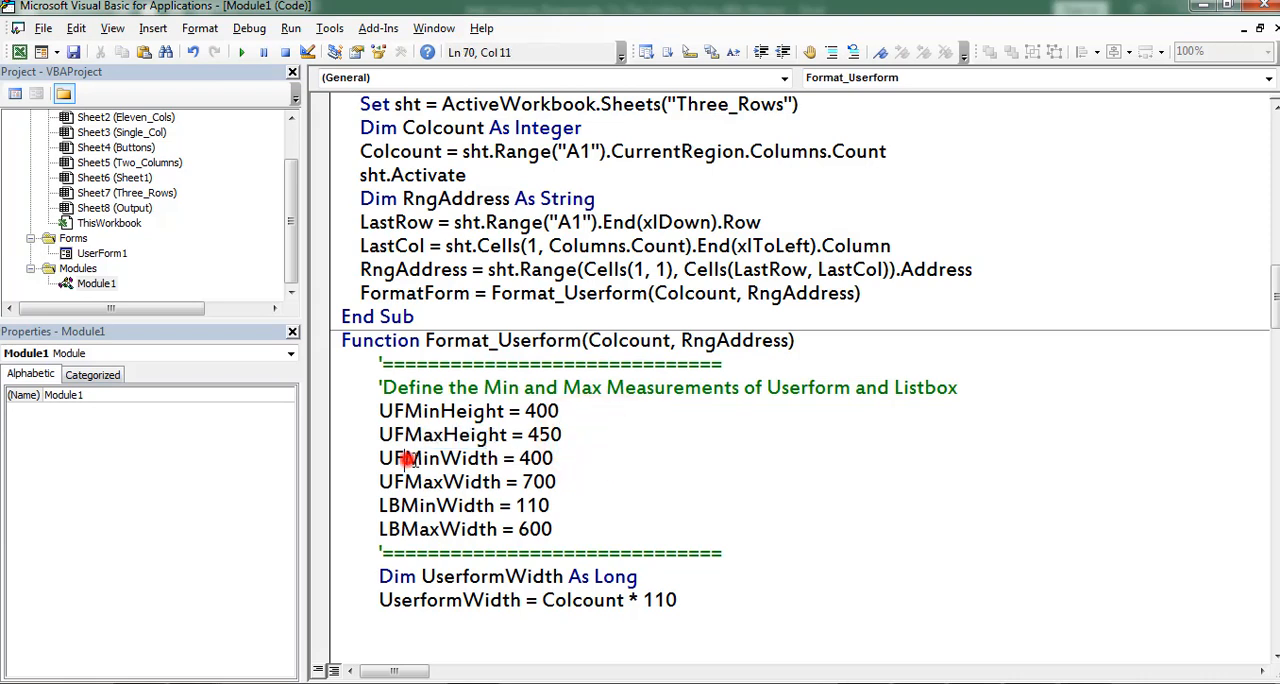
double_click(530, 458)
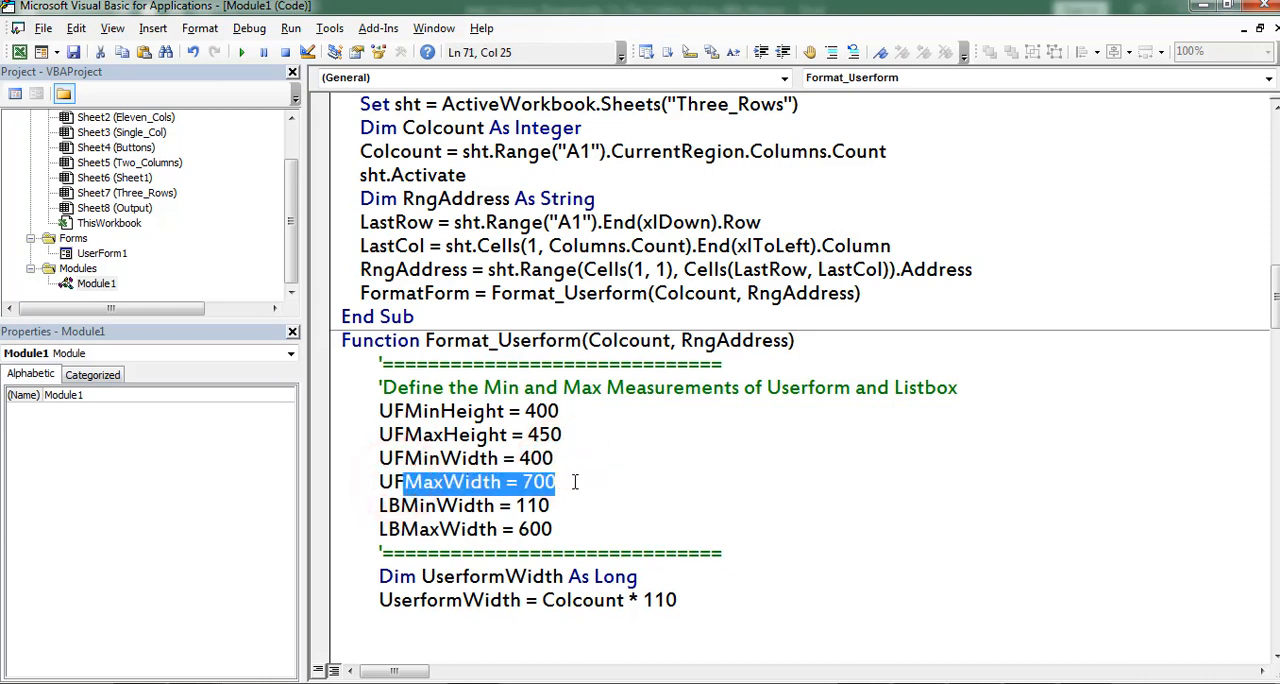
left_click(592, 484)
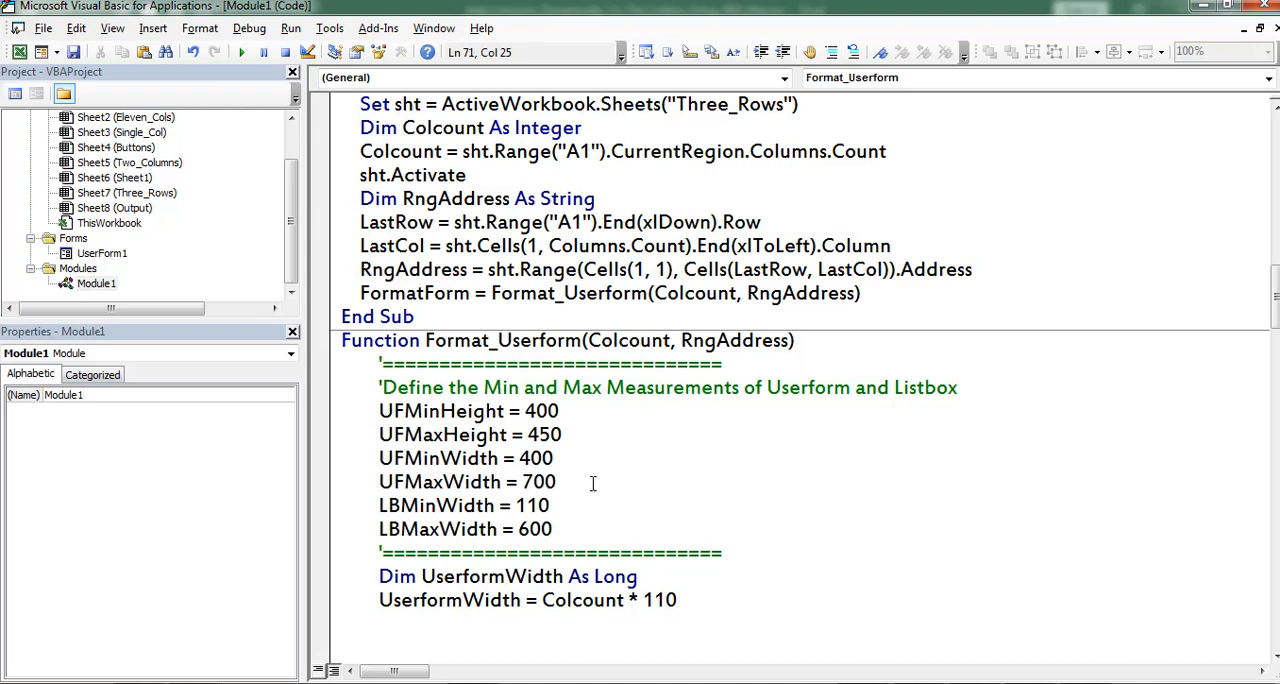
left_click(556, 482)
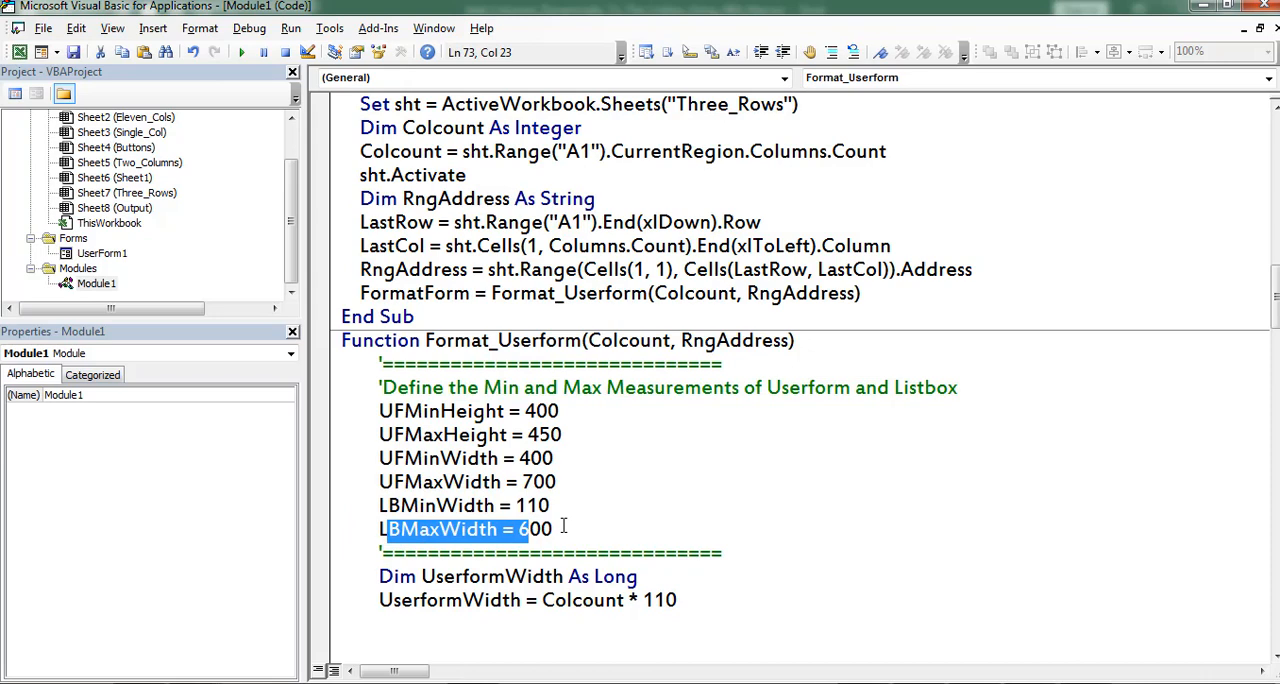
left_click(558, 528)
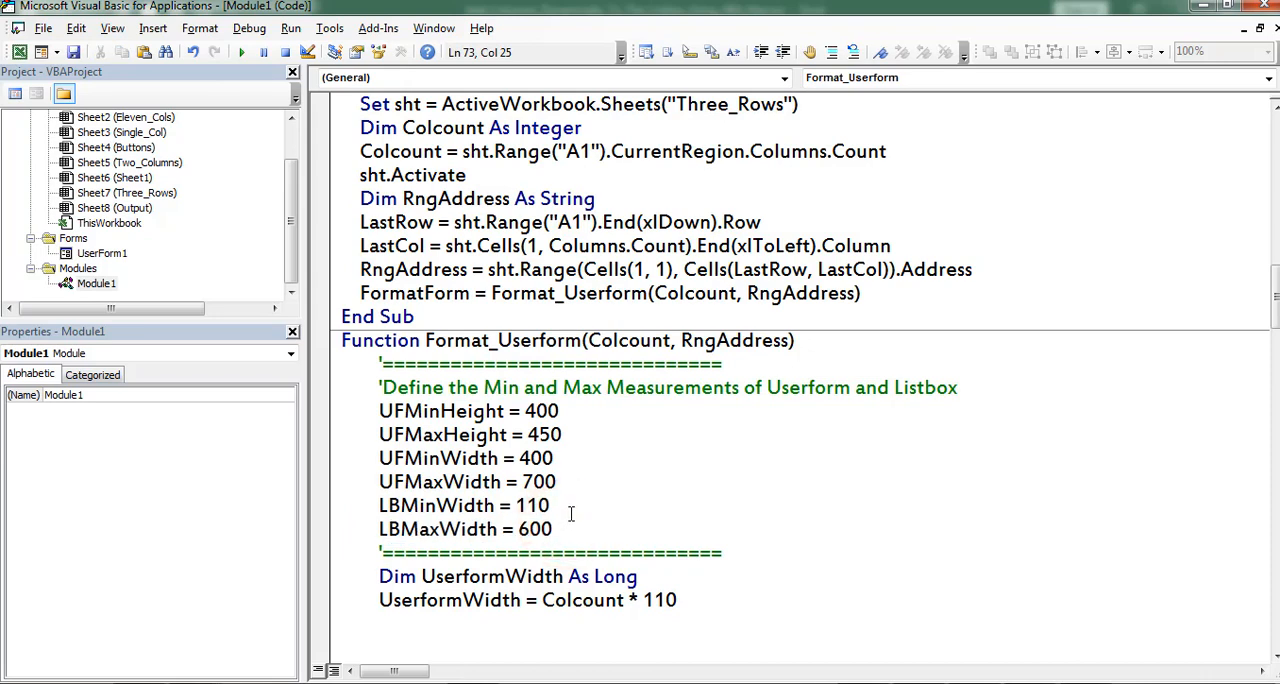
double_click(430, 388)
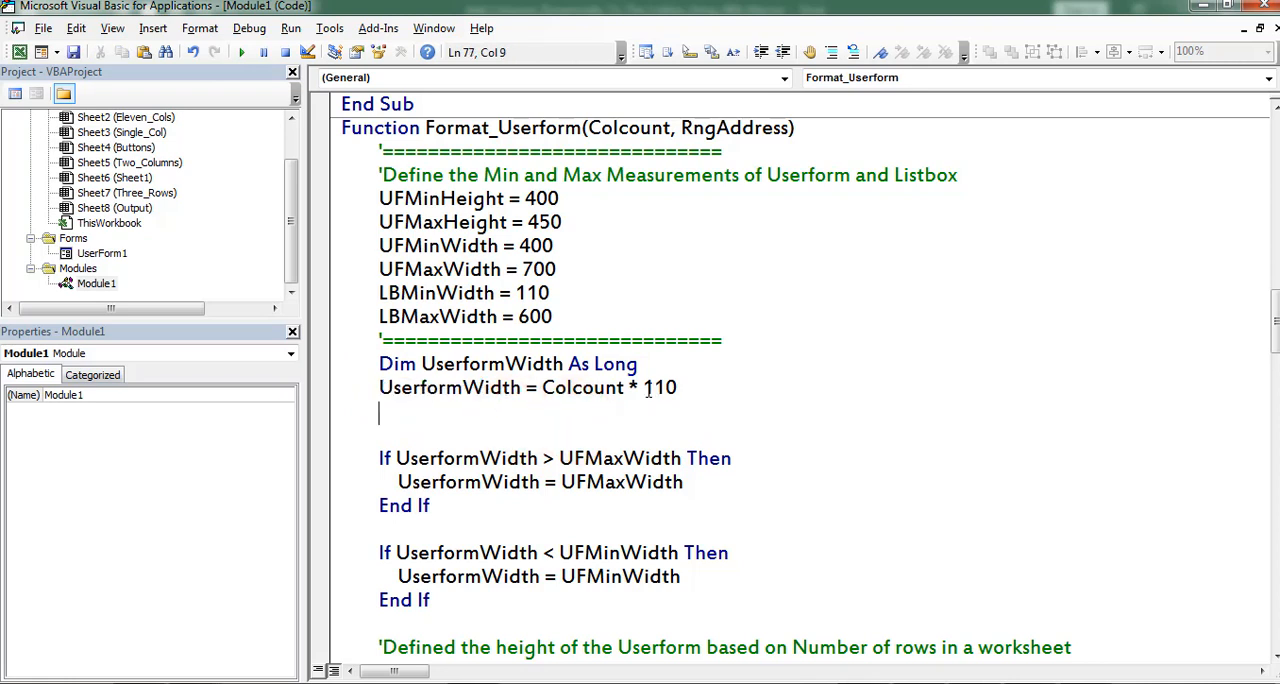
double_click(658, 388)
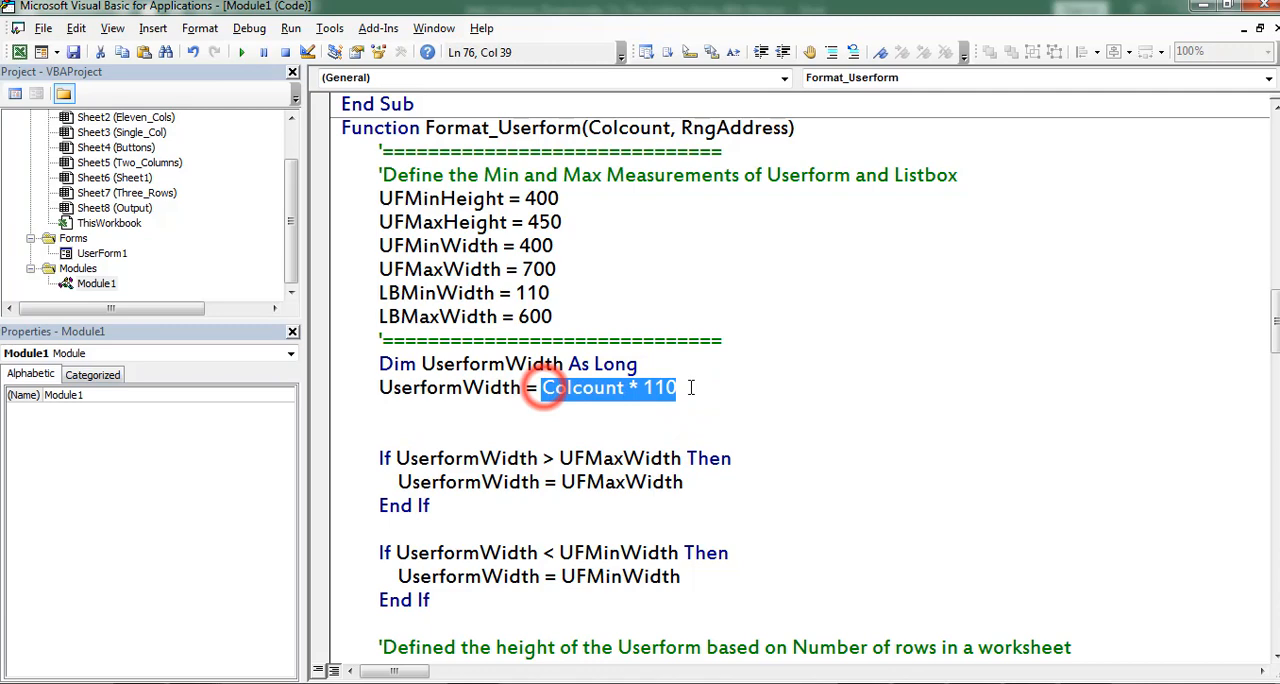
scroll("down", 3)
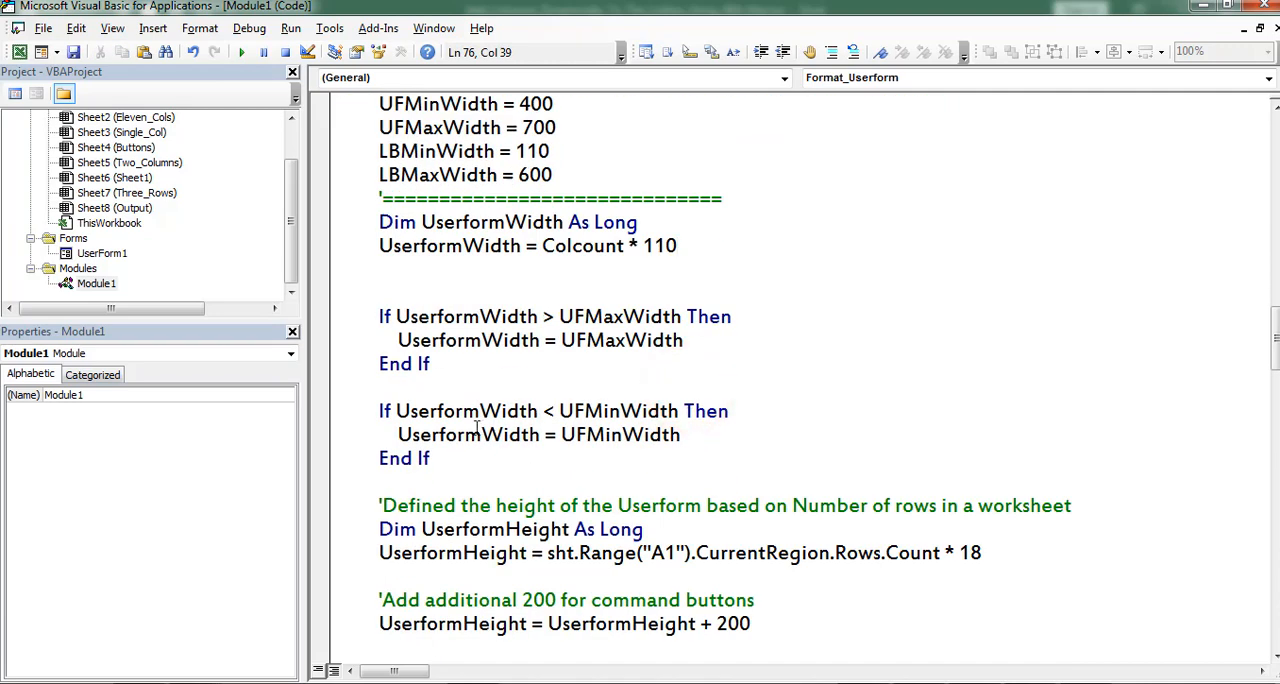
left_click_drag(380, 316, 432, 364)
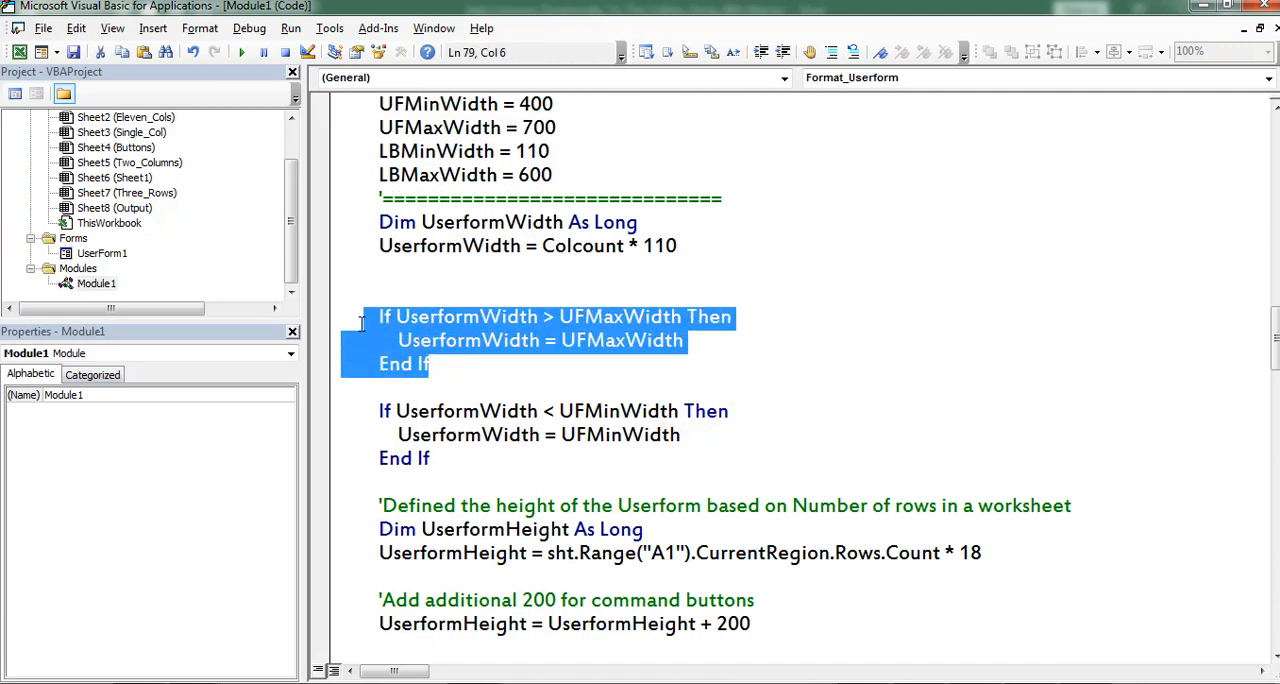
left_click(568, 388)
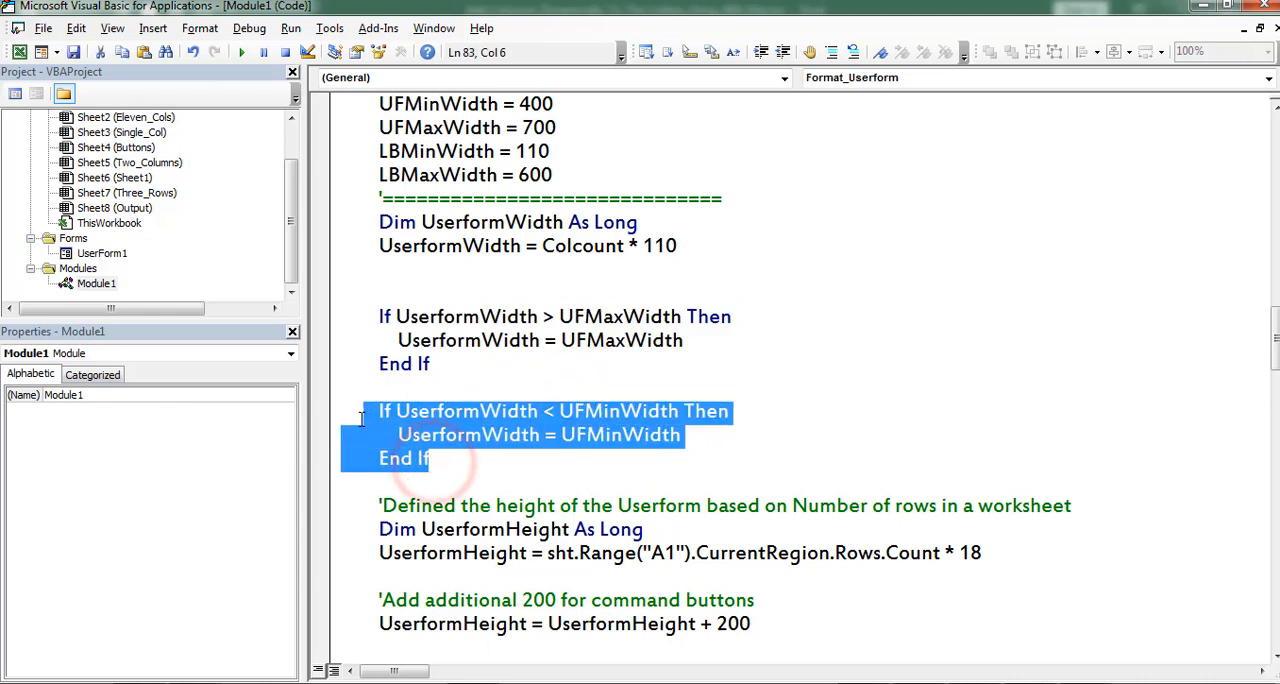
mouse_move(510, 410)
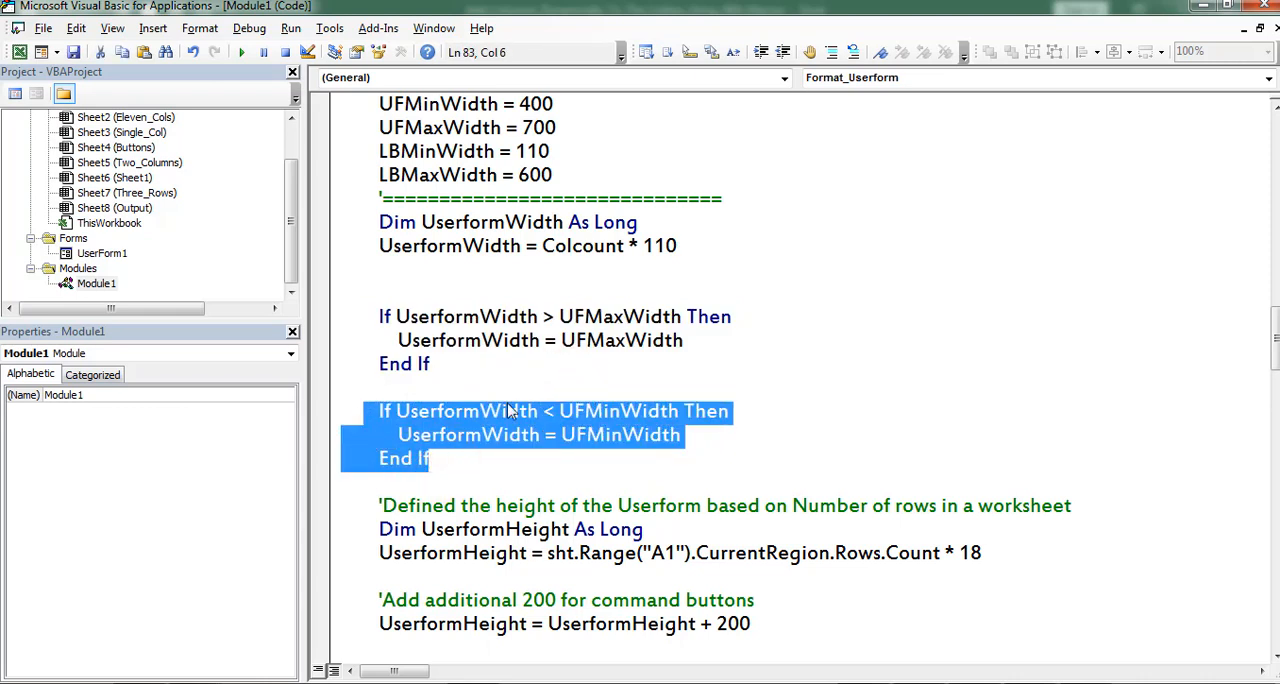
scroll("down", 3)
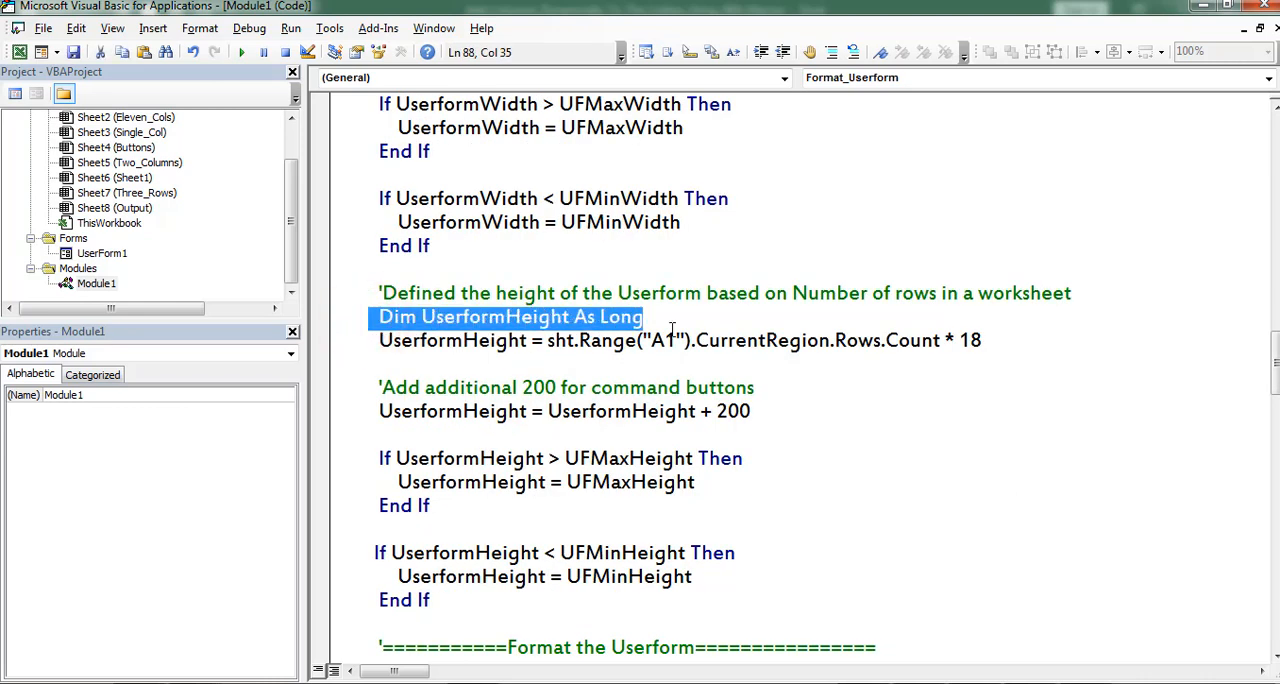
left_click(632, 368)
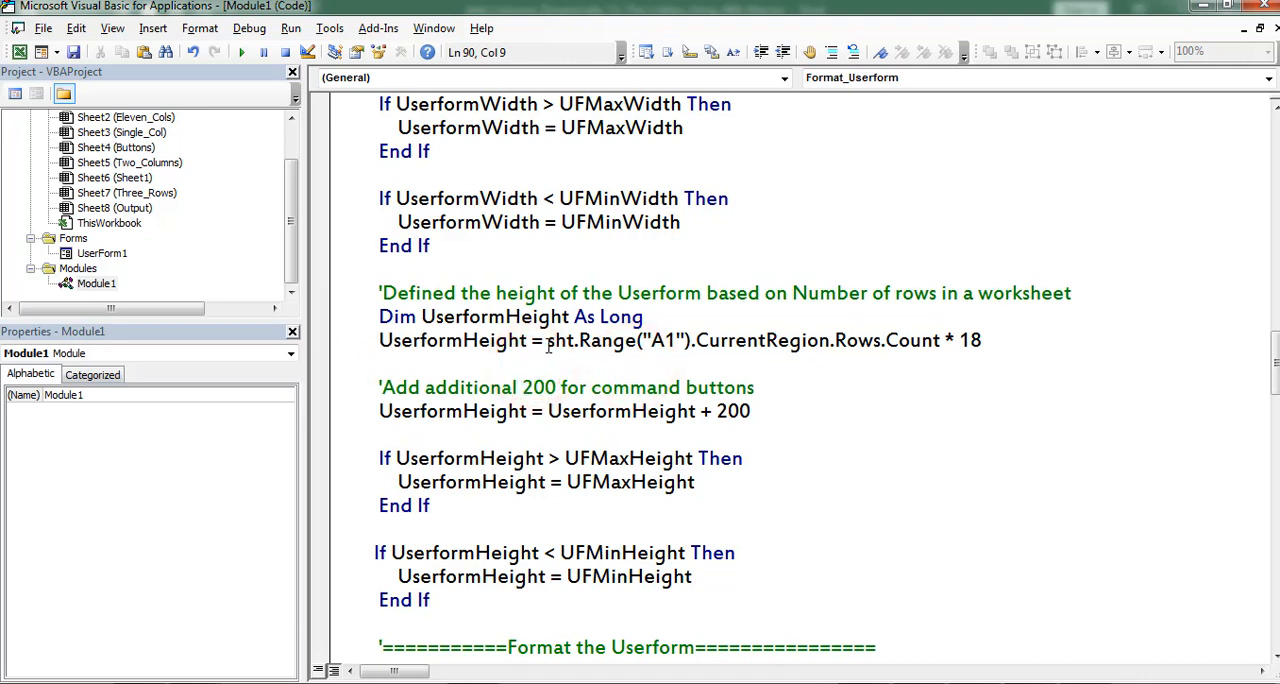
left_click_drag(548, 340, 918, 340)
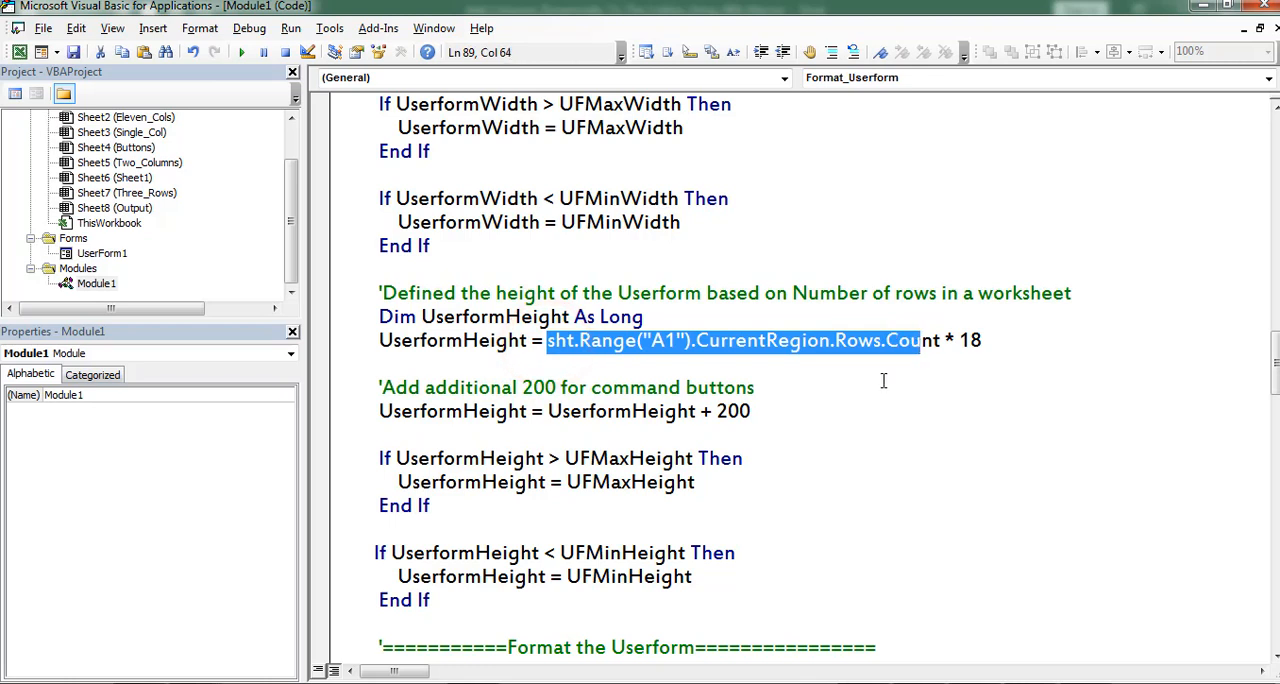
mouse_move(964, 372)
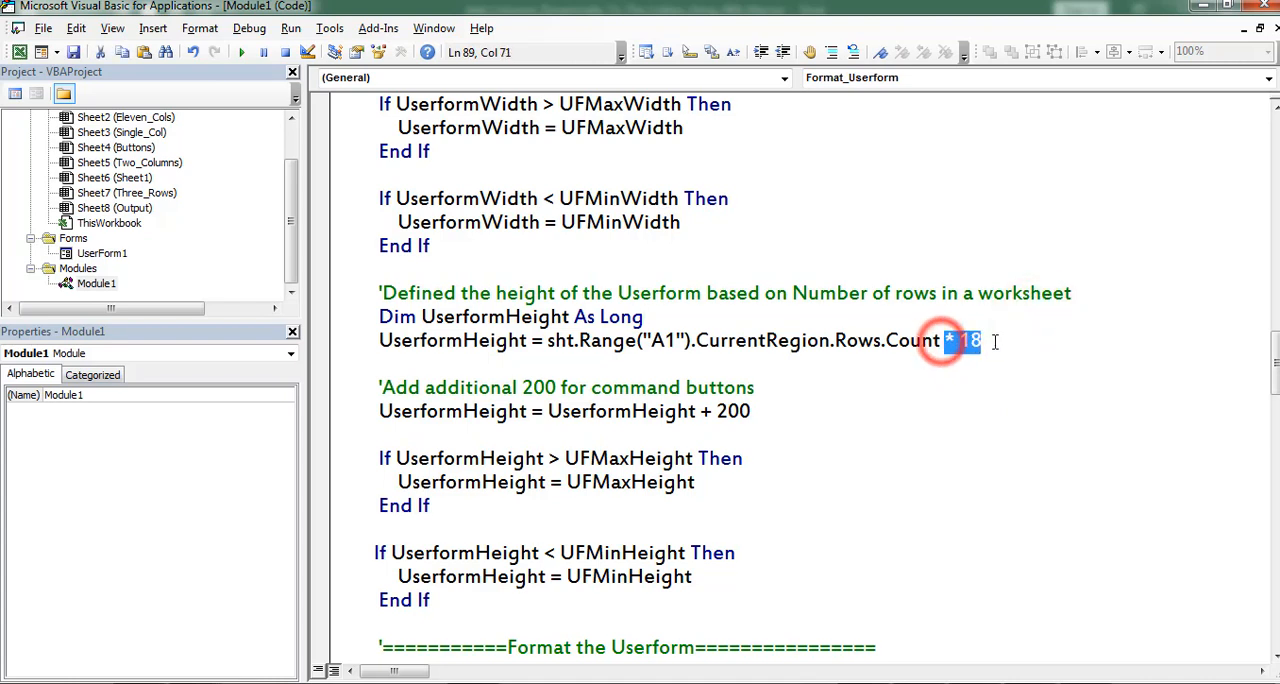
left_click(824, 384)
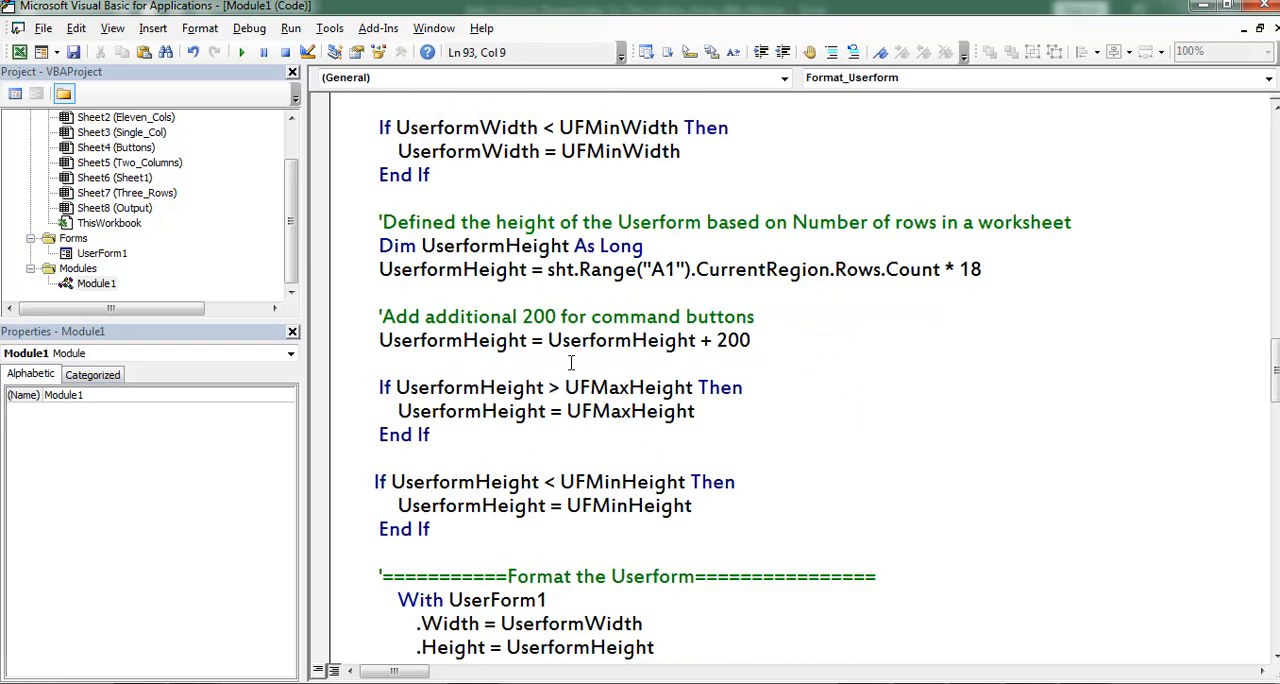
left_click_drag(548, 340, 748, 340)
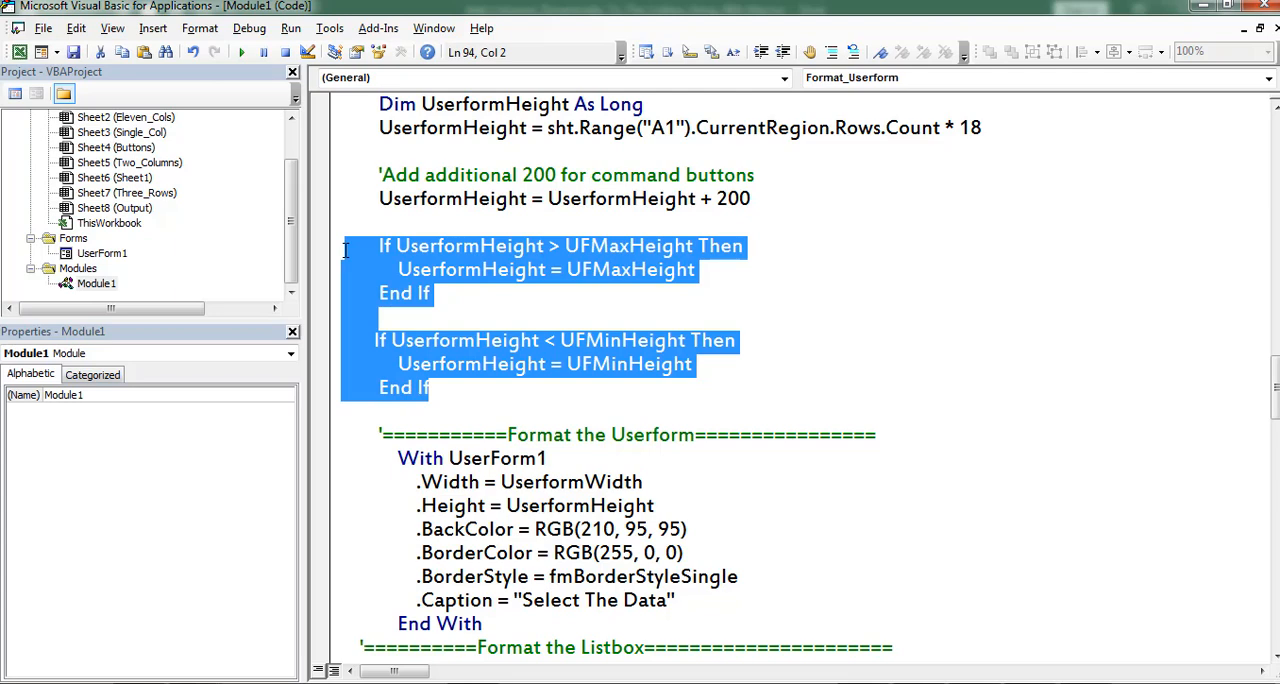
left_click(648, 292)
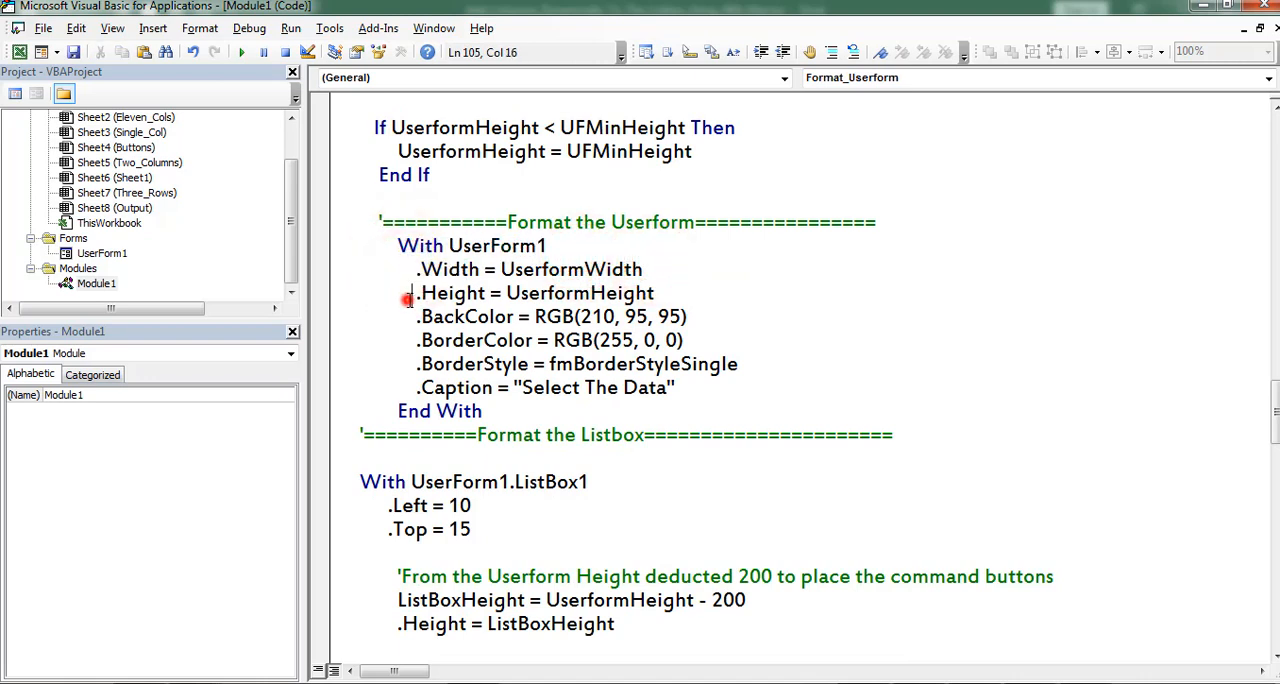
double_click(466, 316)
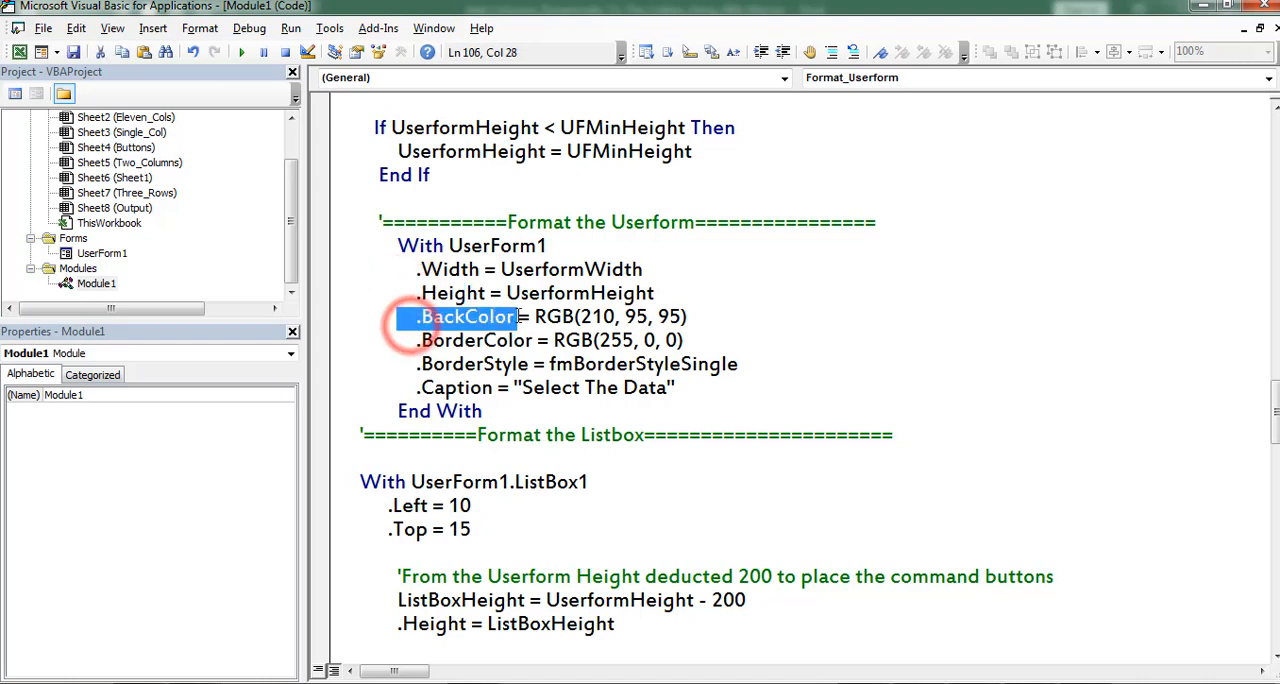
double_click(460, 364)
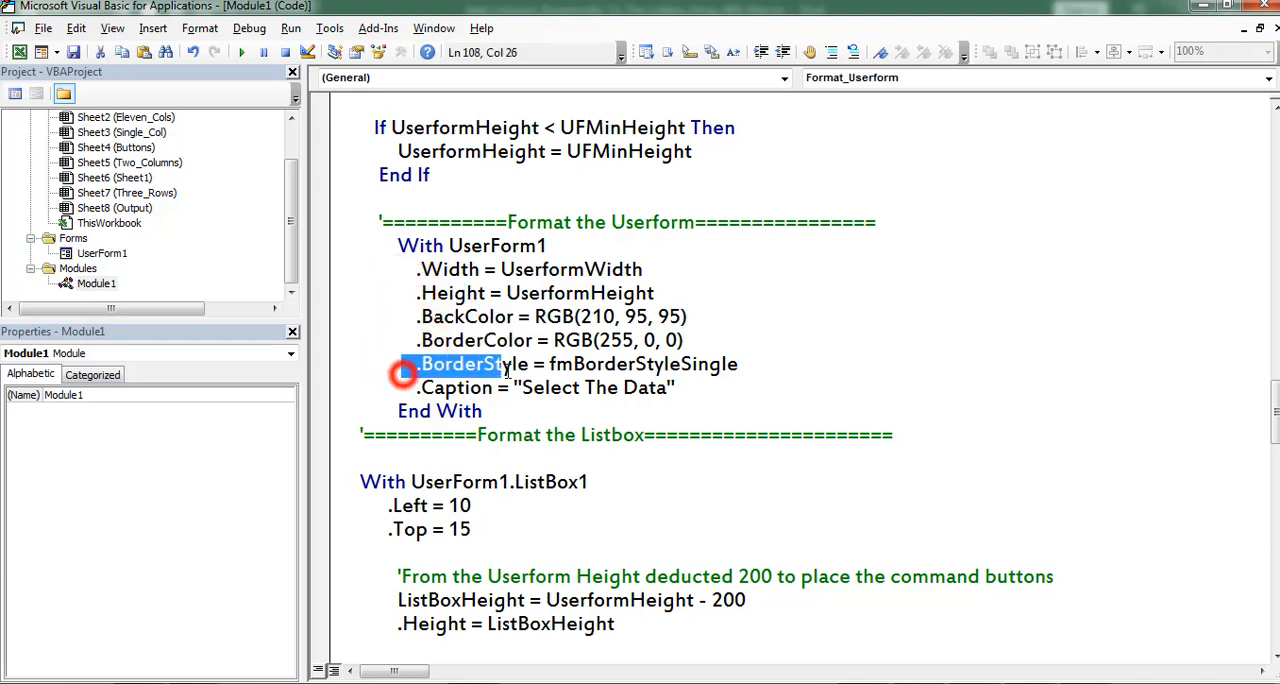
left_click(688, 388)
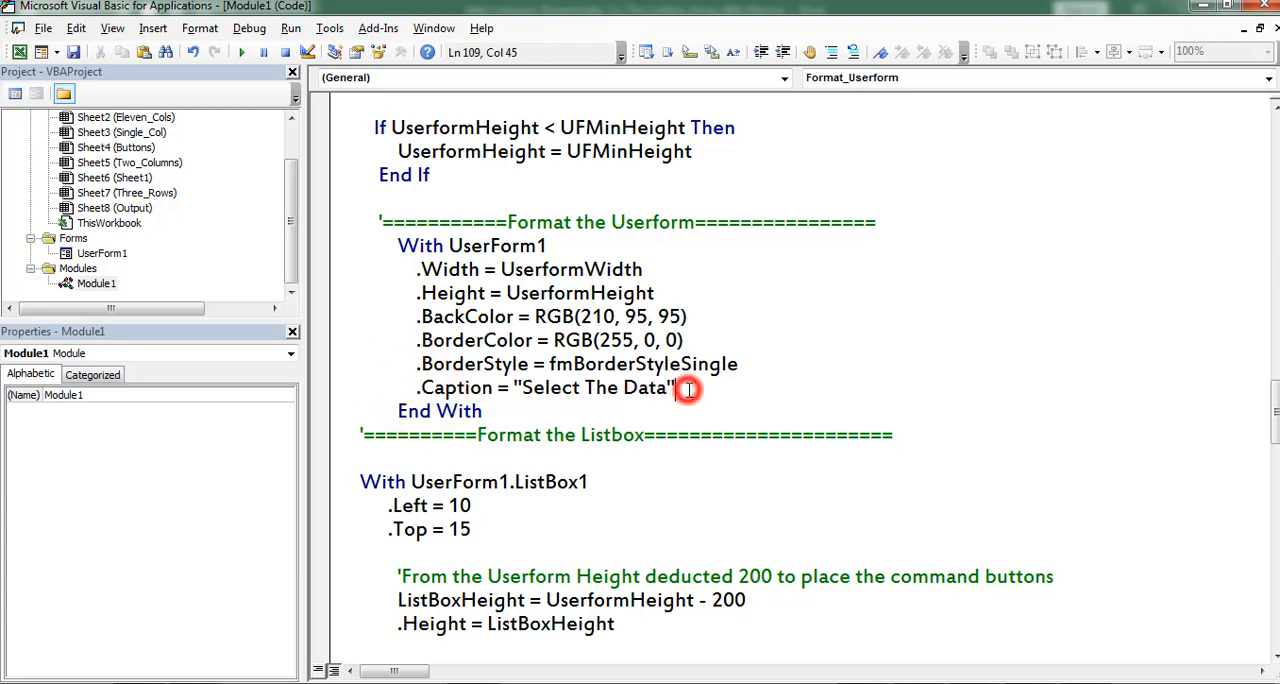
scroll("down", 3)
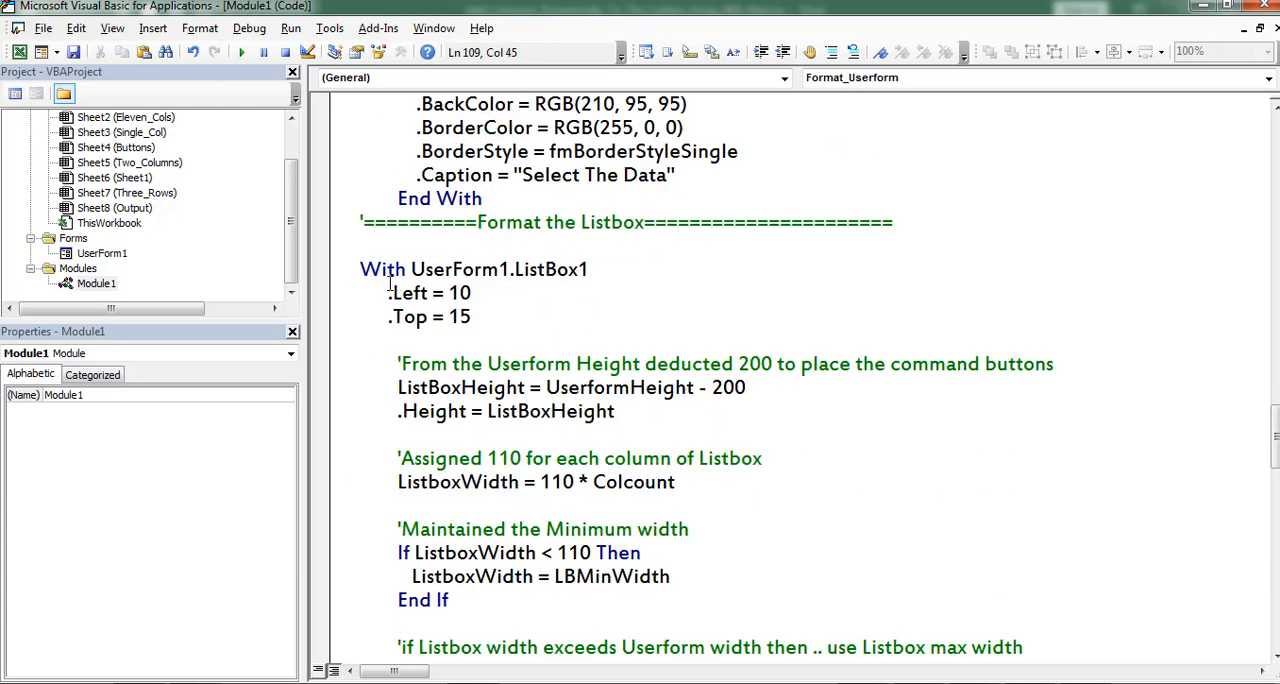
left_click(652, 272)
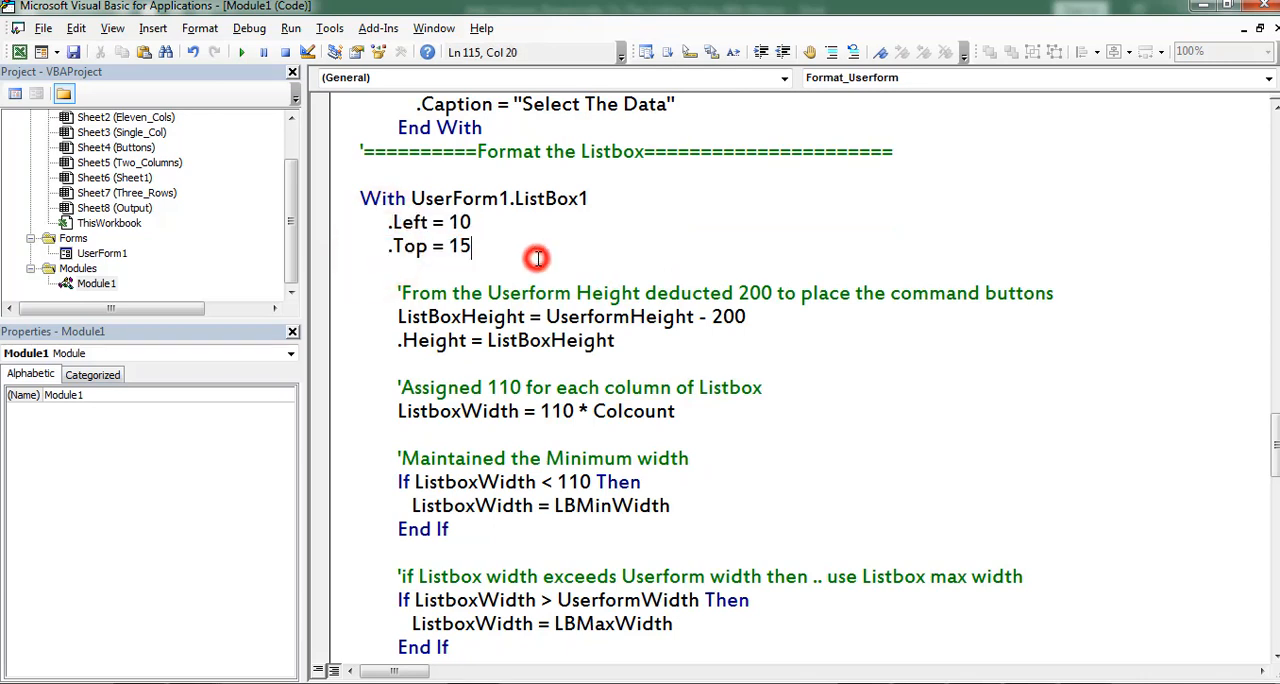
double_click(456, 246)
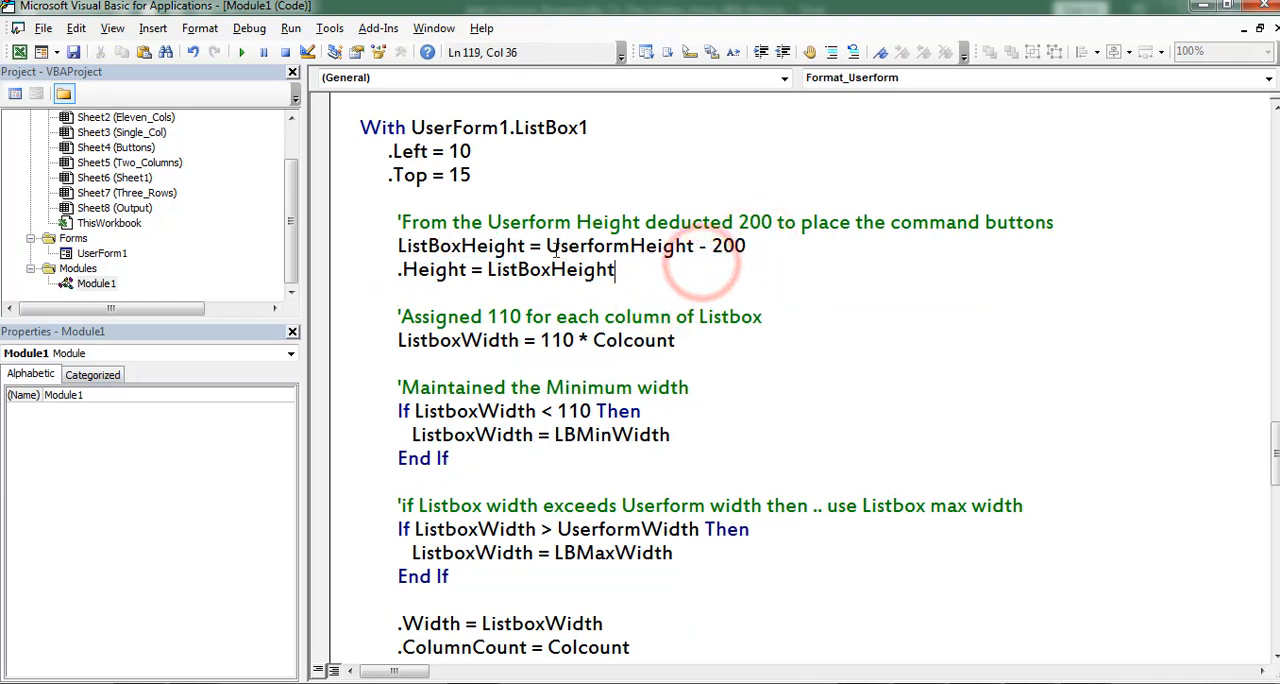
double_click(616, 246)
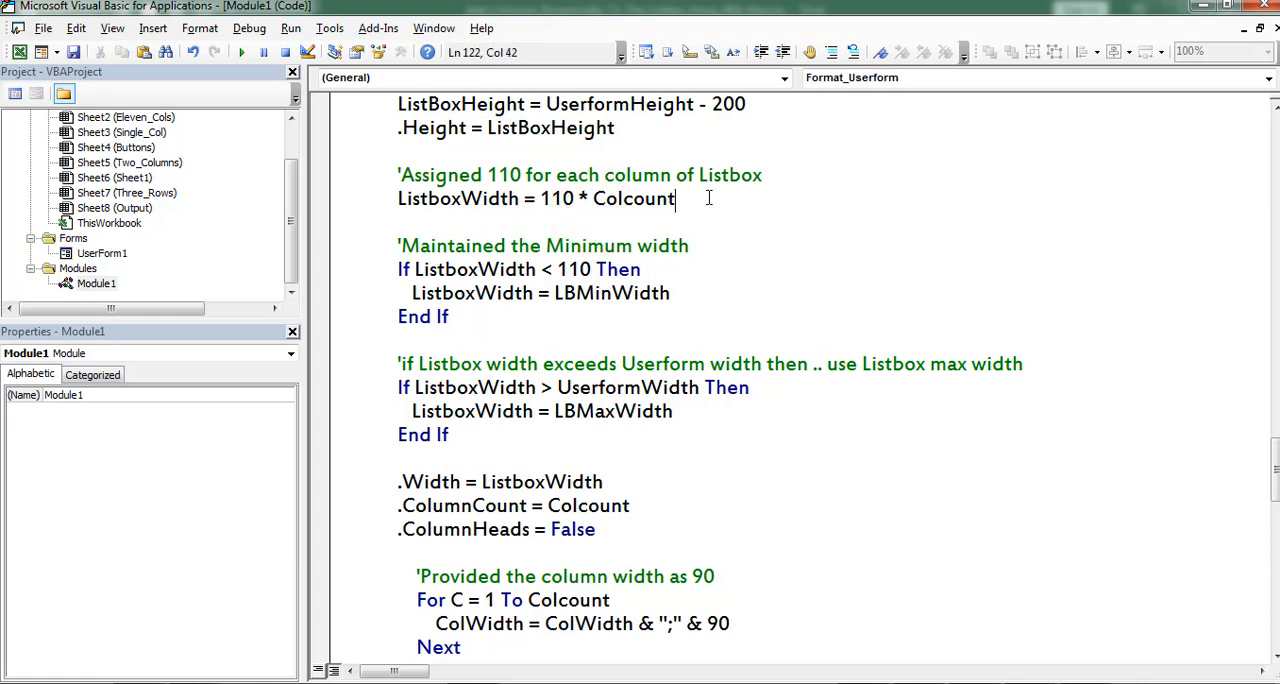
mouse_move(620, 344)
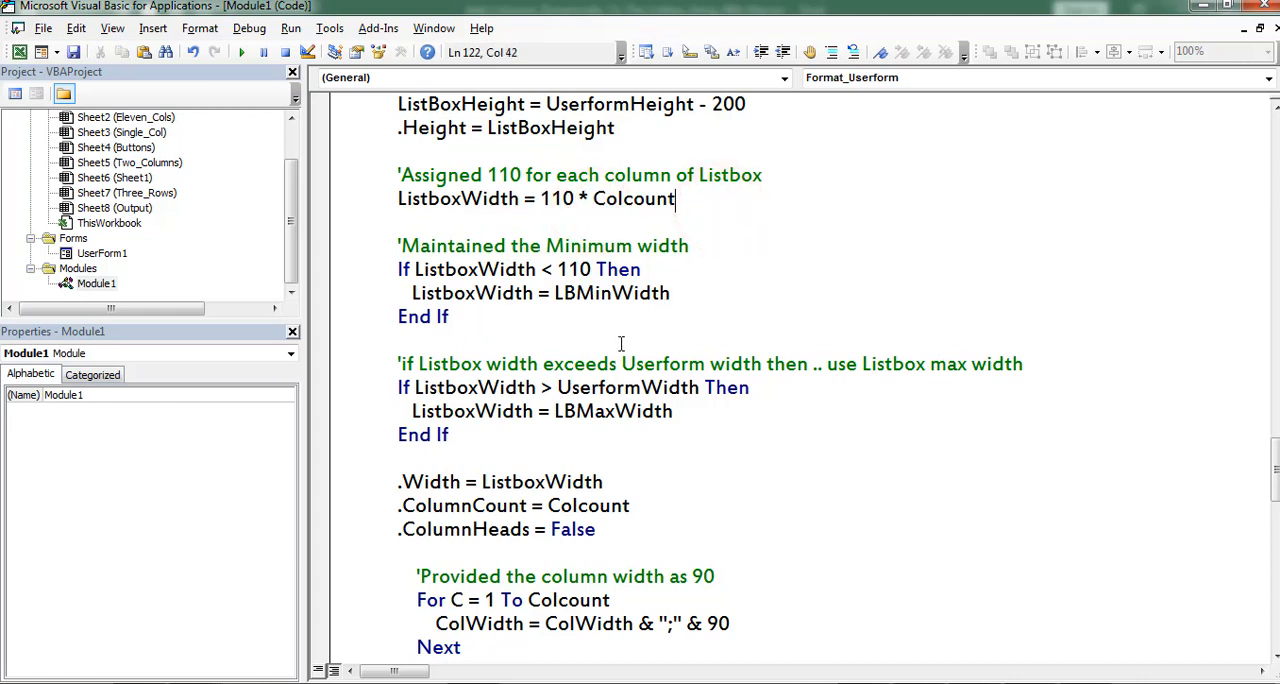
left_click_drag(396, 268, 448, 434)
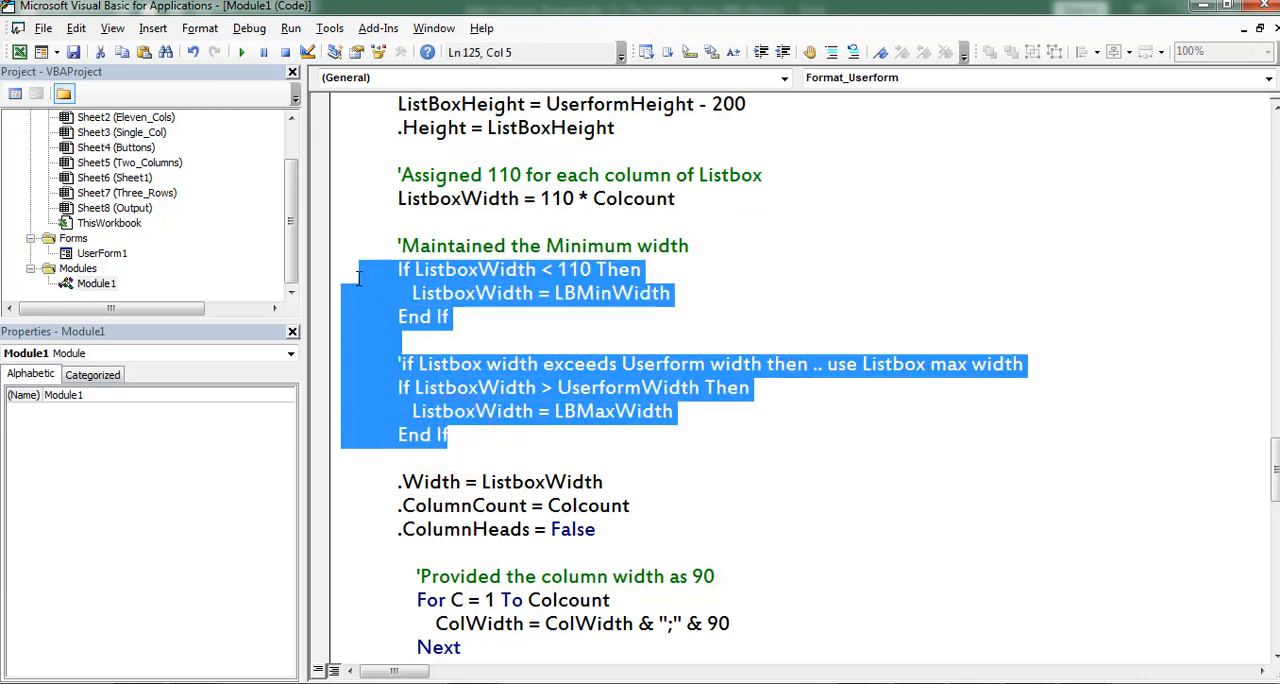
left_click(550, 436)
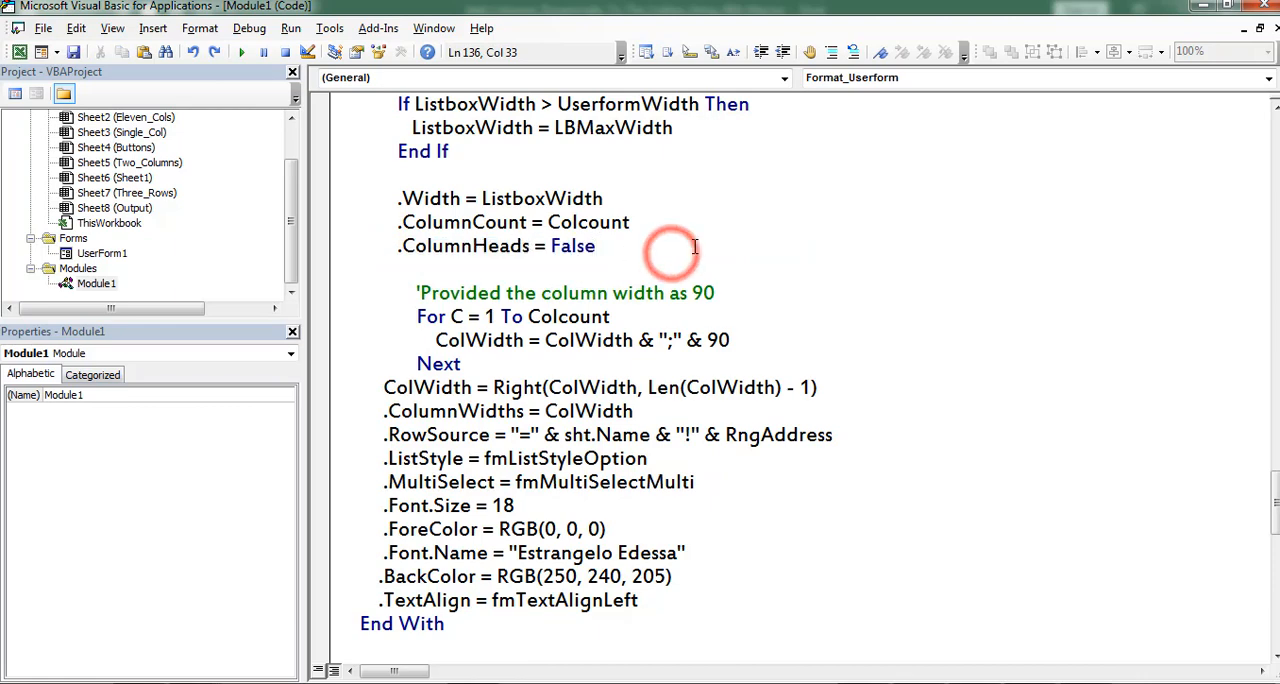
left_click_drag(416, 316, 460, 364)
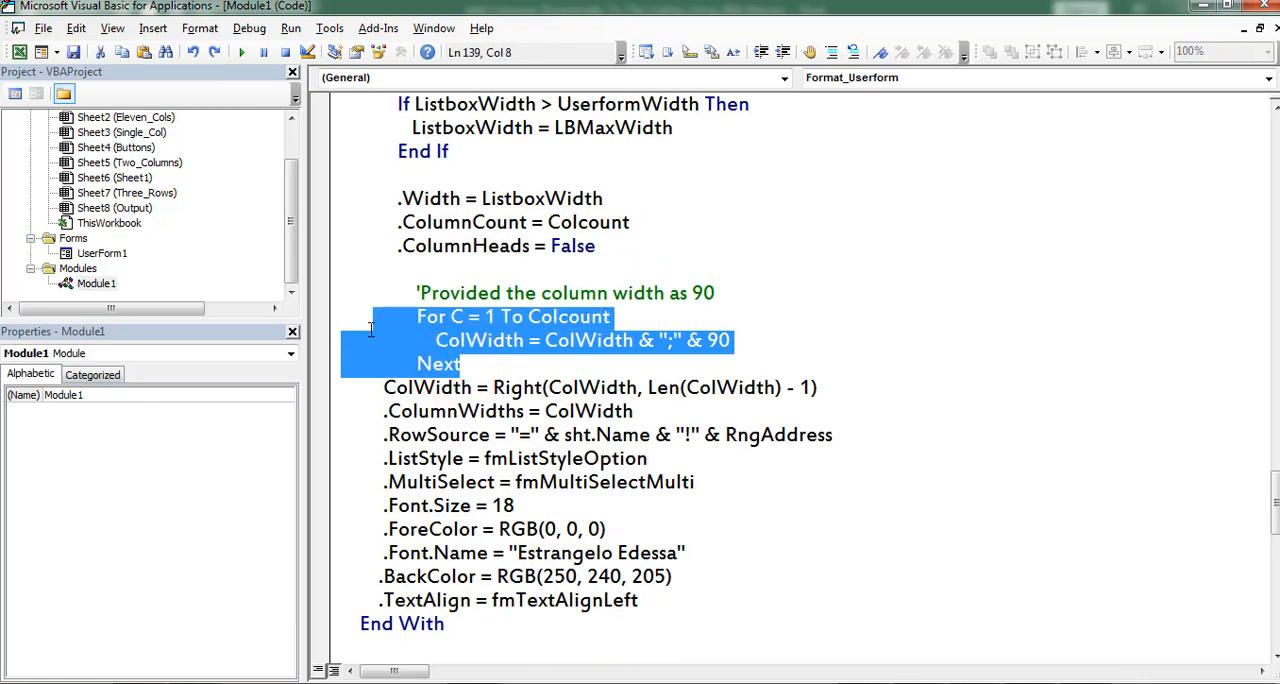
left_click(596, 350)
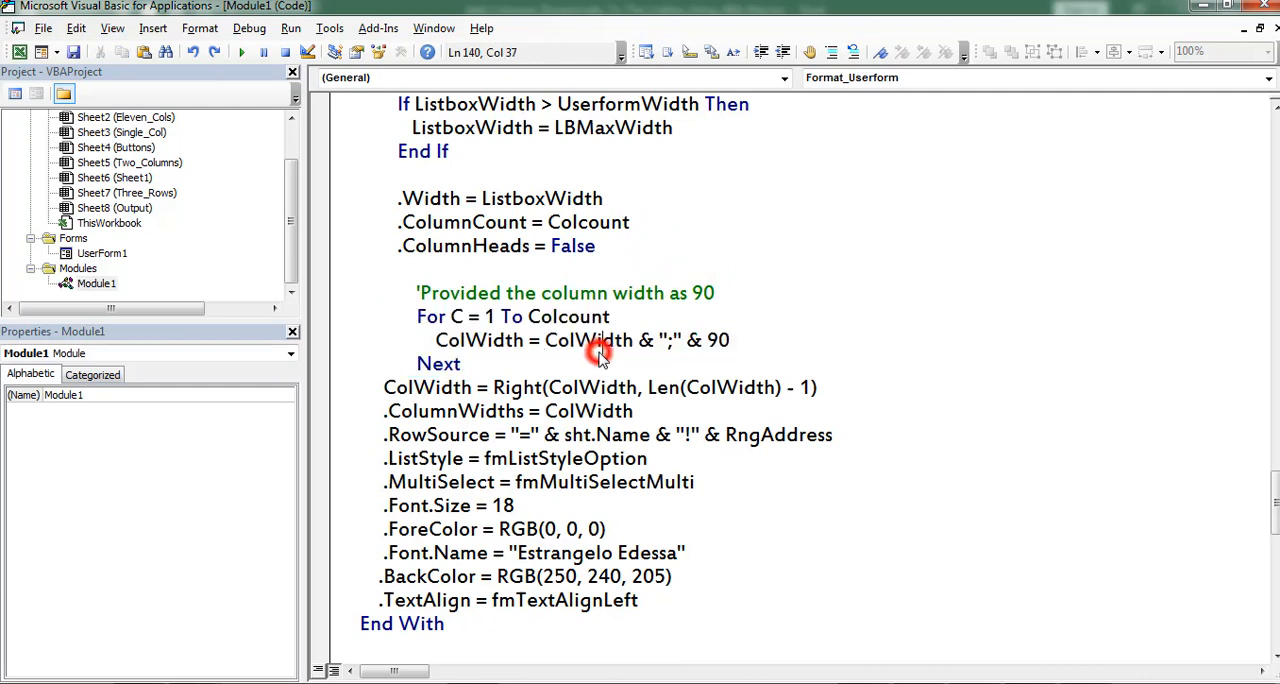
double_click(716, 340)
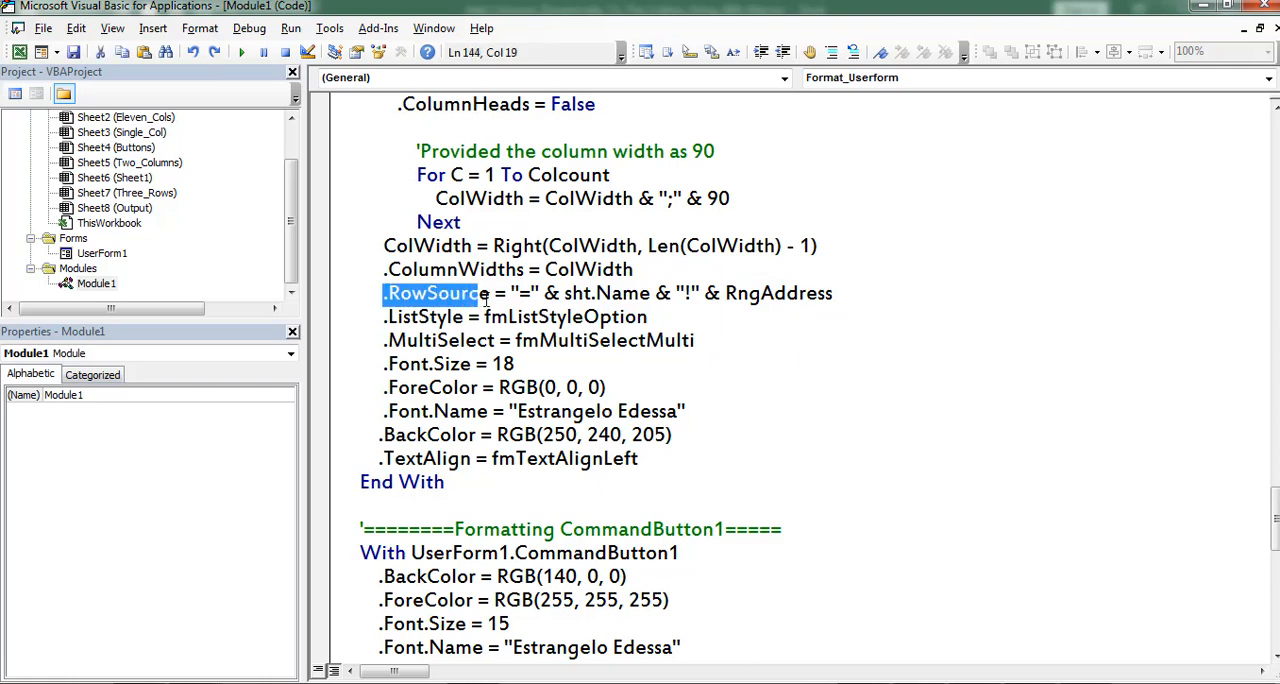
left_click(690, 350)
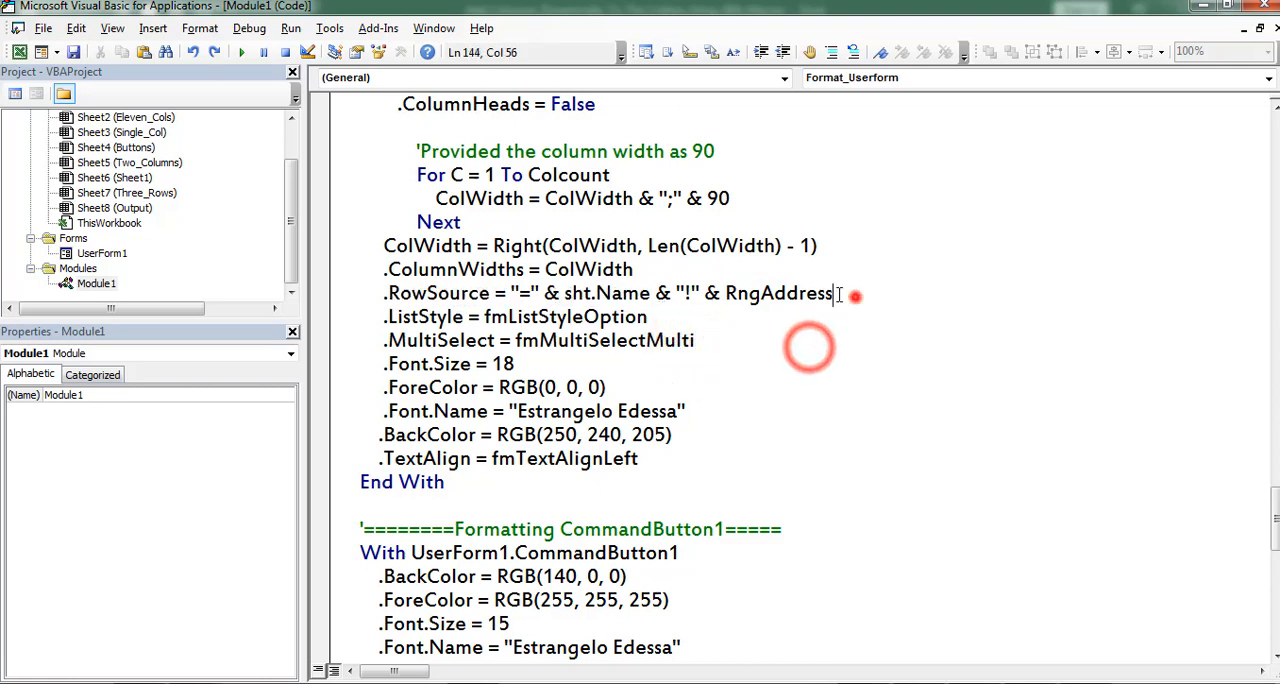
left_click(776, 336)
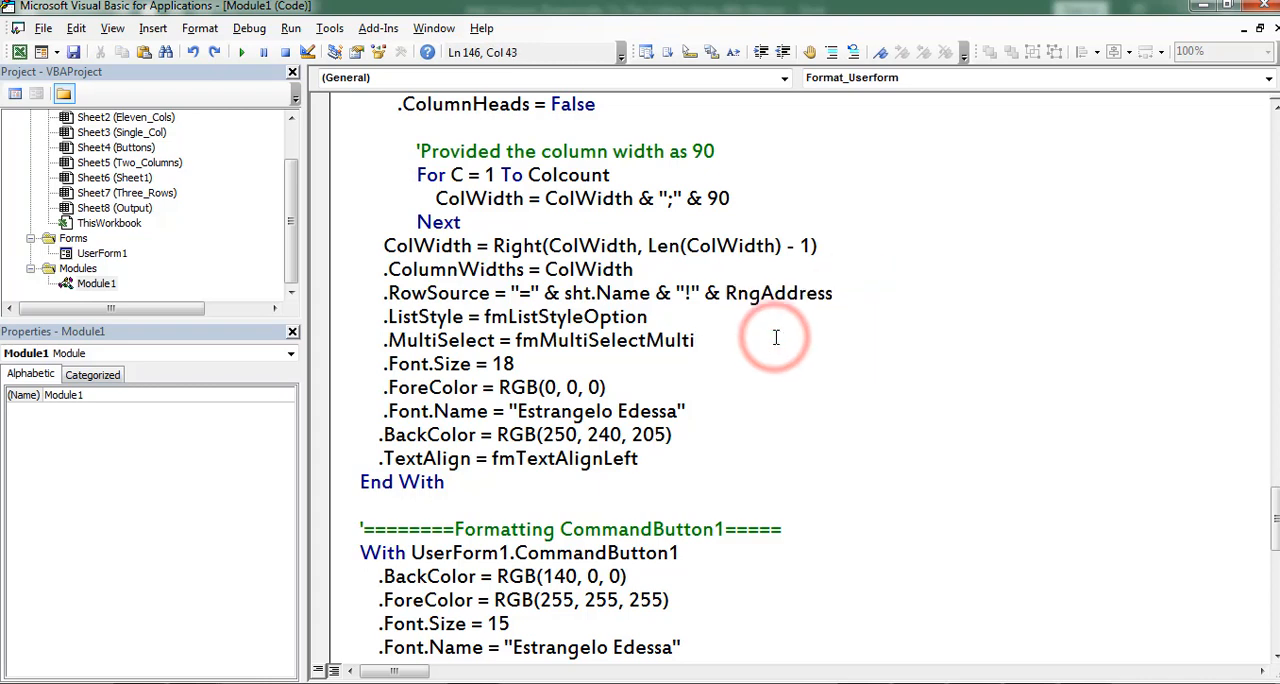
double_click(416, 316)
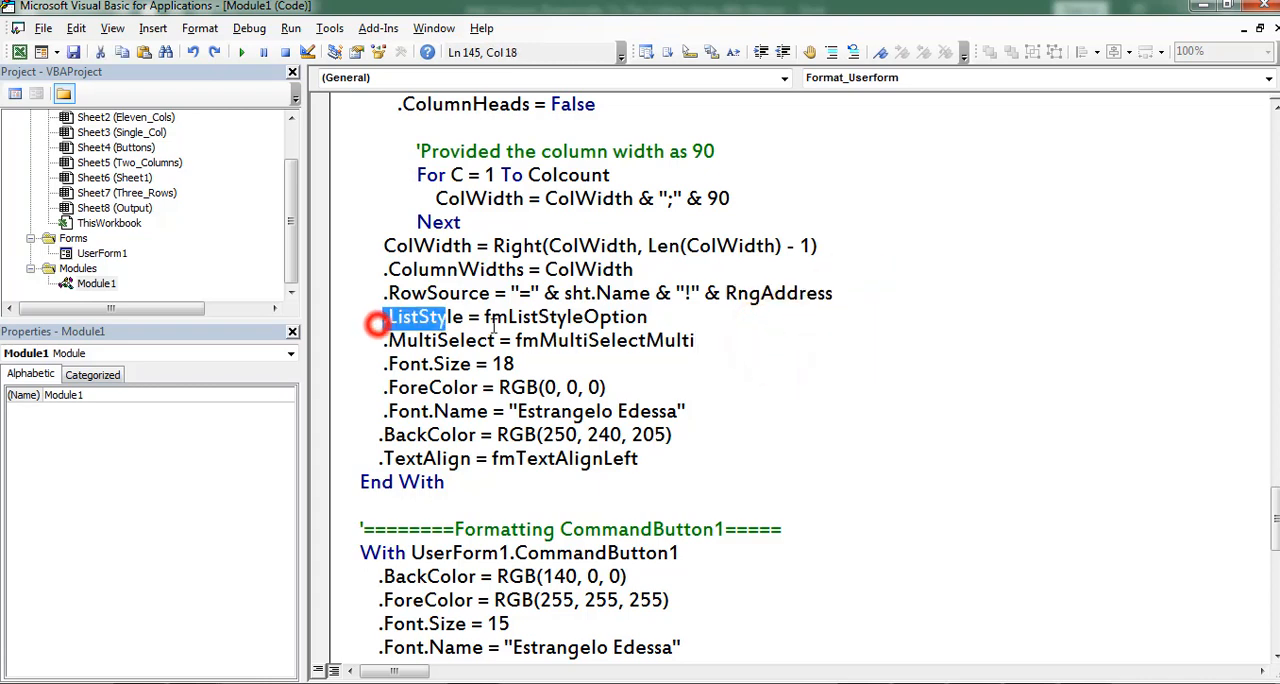
left_click_drag(384, 316, 636, 316)
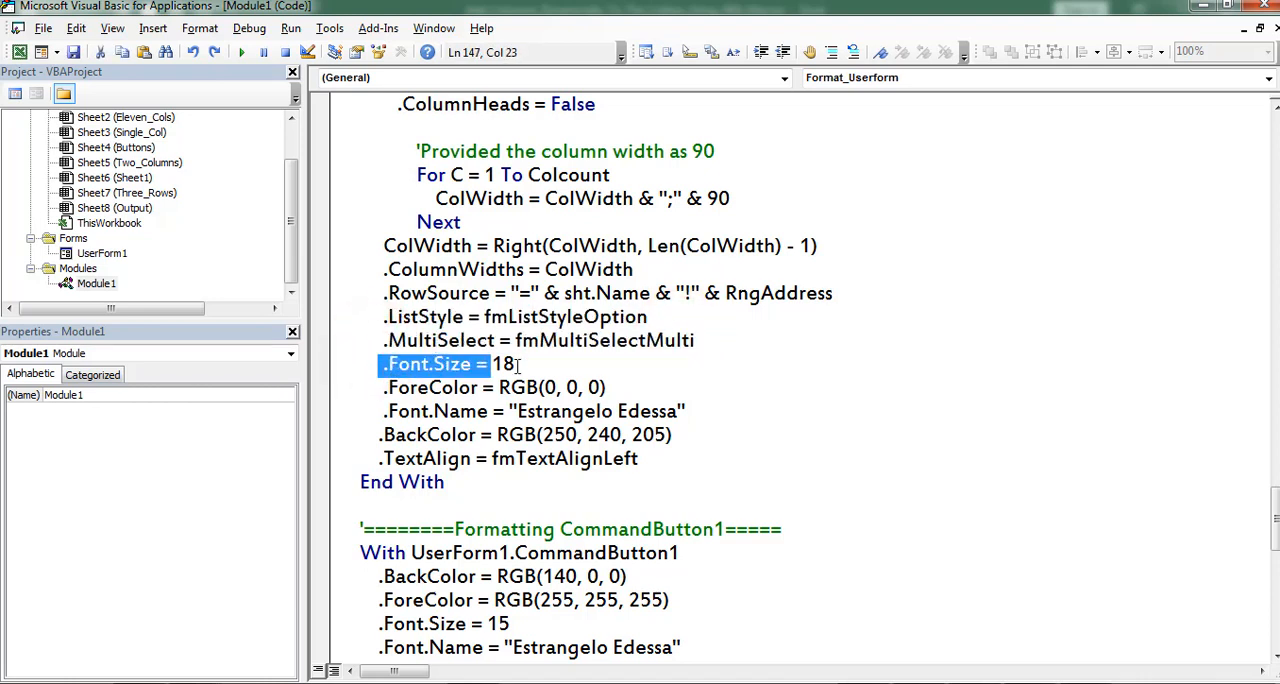
double_click(432, 388)
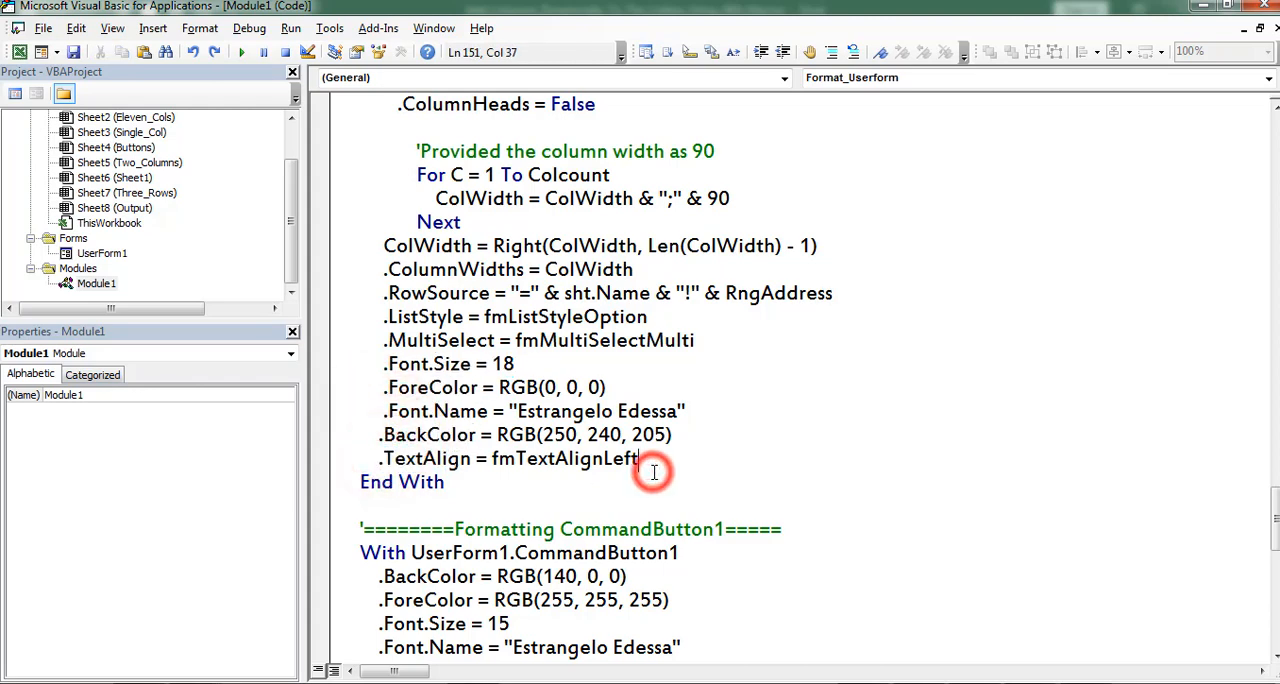
scroll("down", 3)
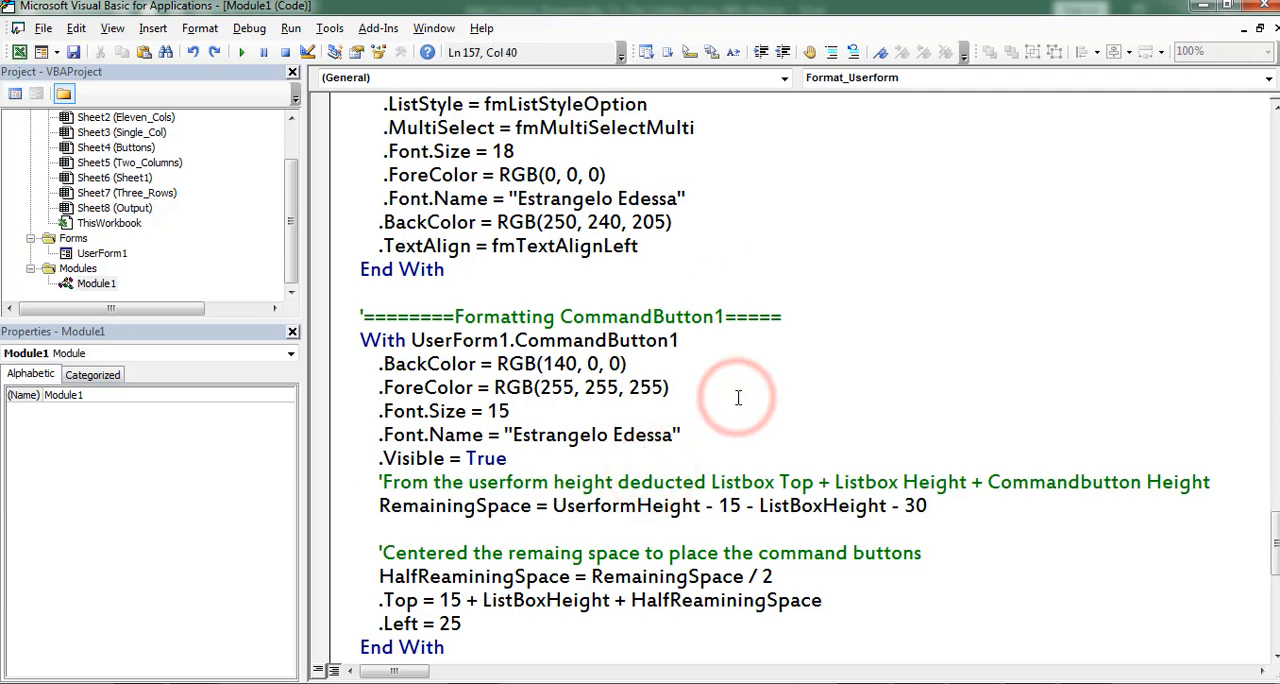
scroll("down", 3)
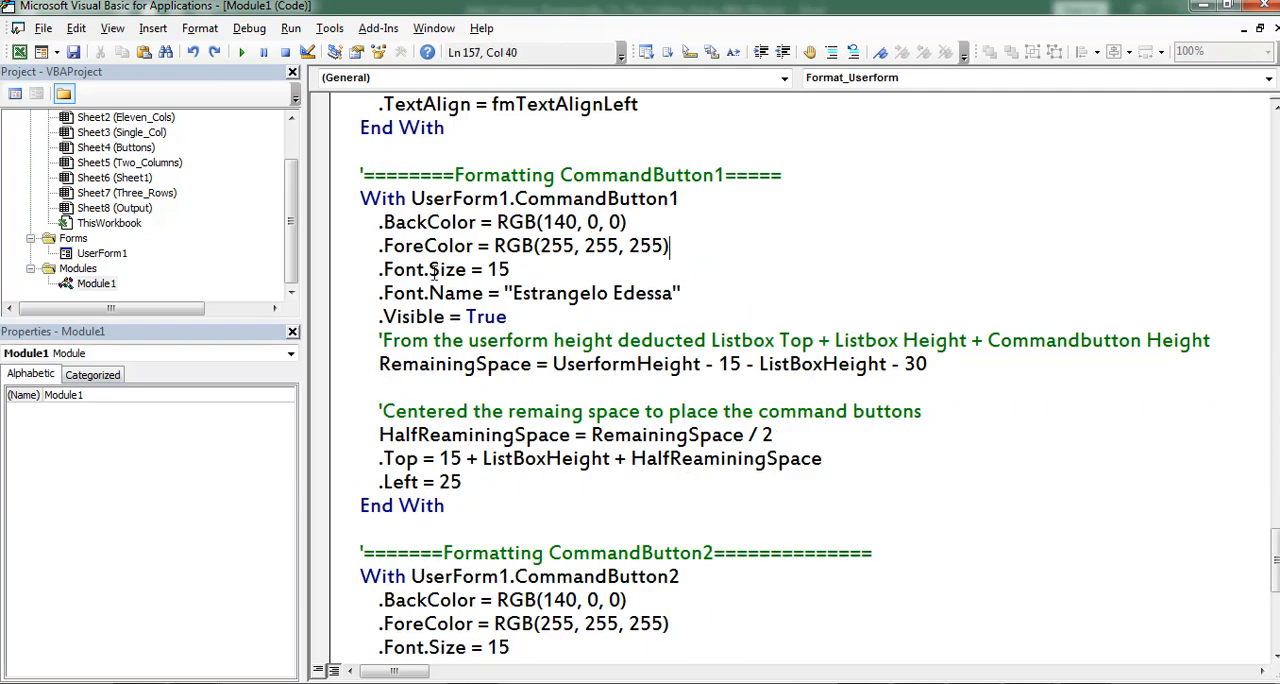
left_click(380, 222)
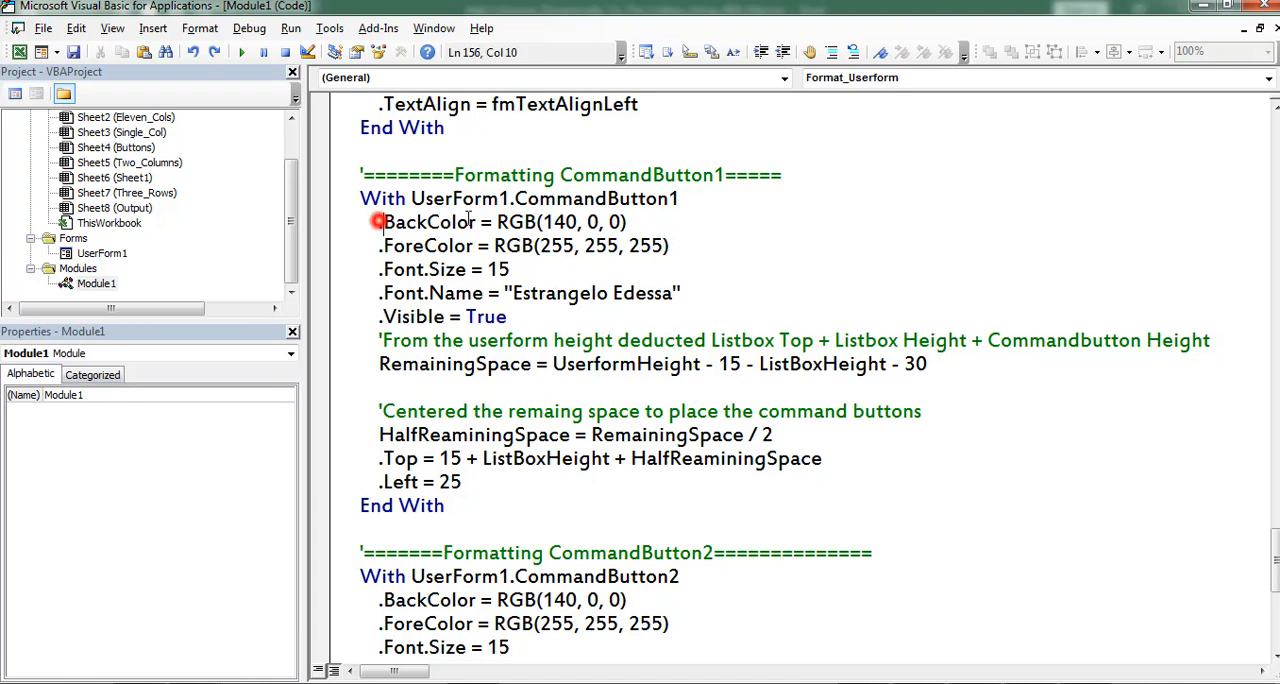
double_click(416, 270)
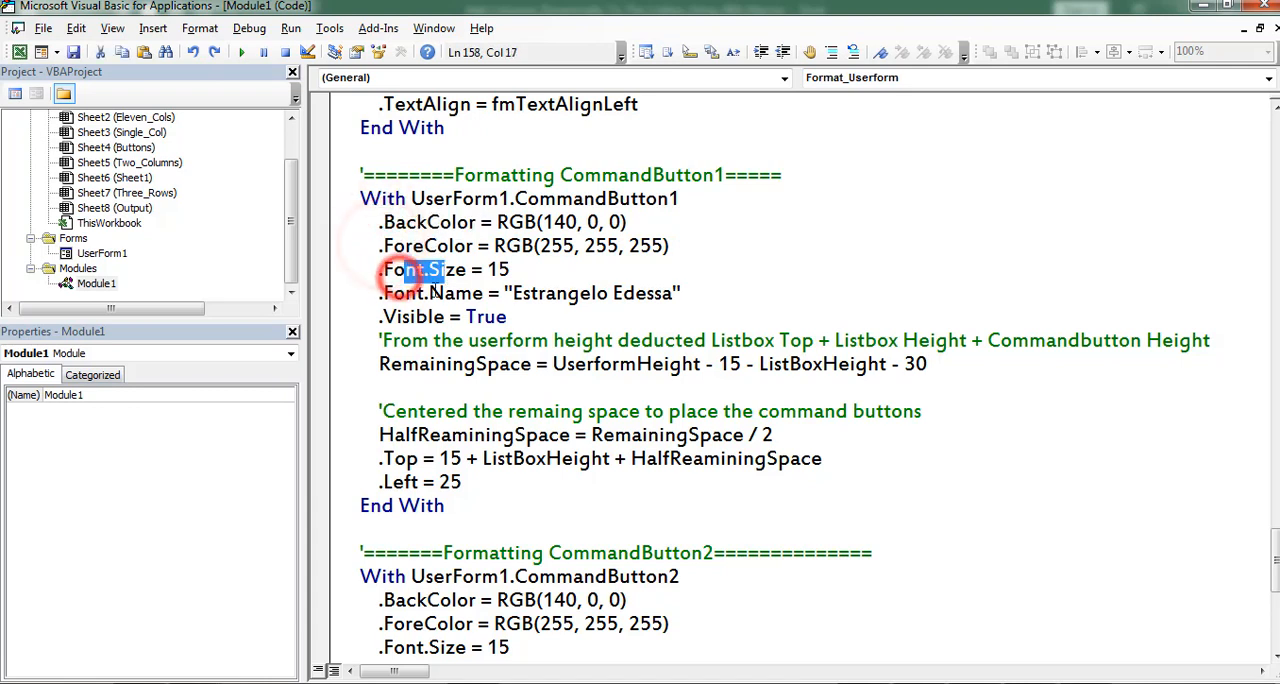
double_click(420, 316)
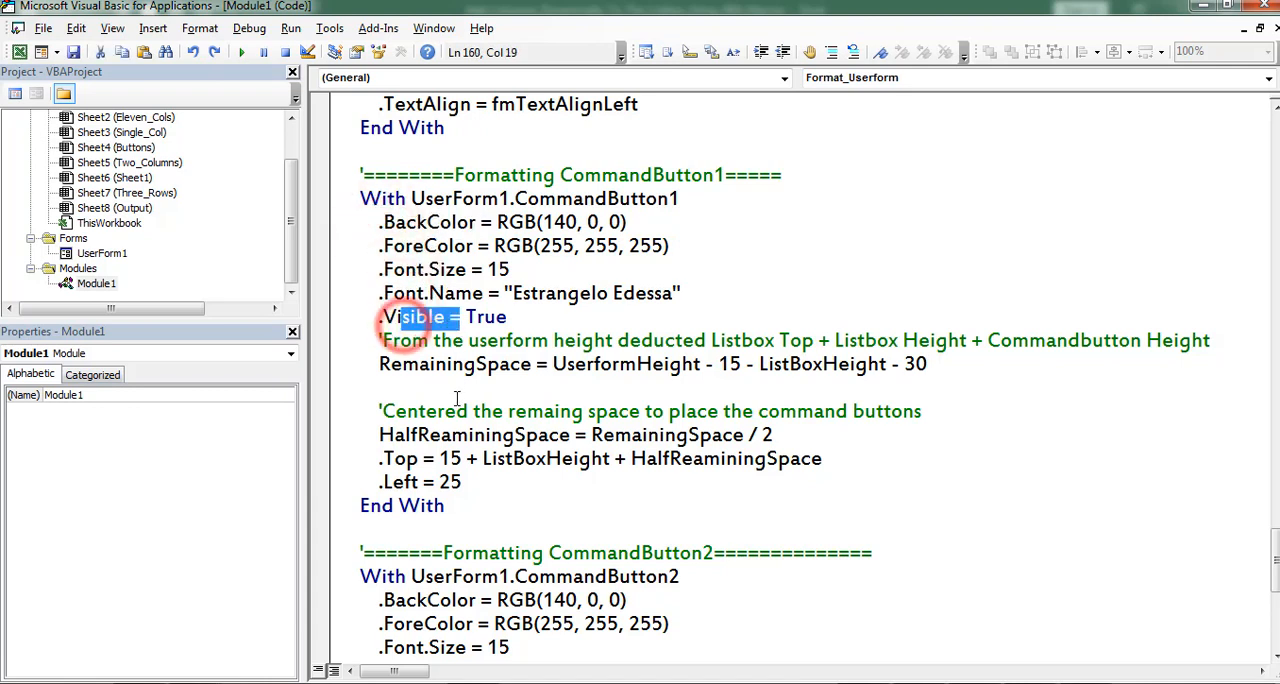
left_click(476, 396)
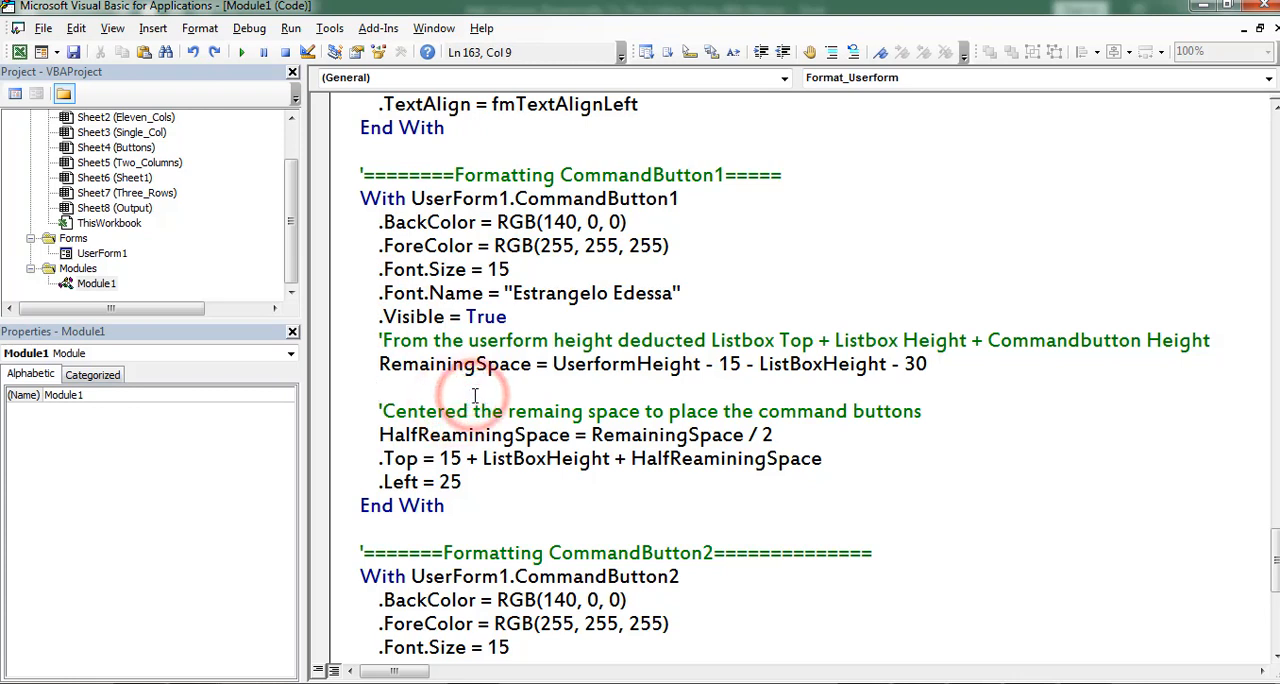
double_click(452, 364)
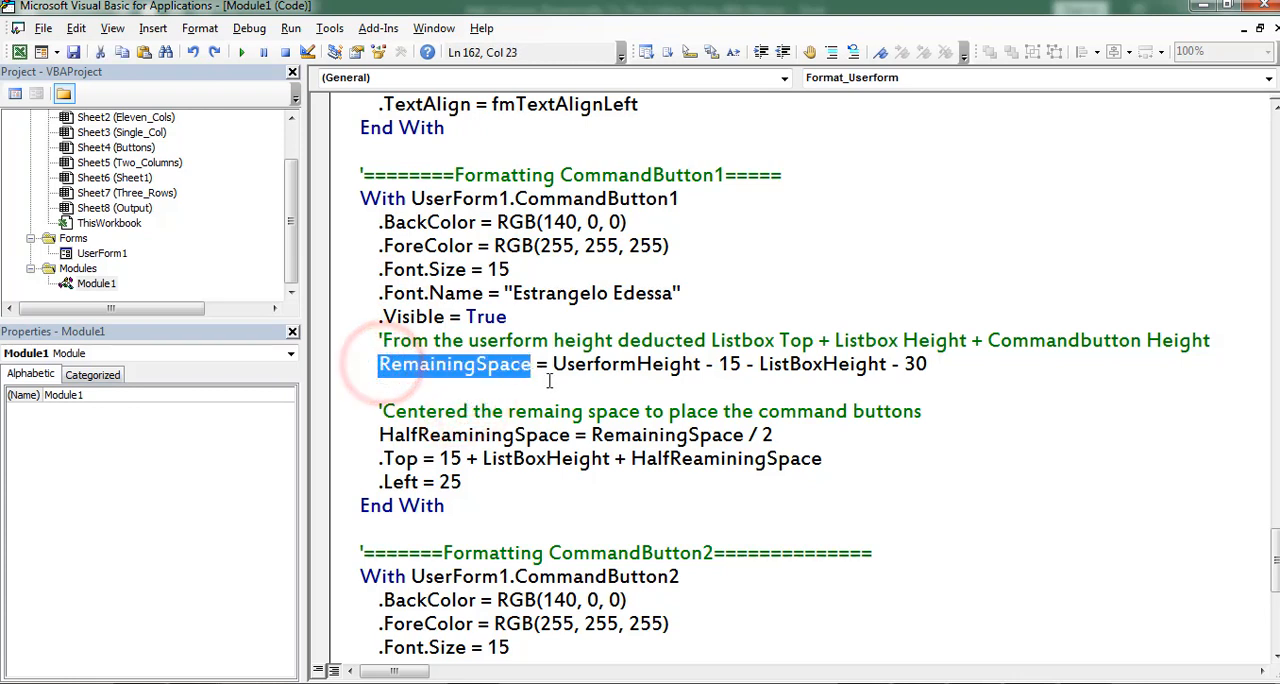
double_click(616, 364)
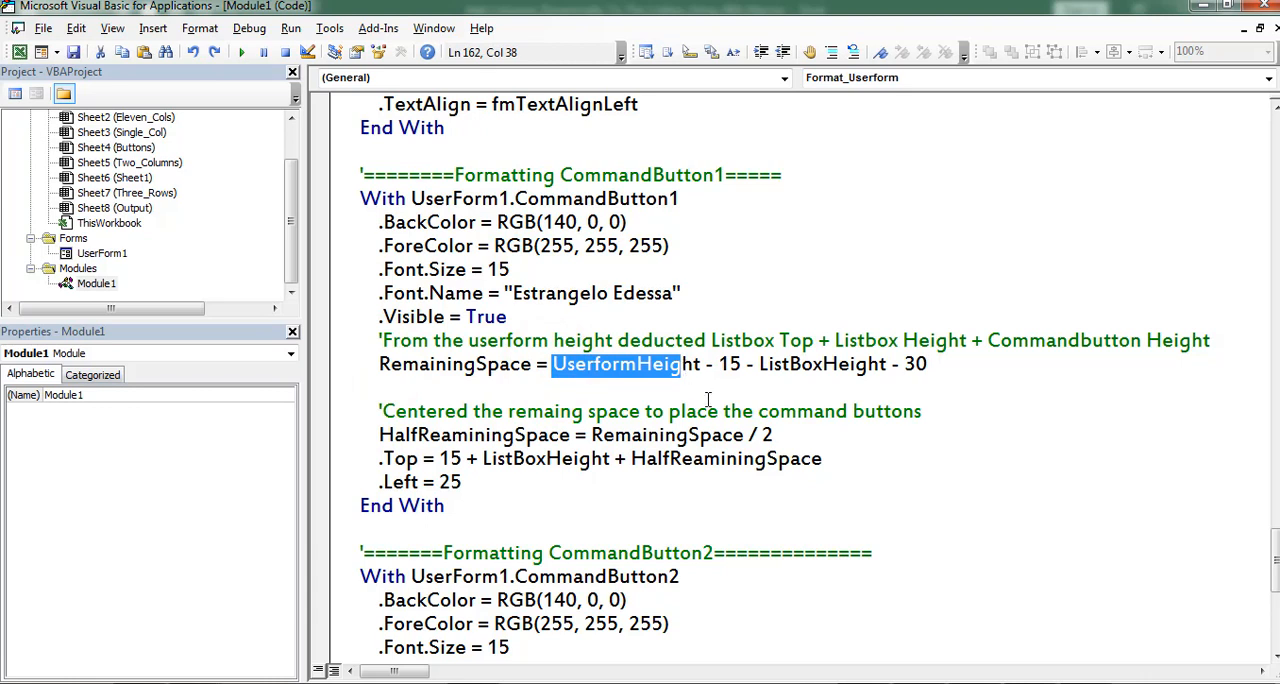
double_click(728, 364)
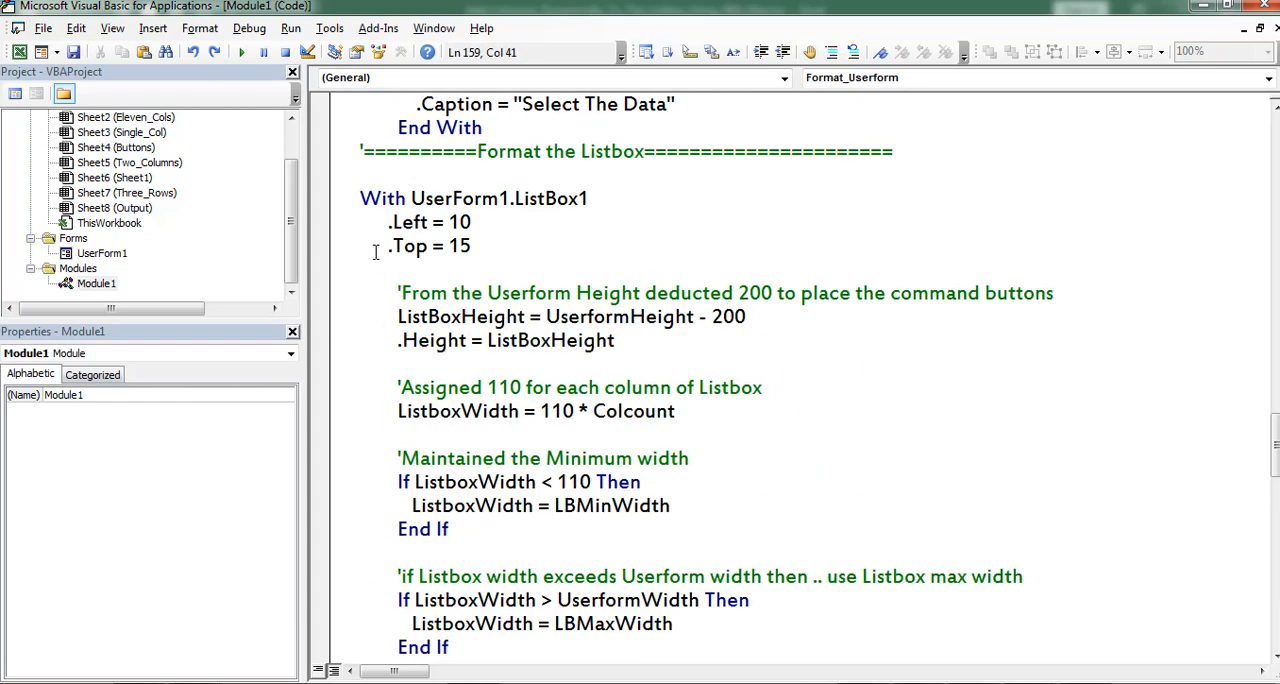
double_click(408, 246)
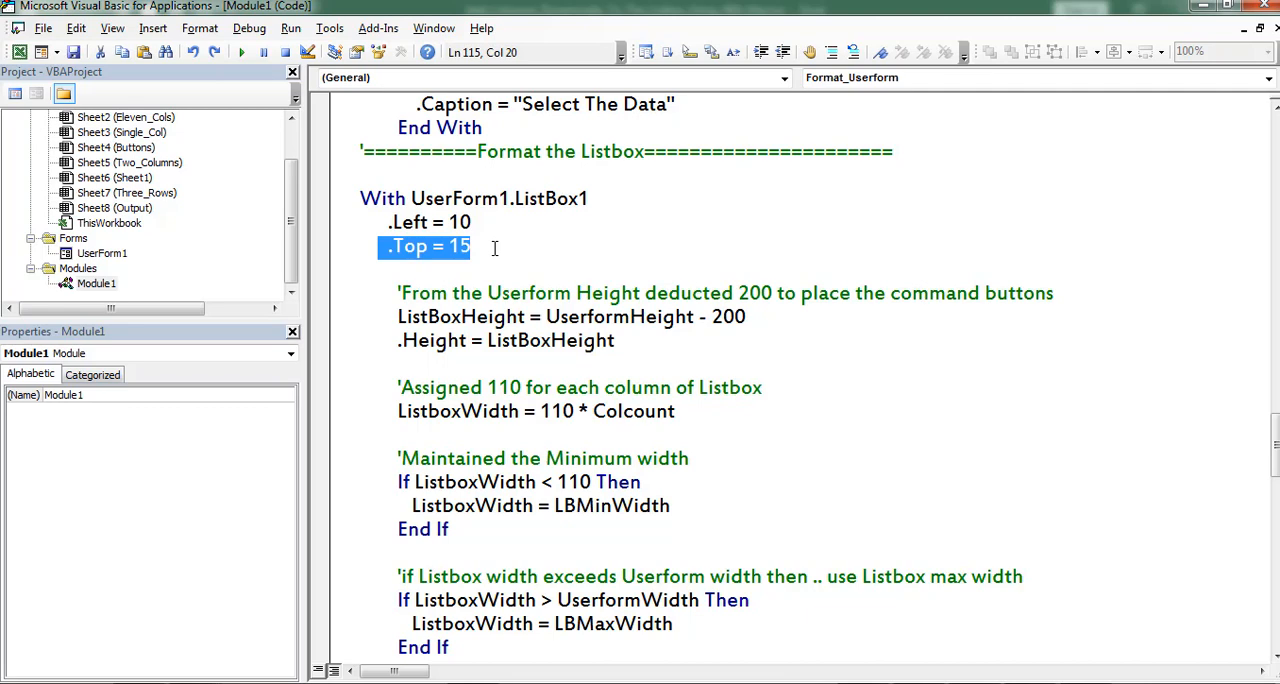
scroll("down", 3)
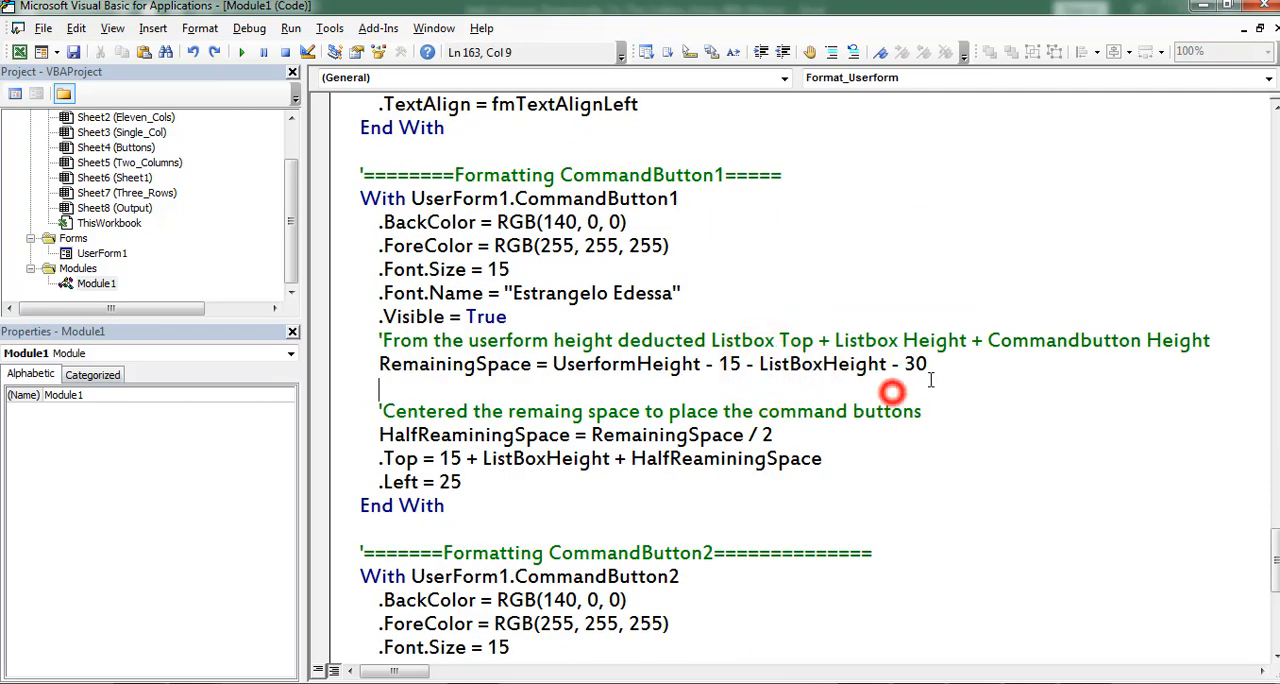
double_click(912, 364)
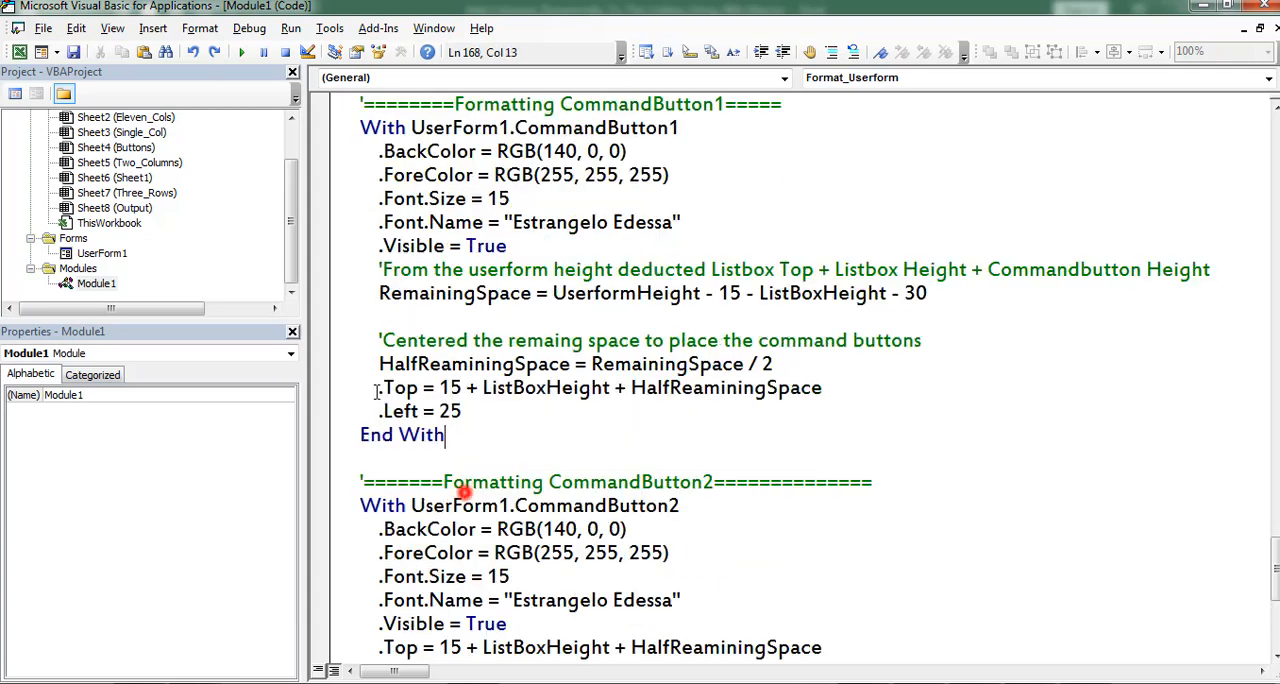
double_click(396, 388)
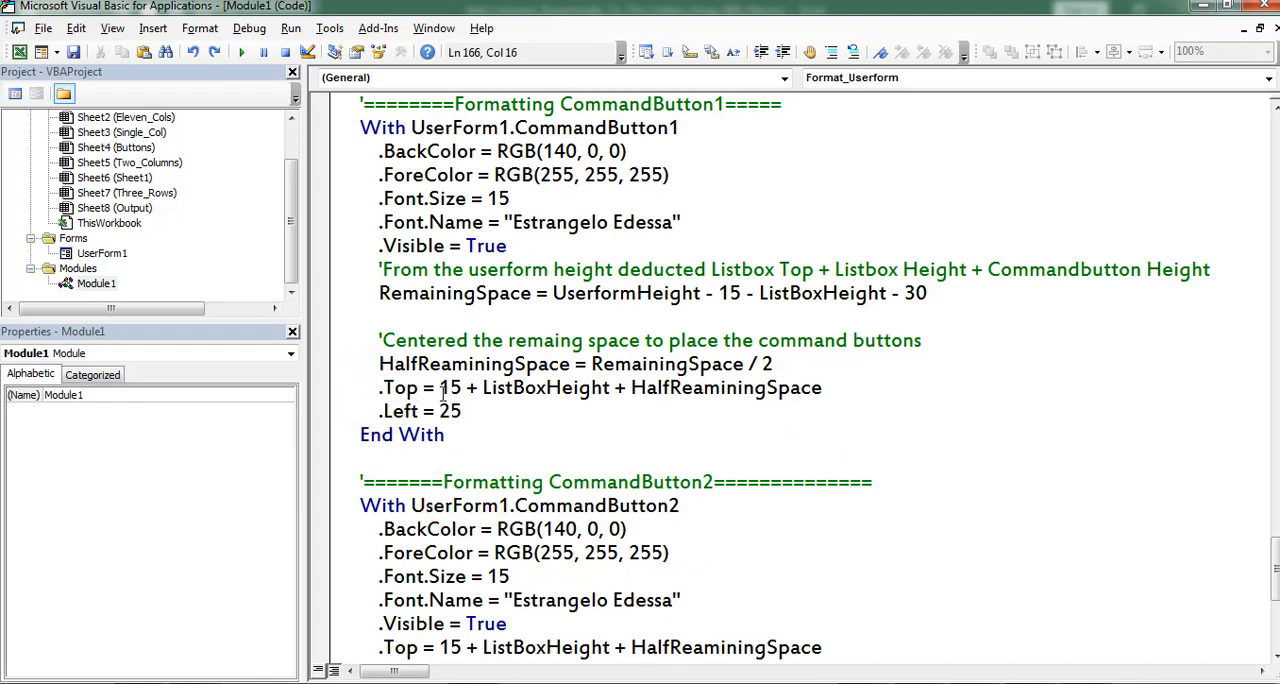
left_click(460, 412)
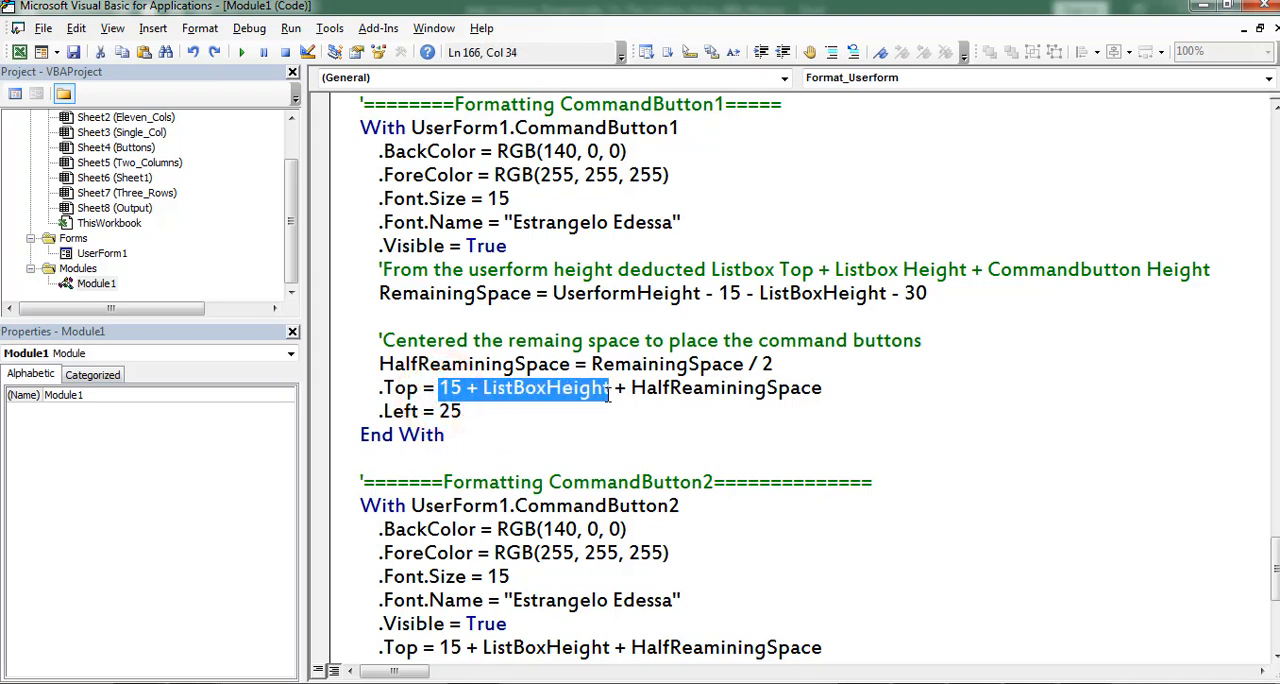
double_click(664, 388)
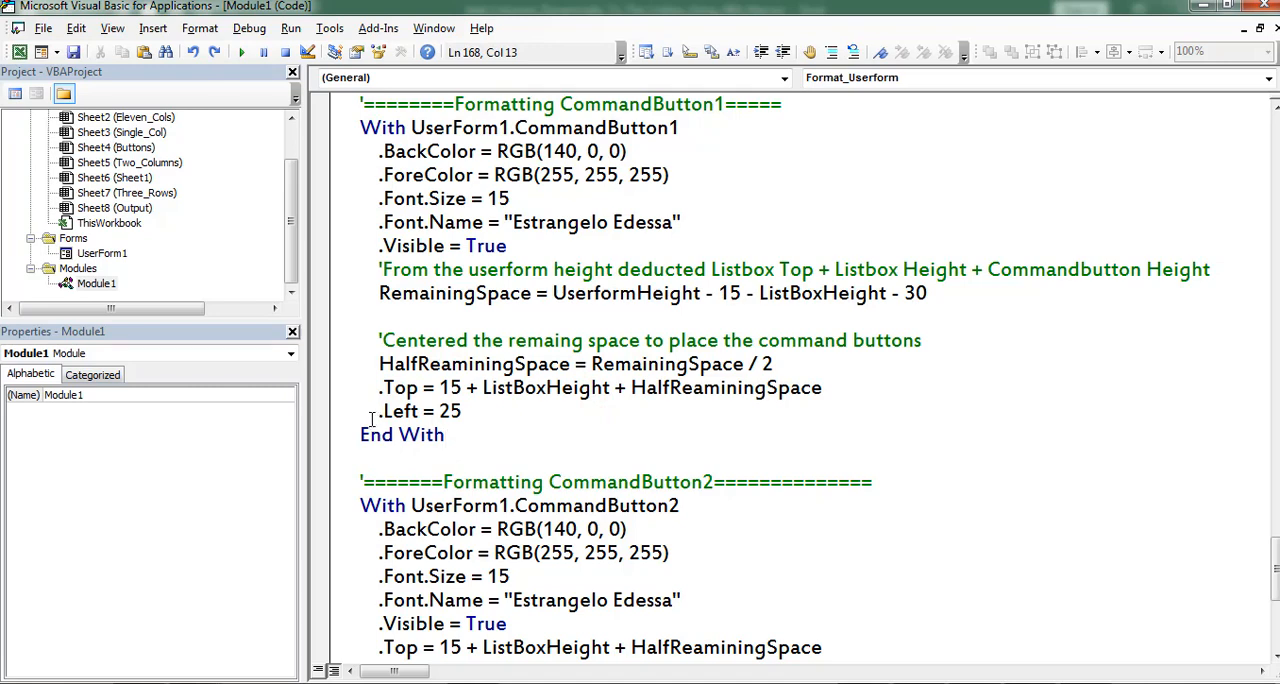
scroll("down", 3)
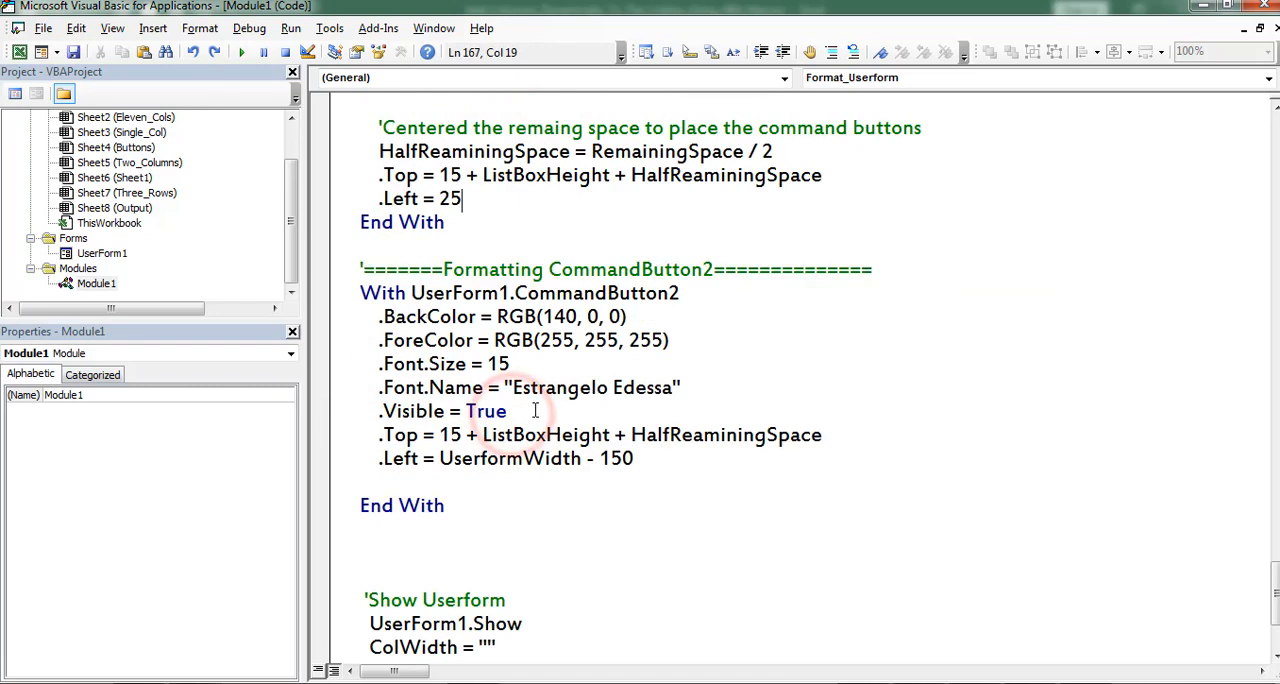
Review the UserForm1.Show code and bring up UserForm1 in design view
left_click_drag(360, 292, 444, 504)
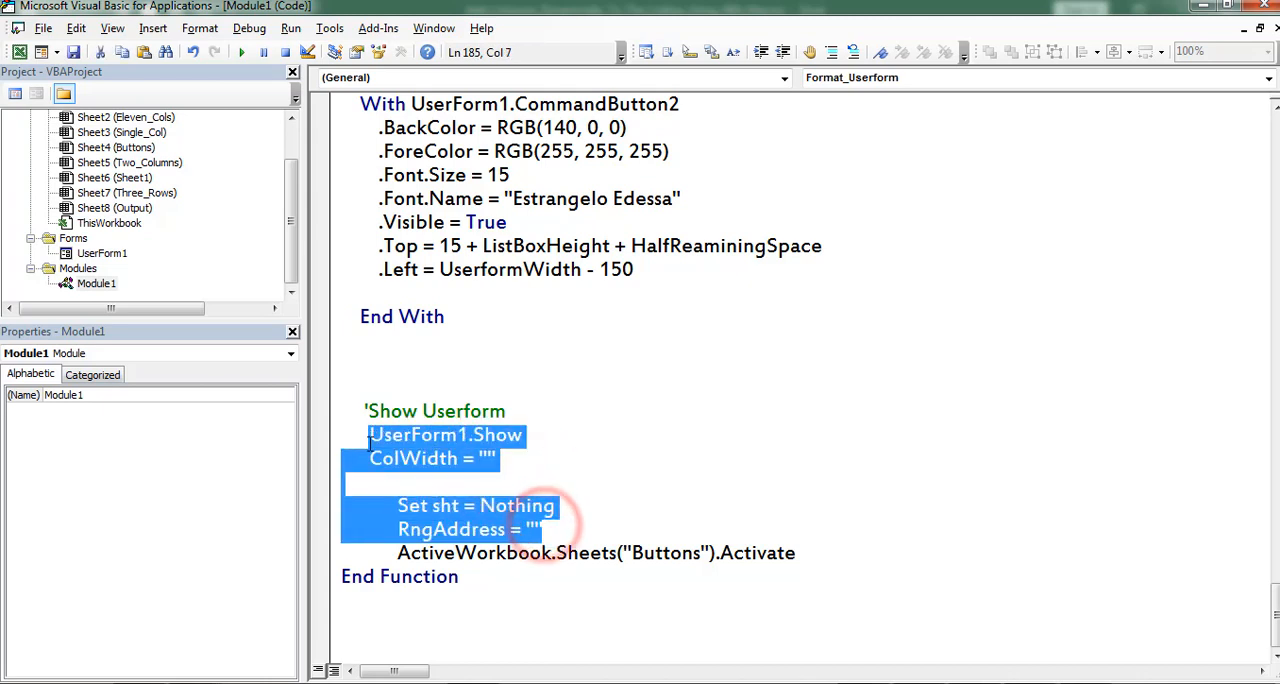
left_click(572, 434)
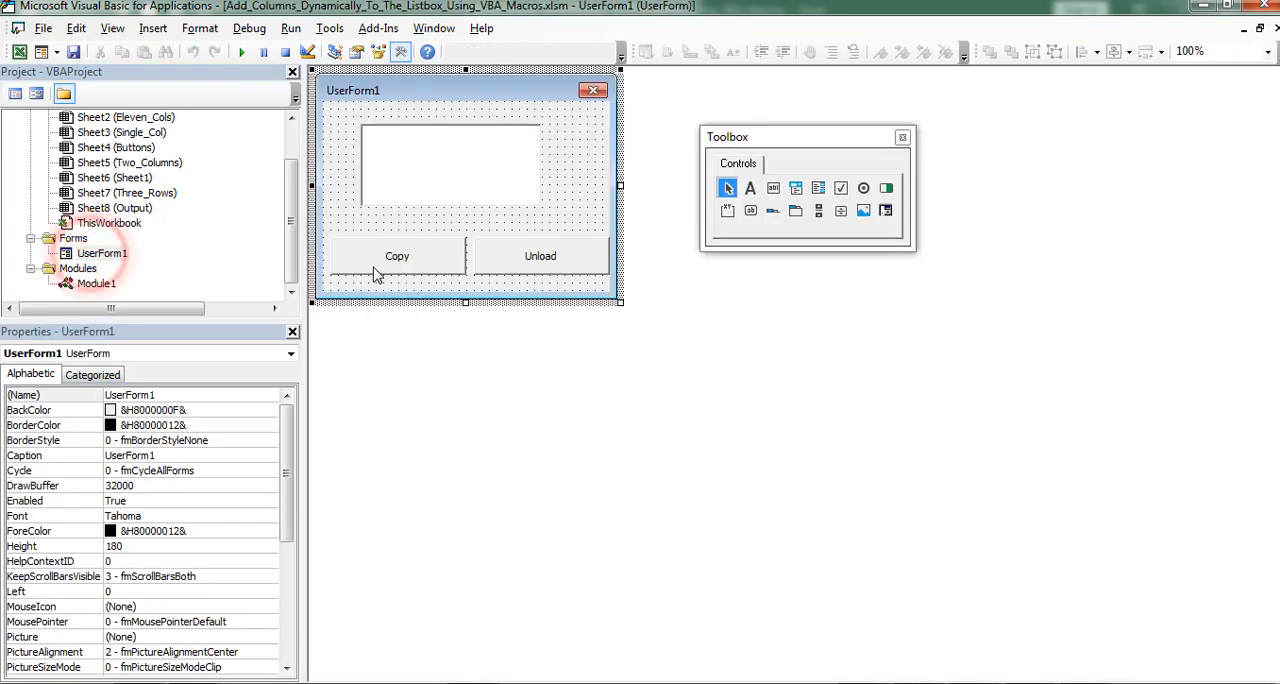
Open the Copy button's CommandButton1_Click routine that writes selected rows to Output
double_click(396, 256)
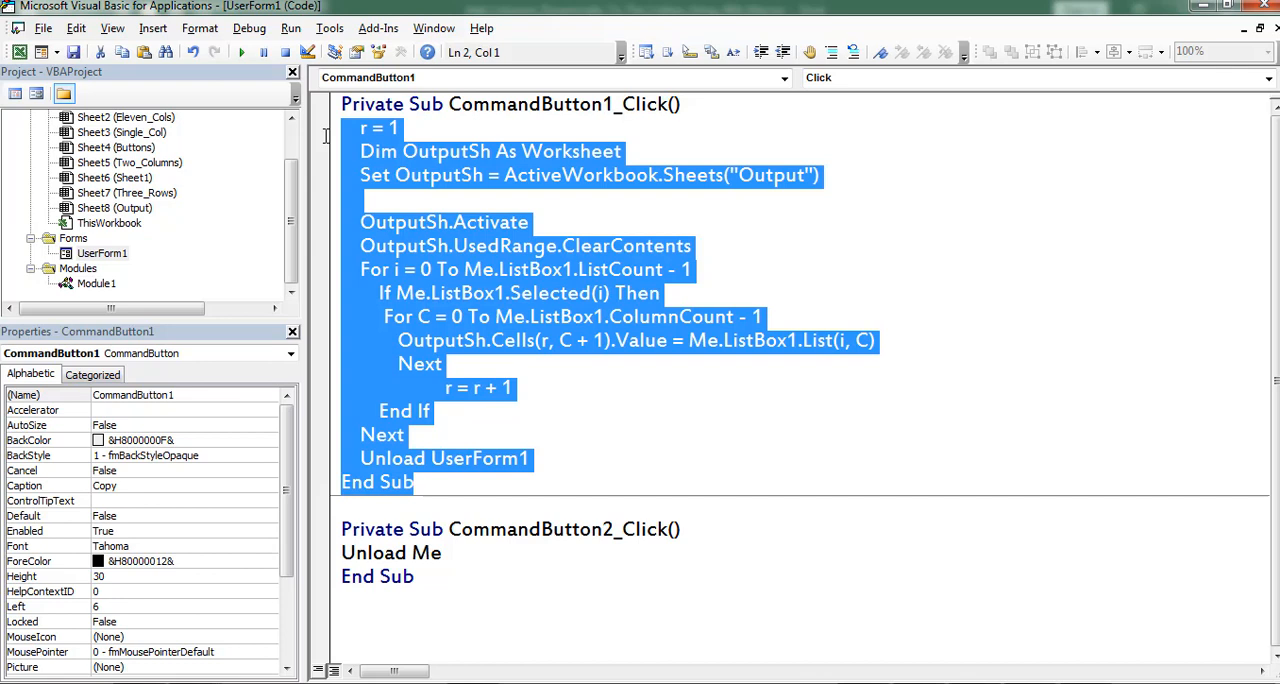
left_click(692, 246)
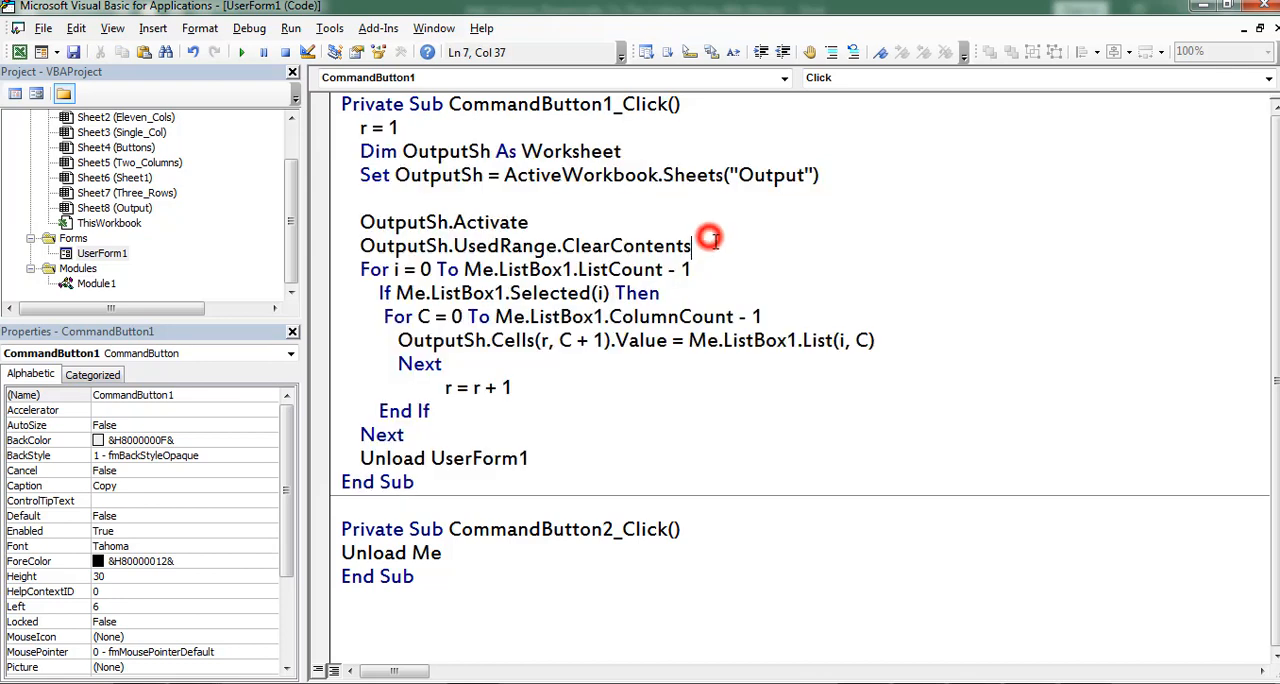